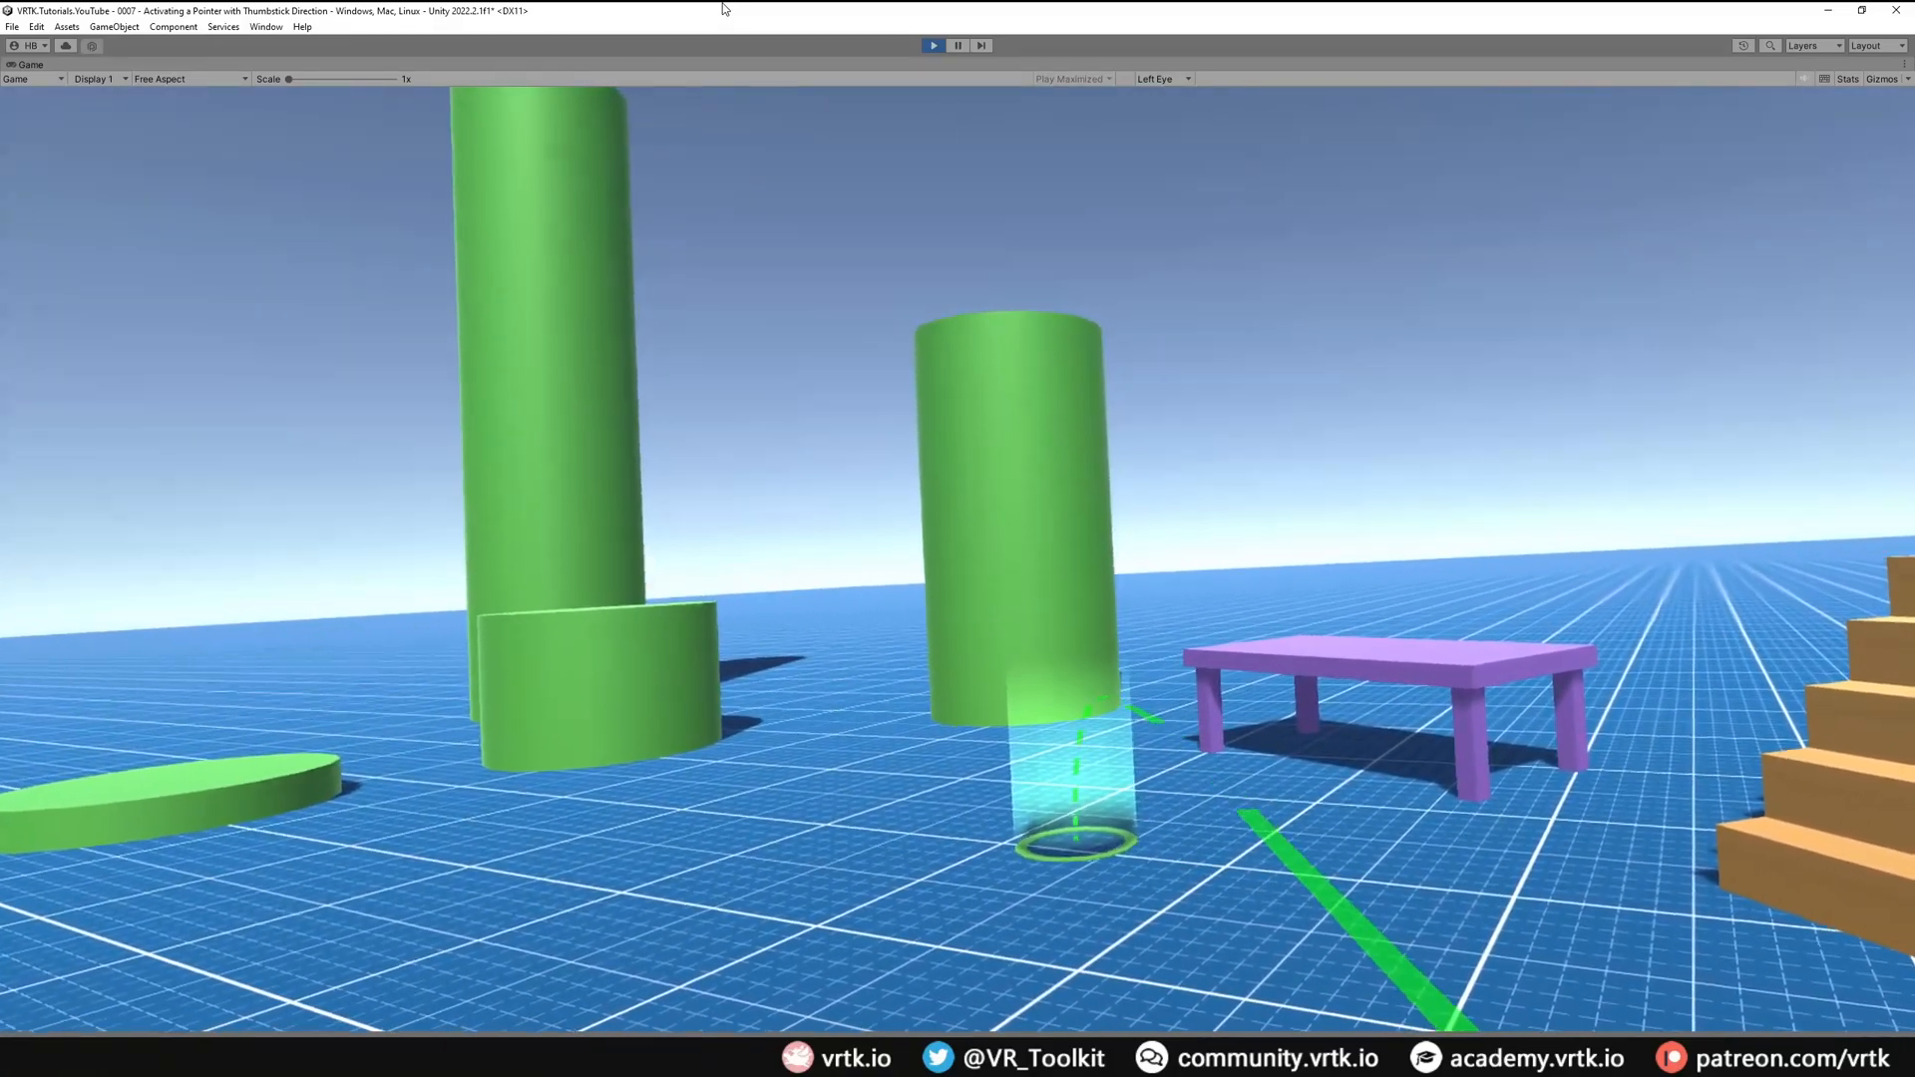
Step: Stop the running scene preview and look through the scene hierarchy
left_click(1819, 1058)
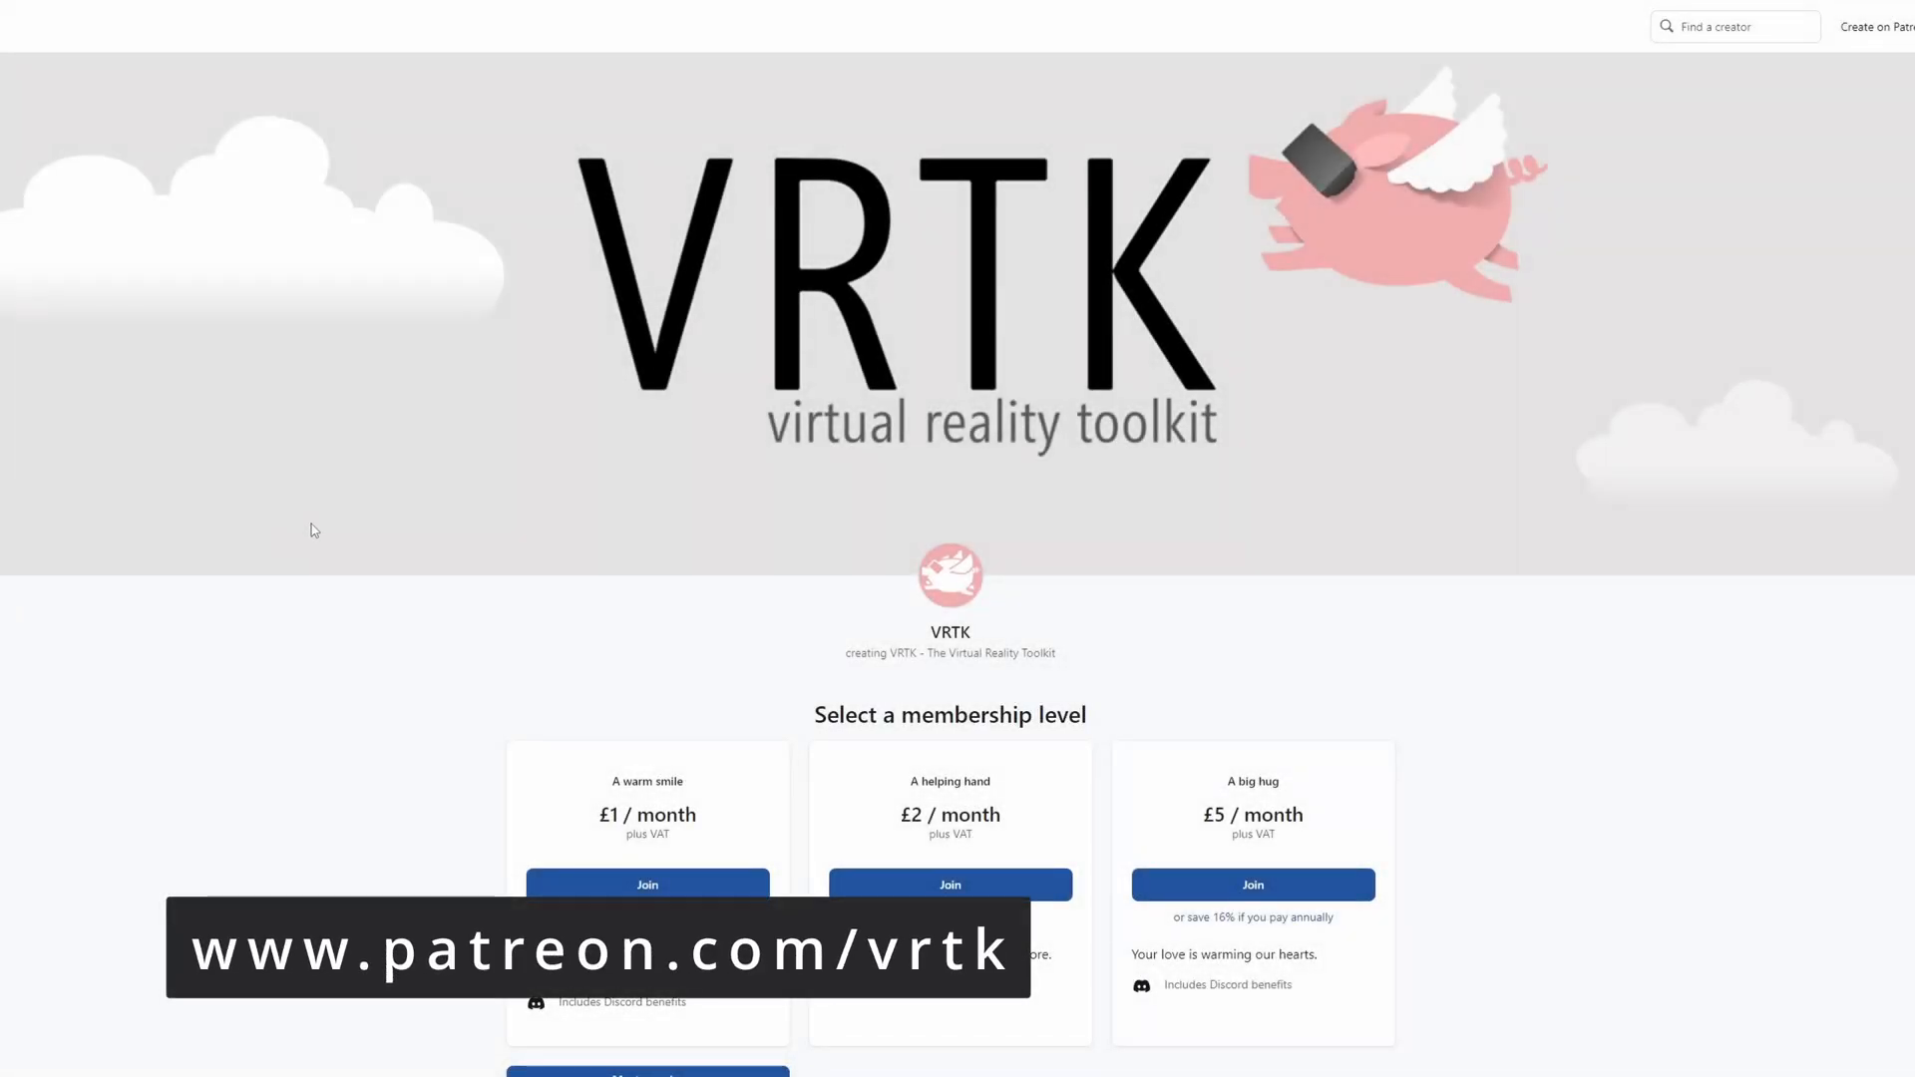
scroll("down", 3)
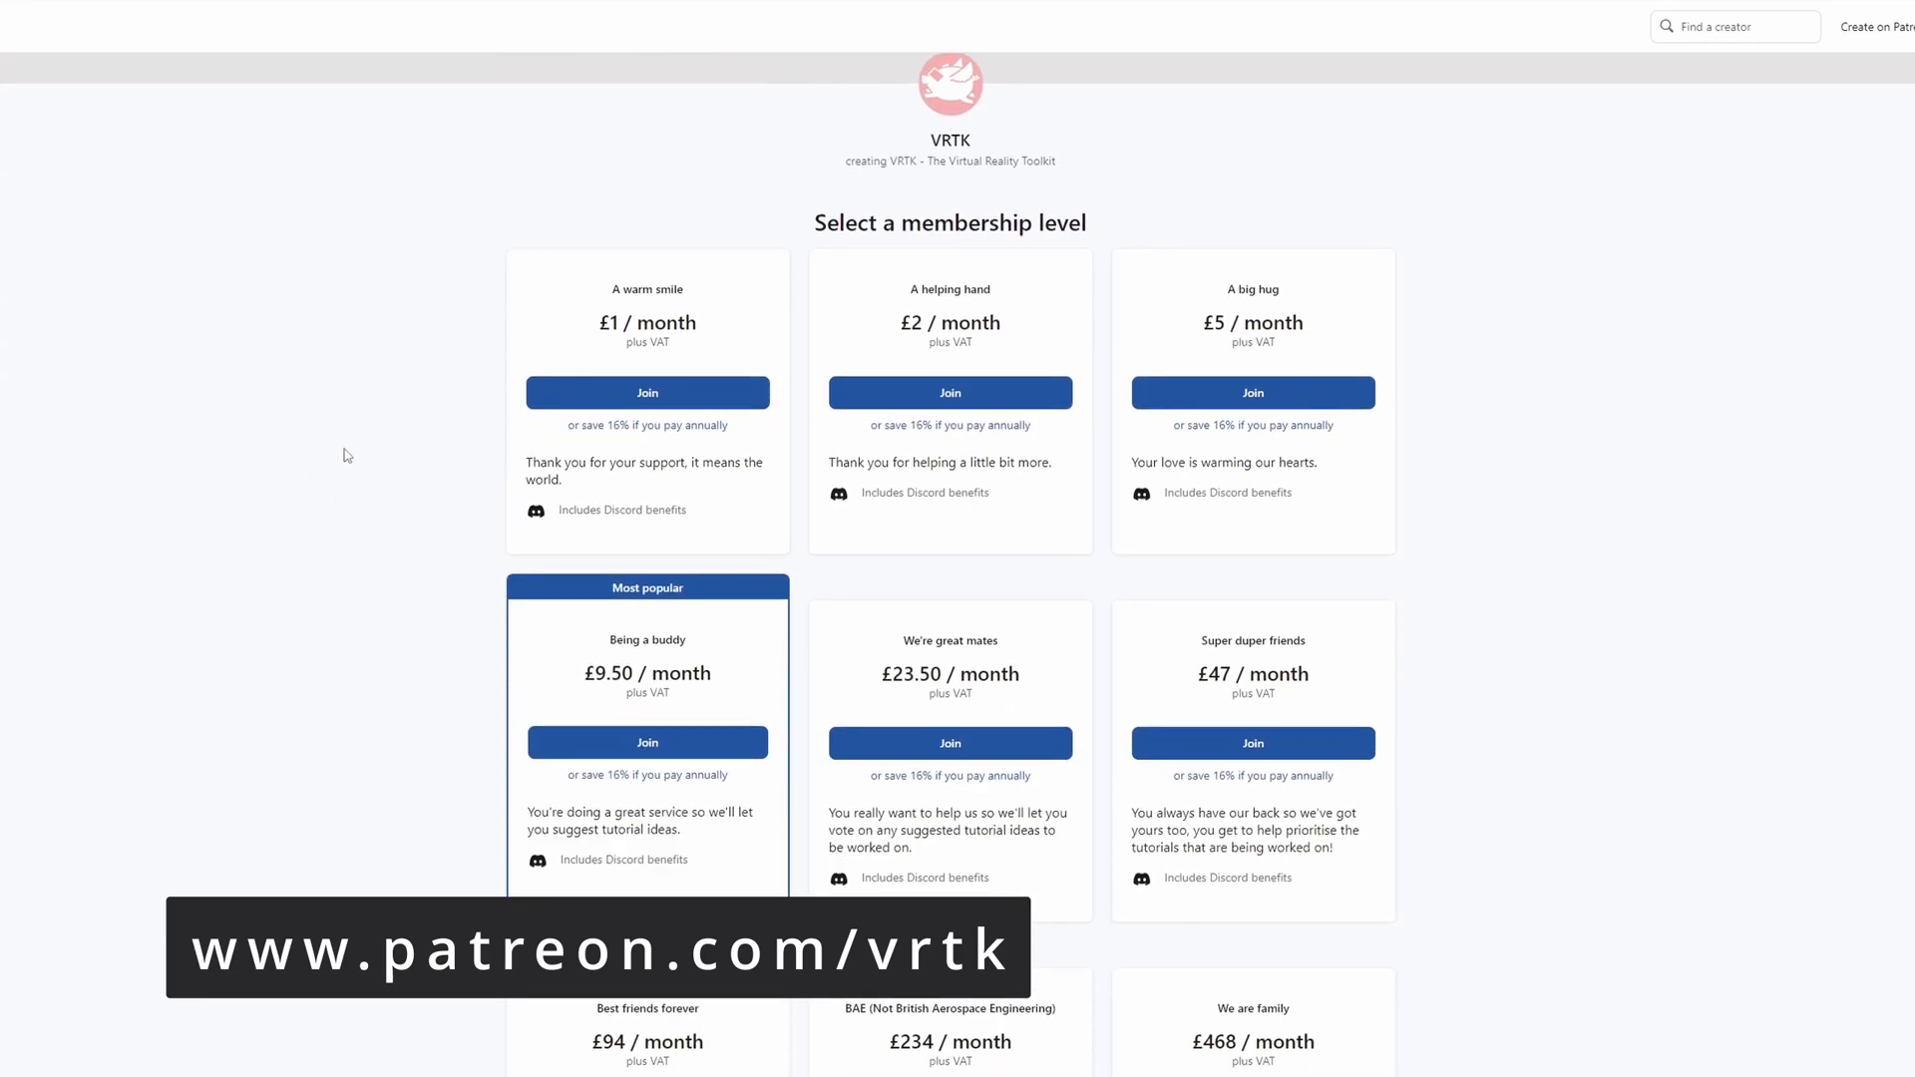
scroll("down", 3)
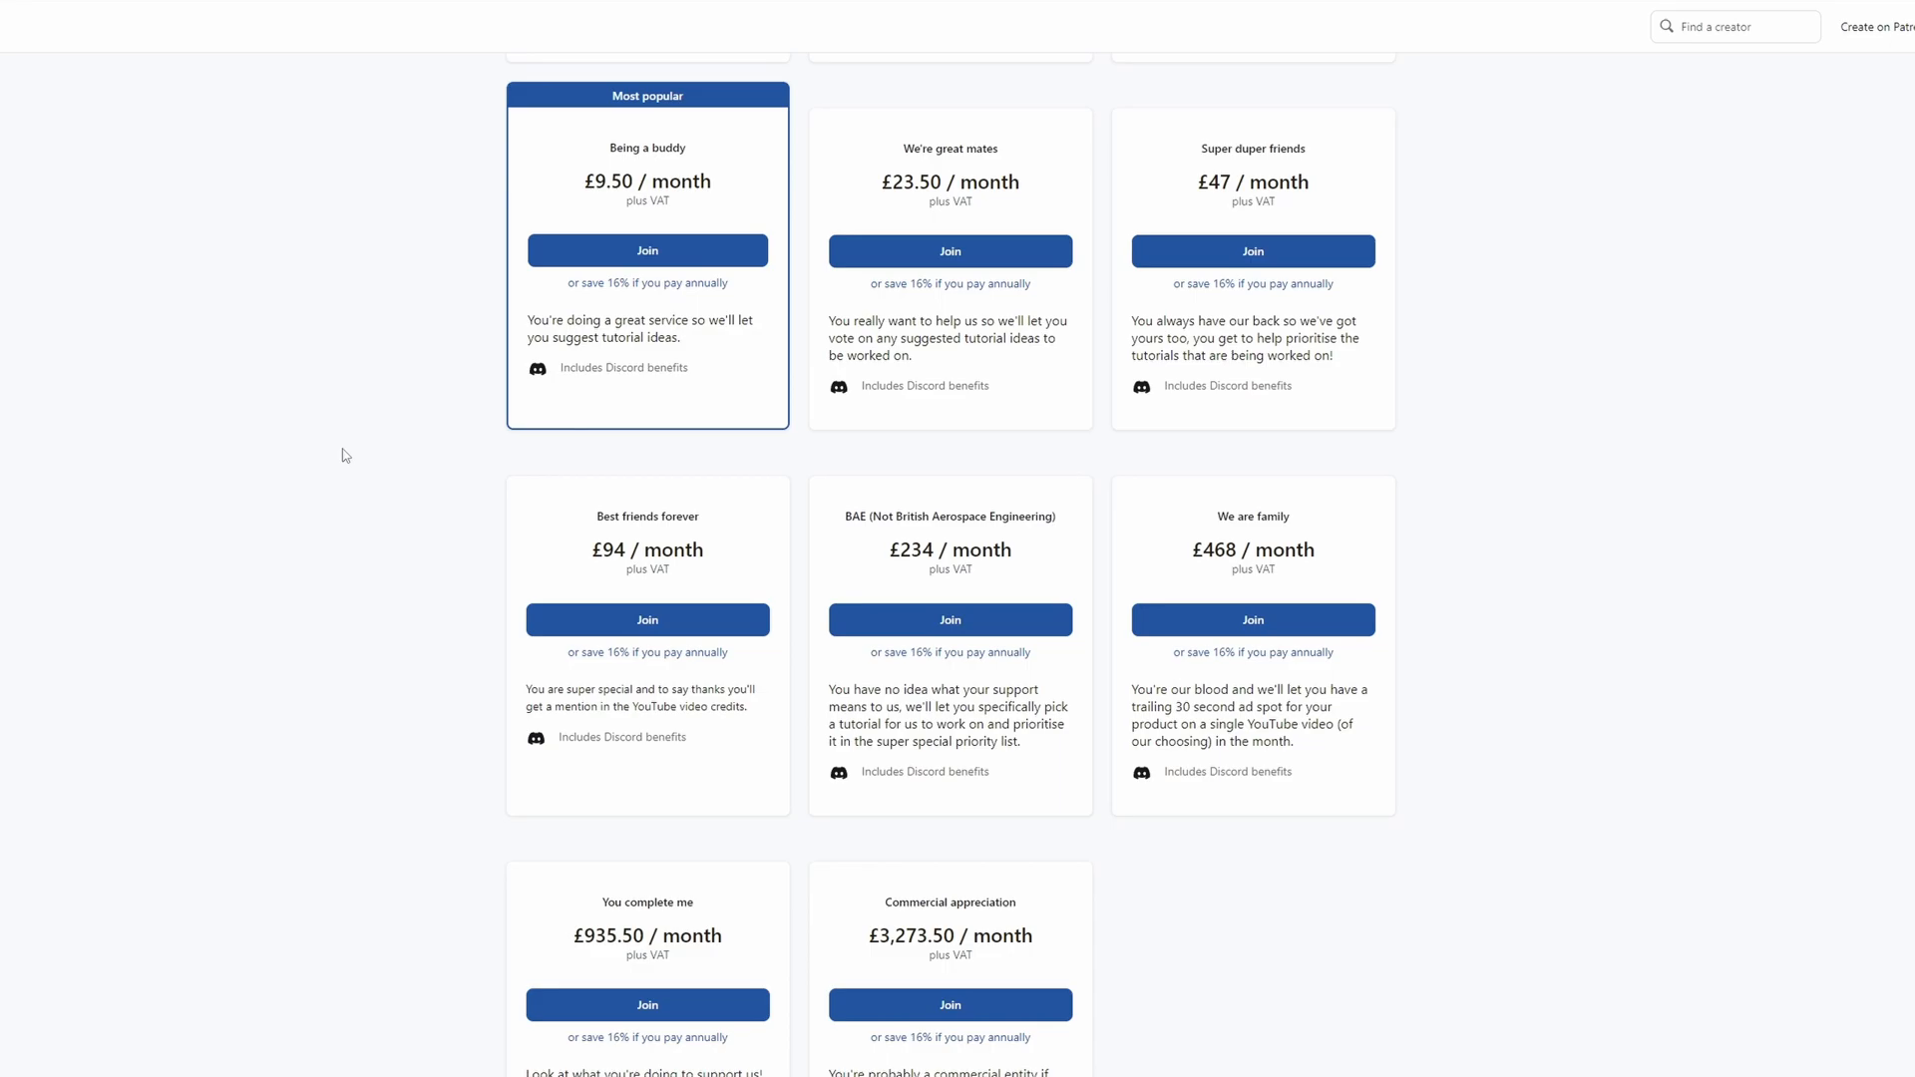
scroll("up", 3)
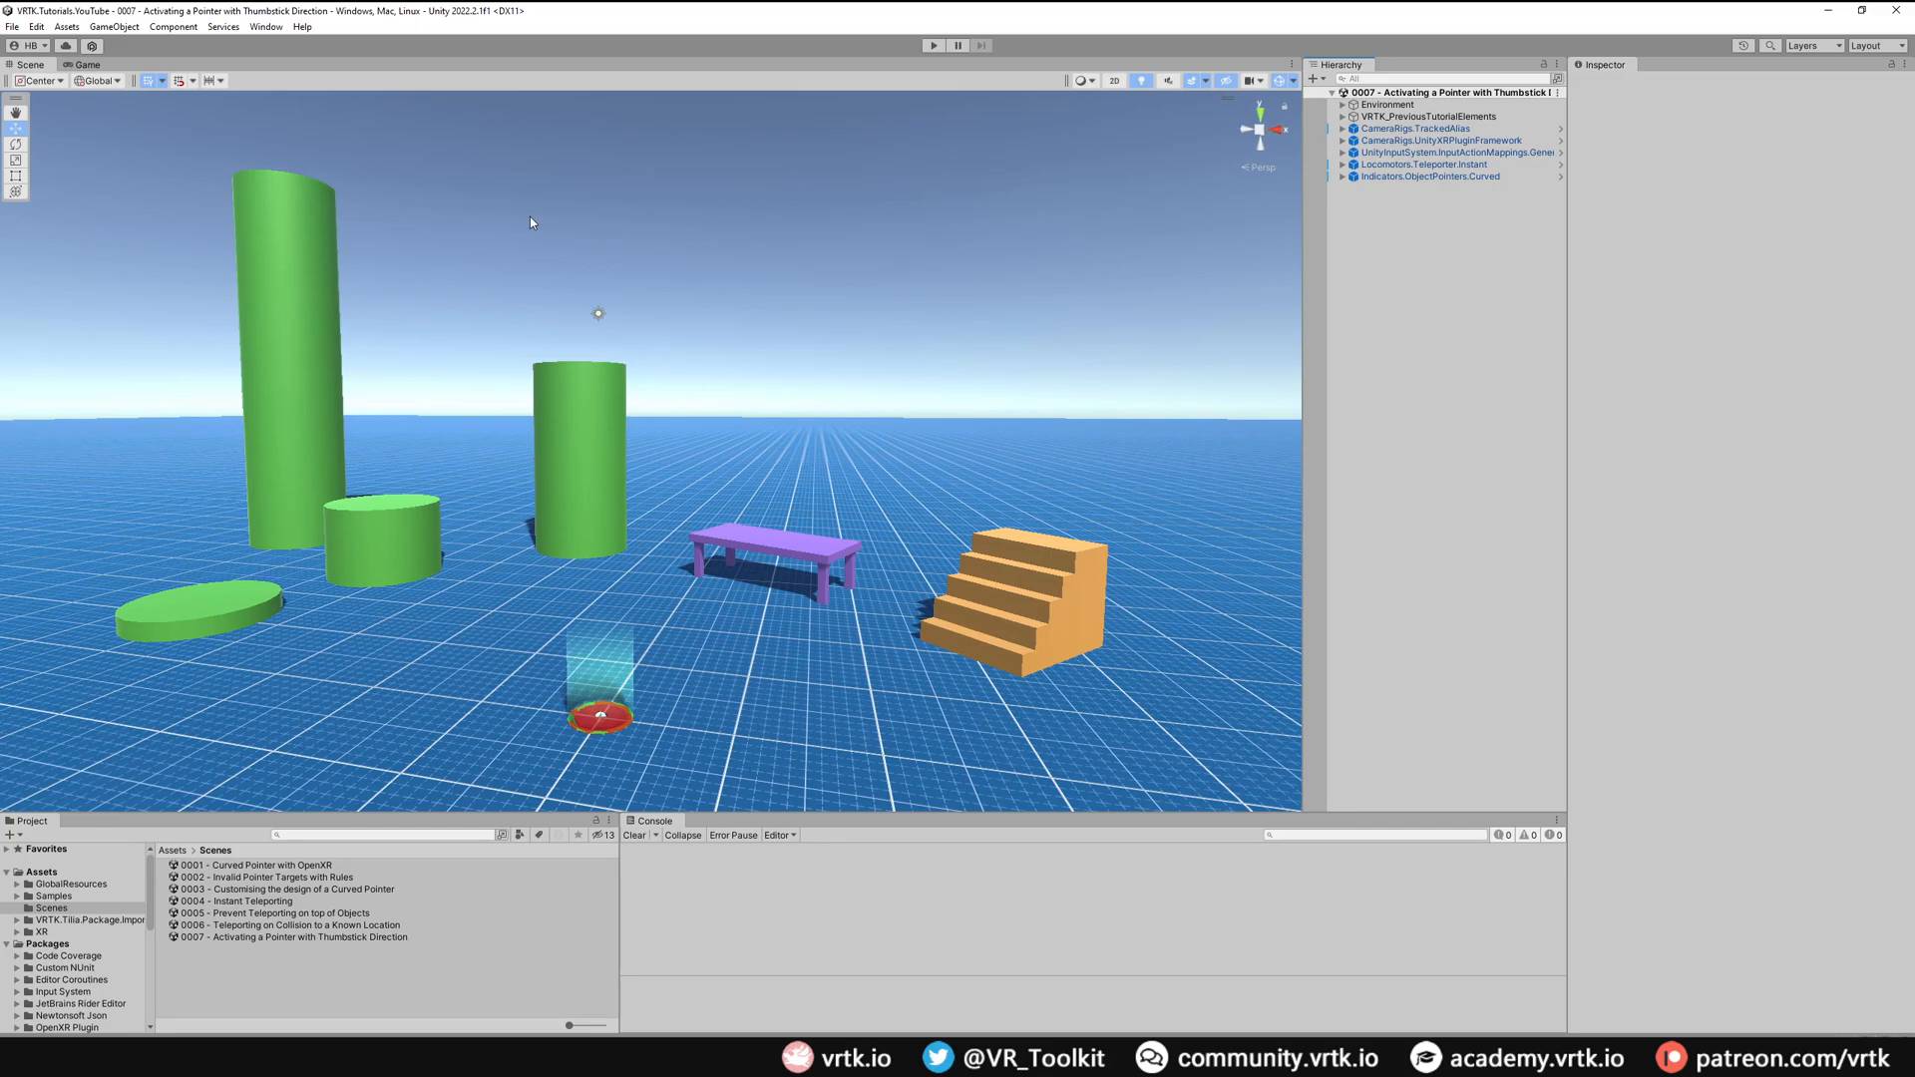
mouse_move(431, 181)
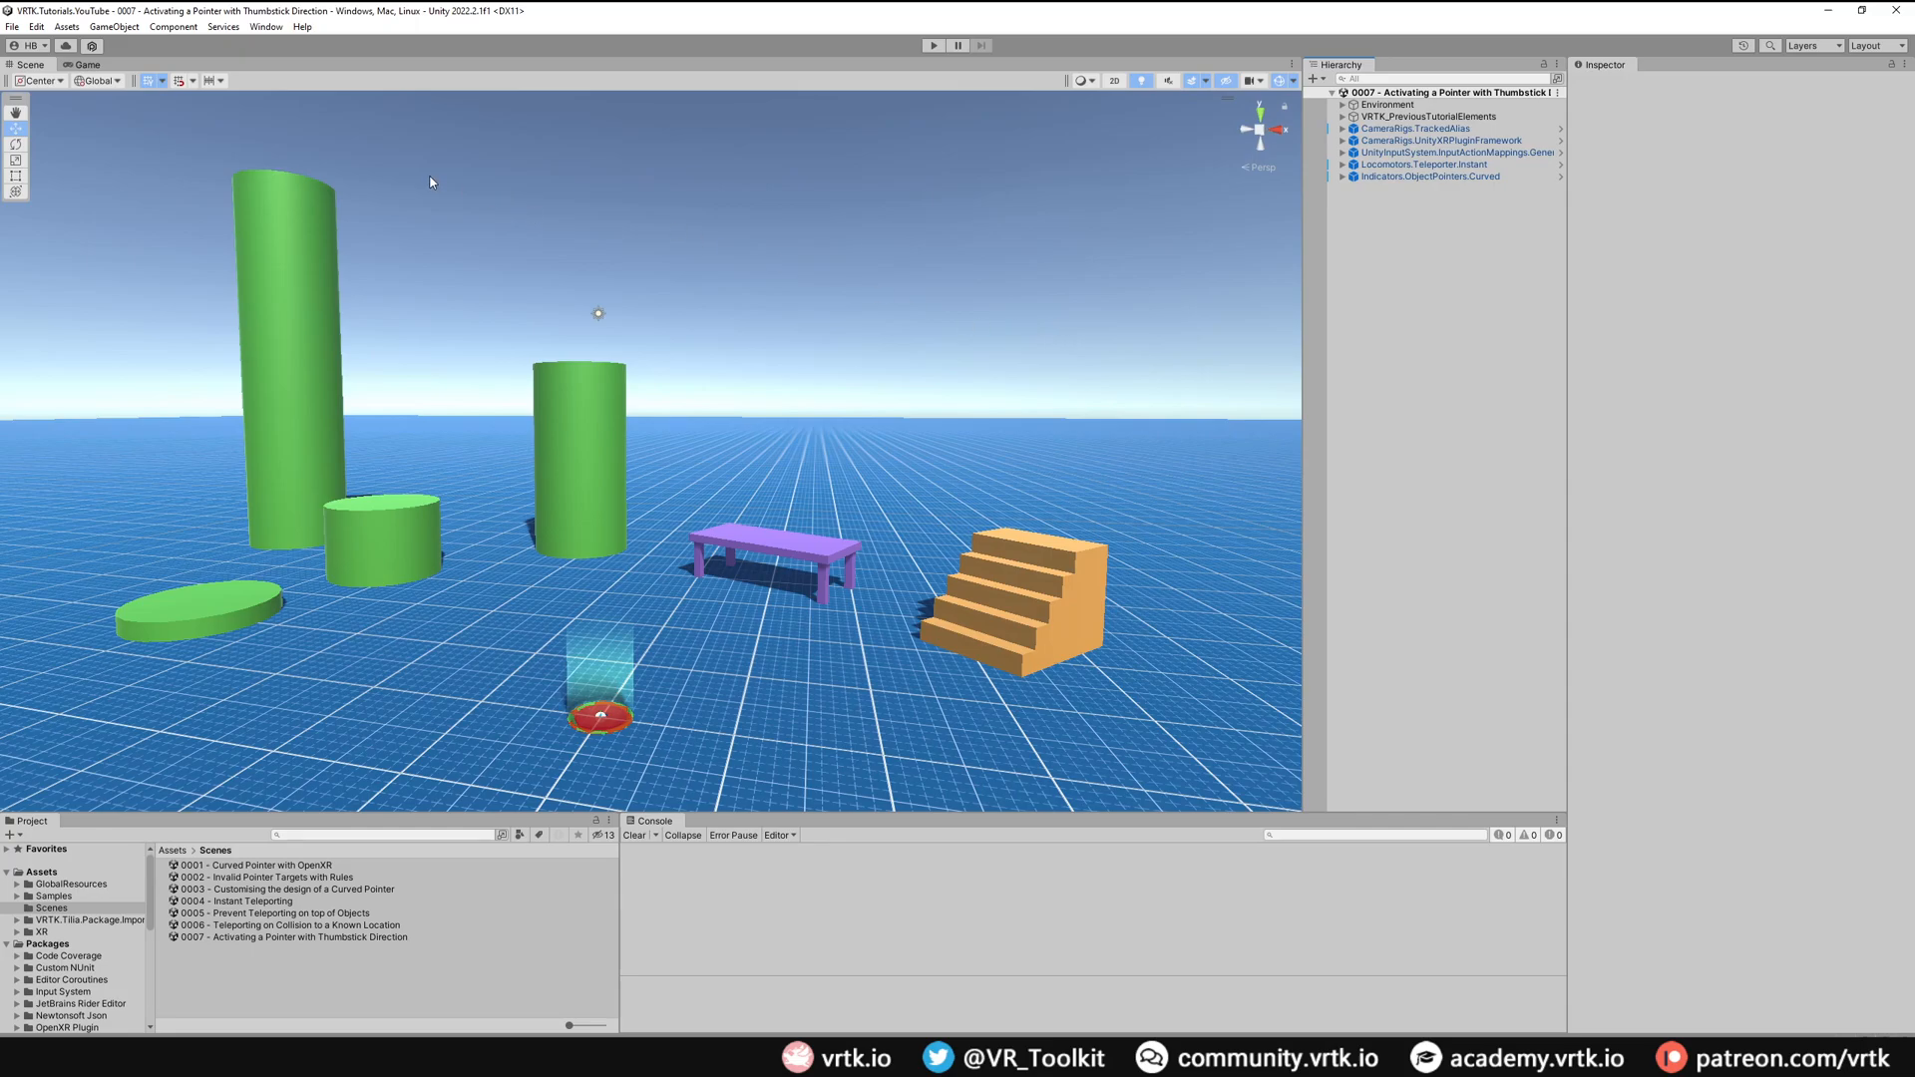
mouse_move(363, 176)
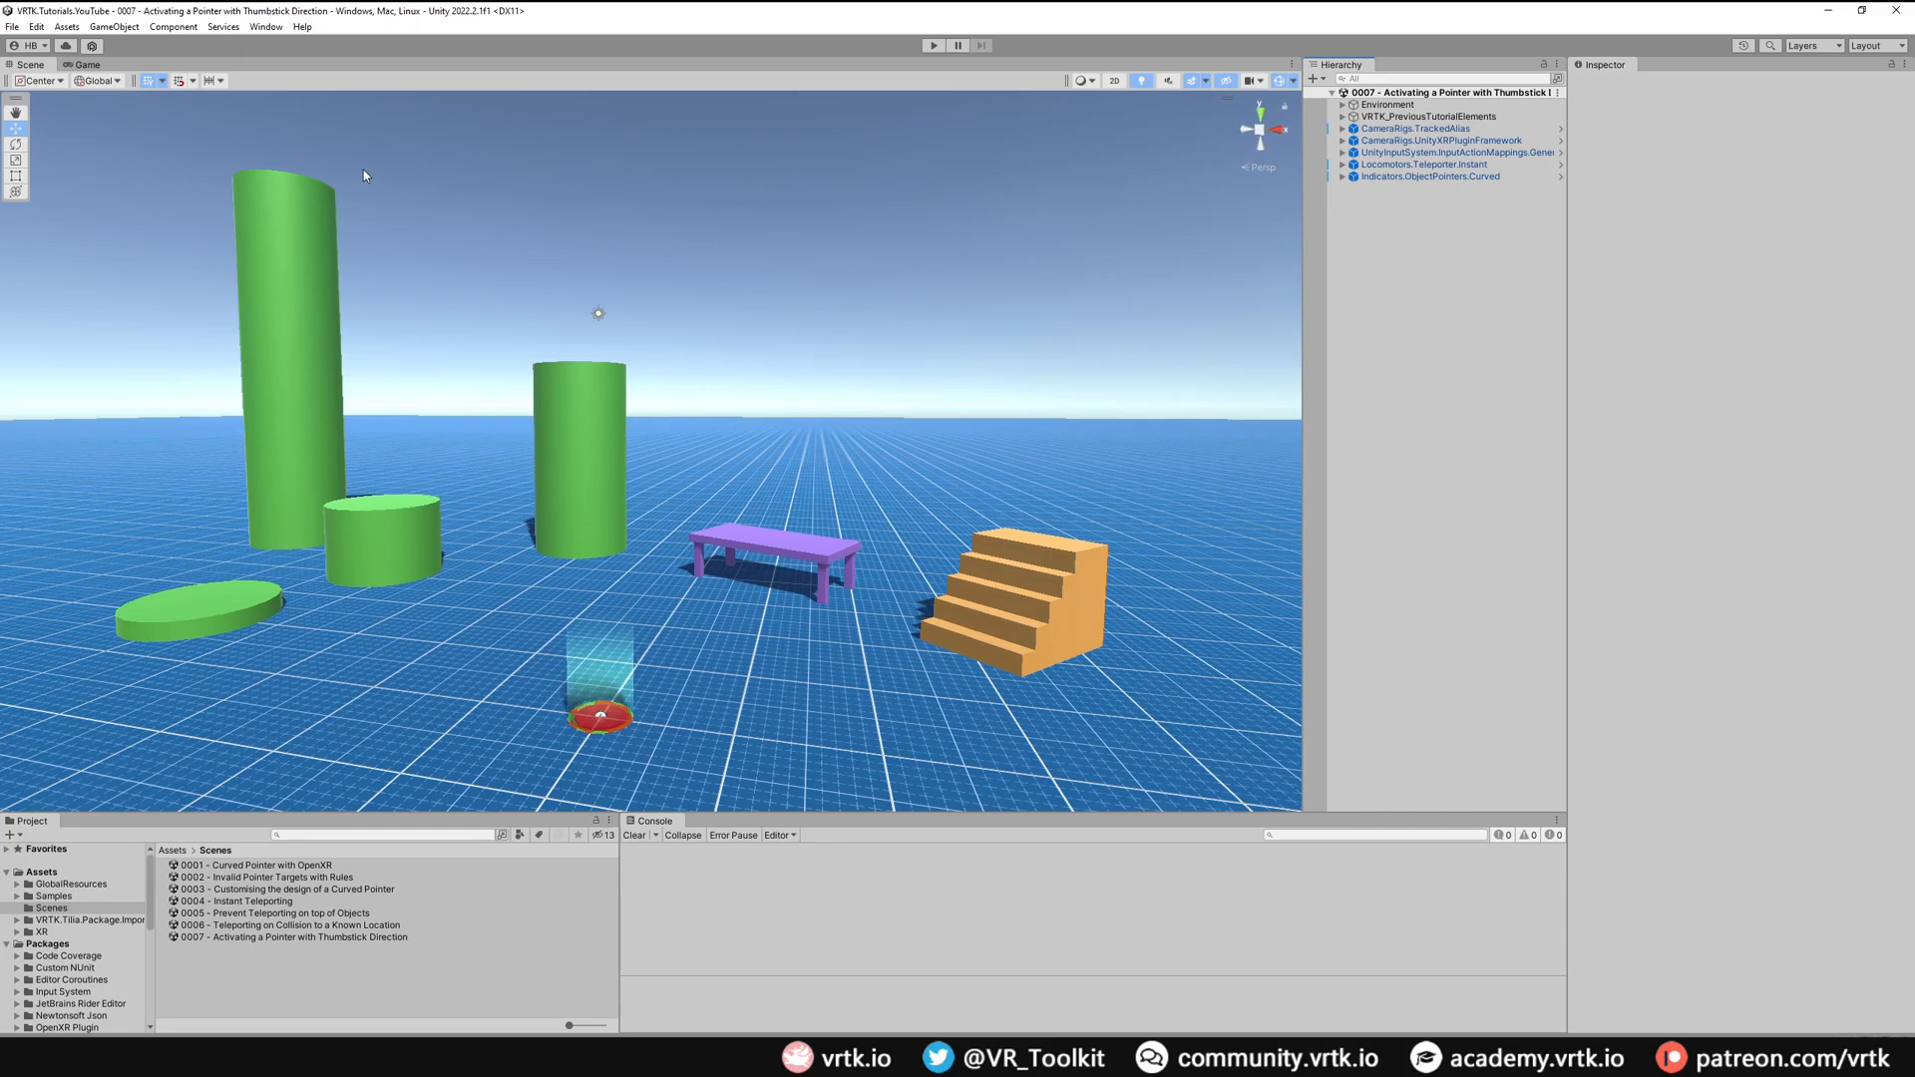
Step: Add the io.extendreality.tilia.input.combinedactions.unity package via the Tilia Package Importer and close it
left_click(265, 26)
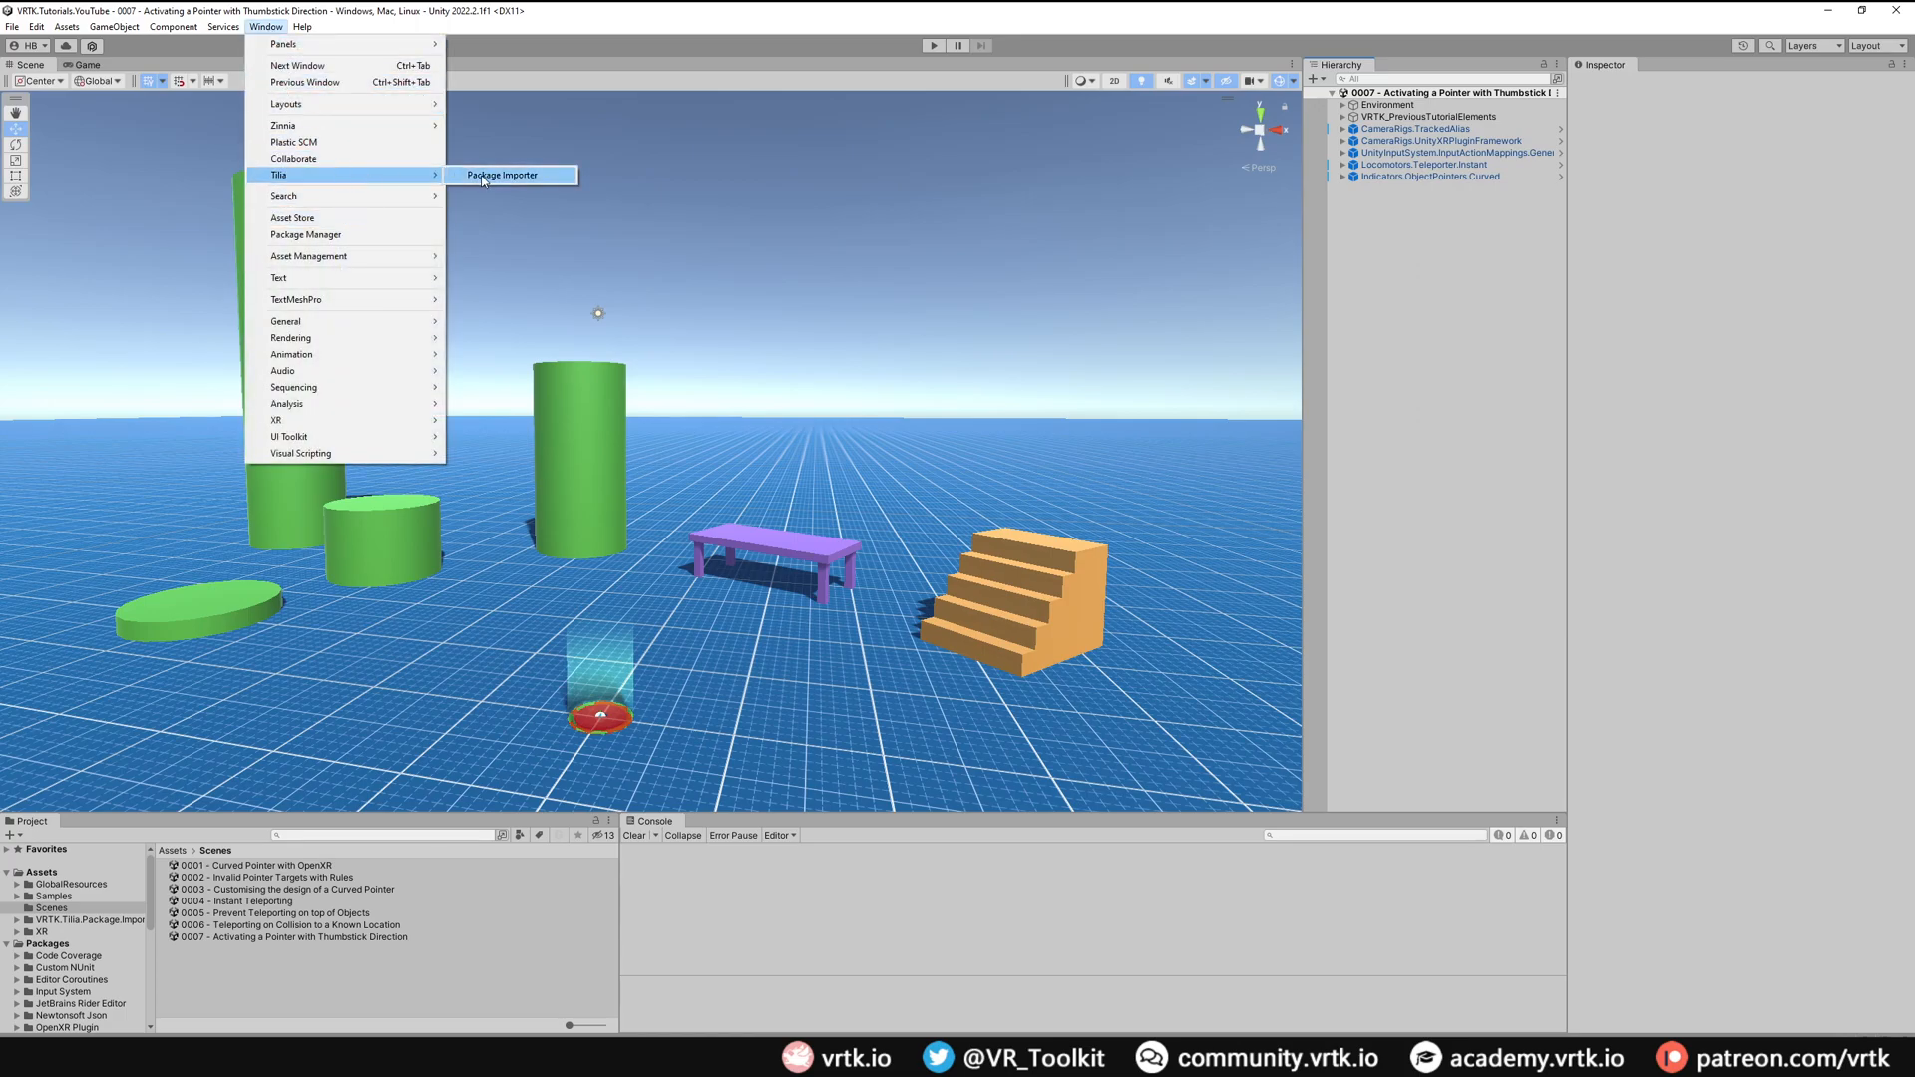
left_click(501, 175)
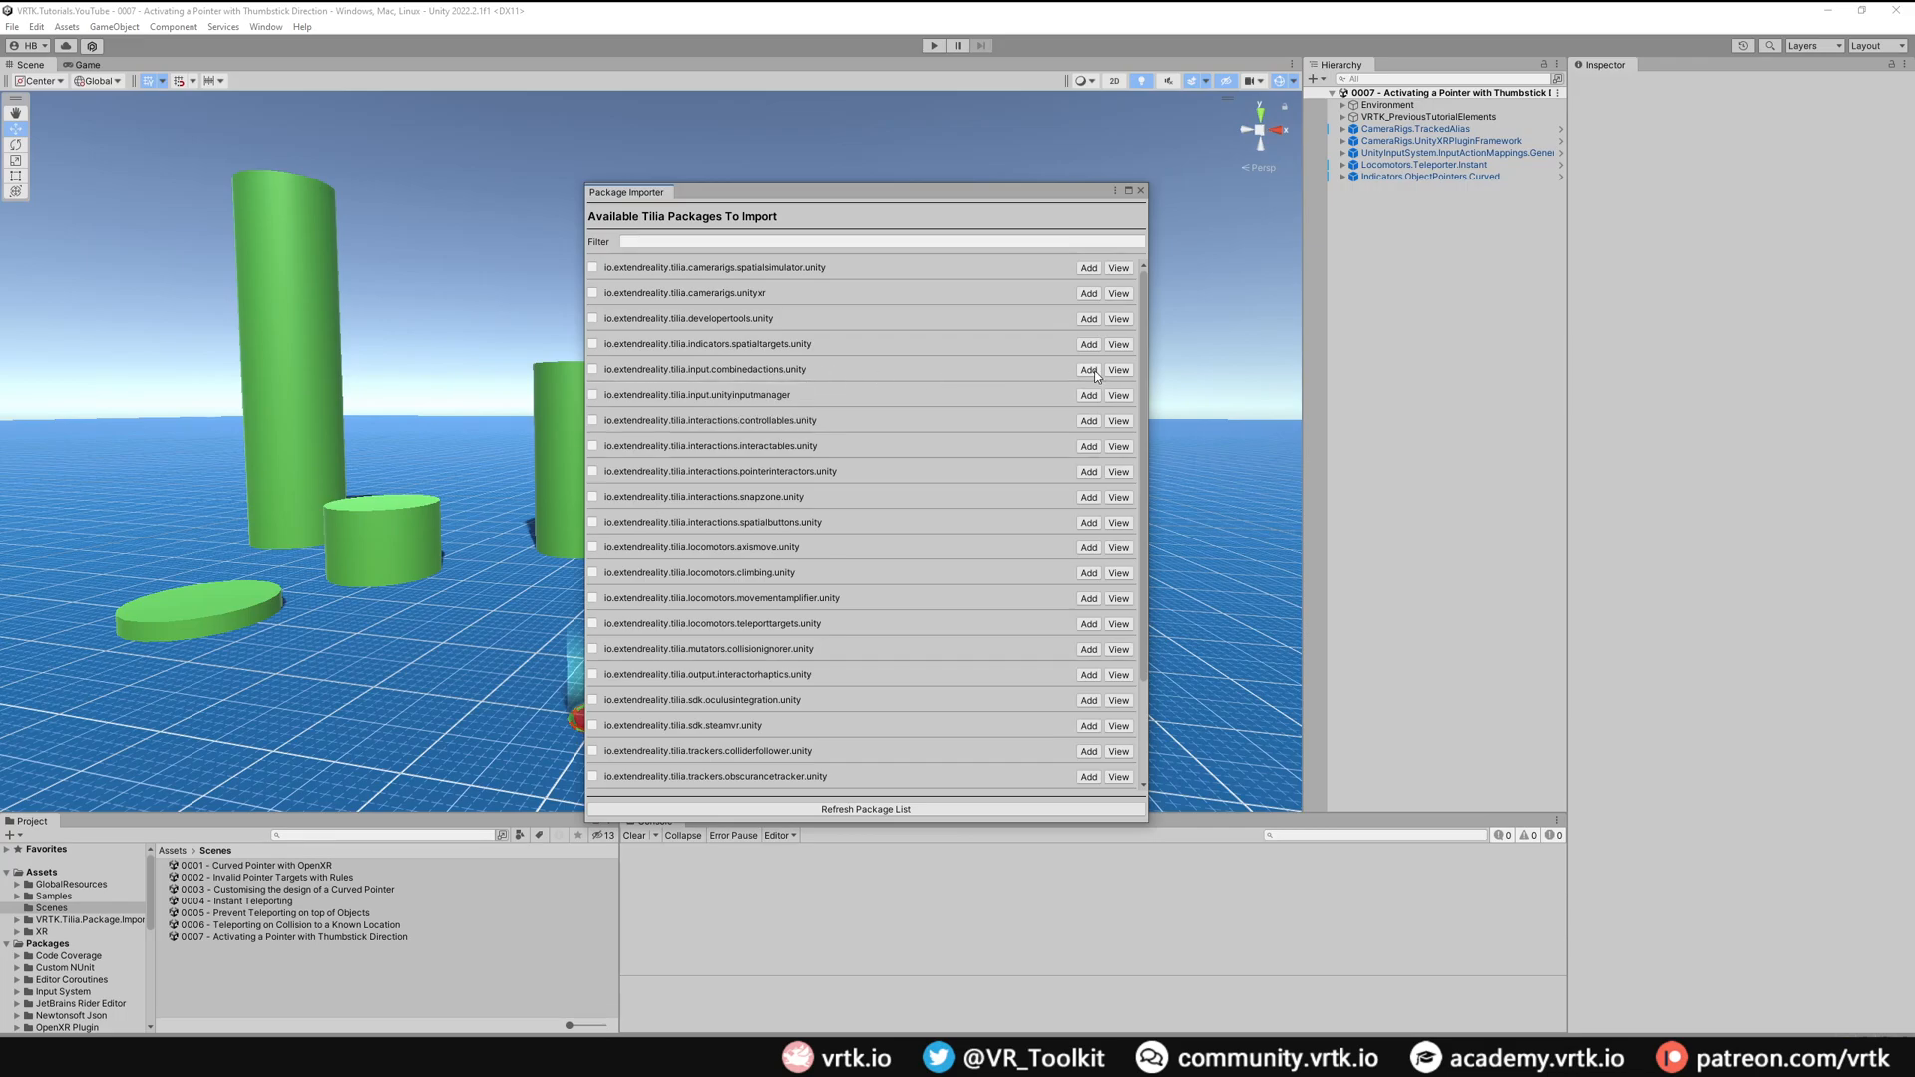
left_click(1088, 369)
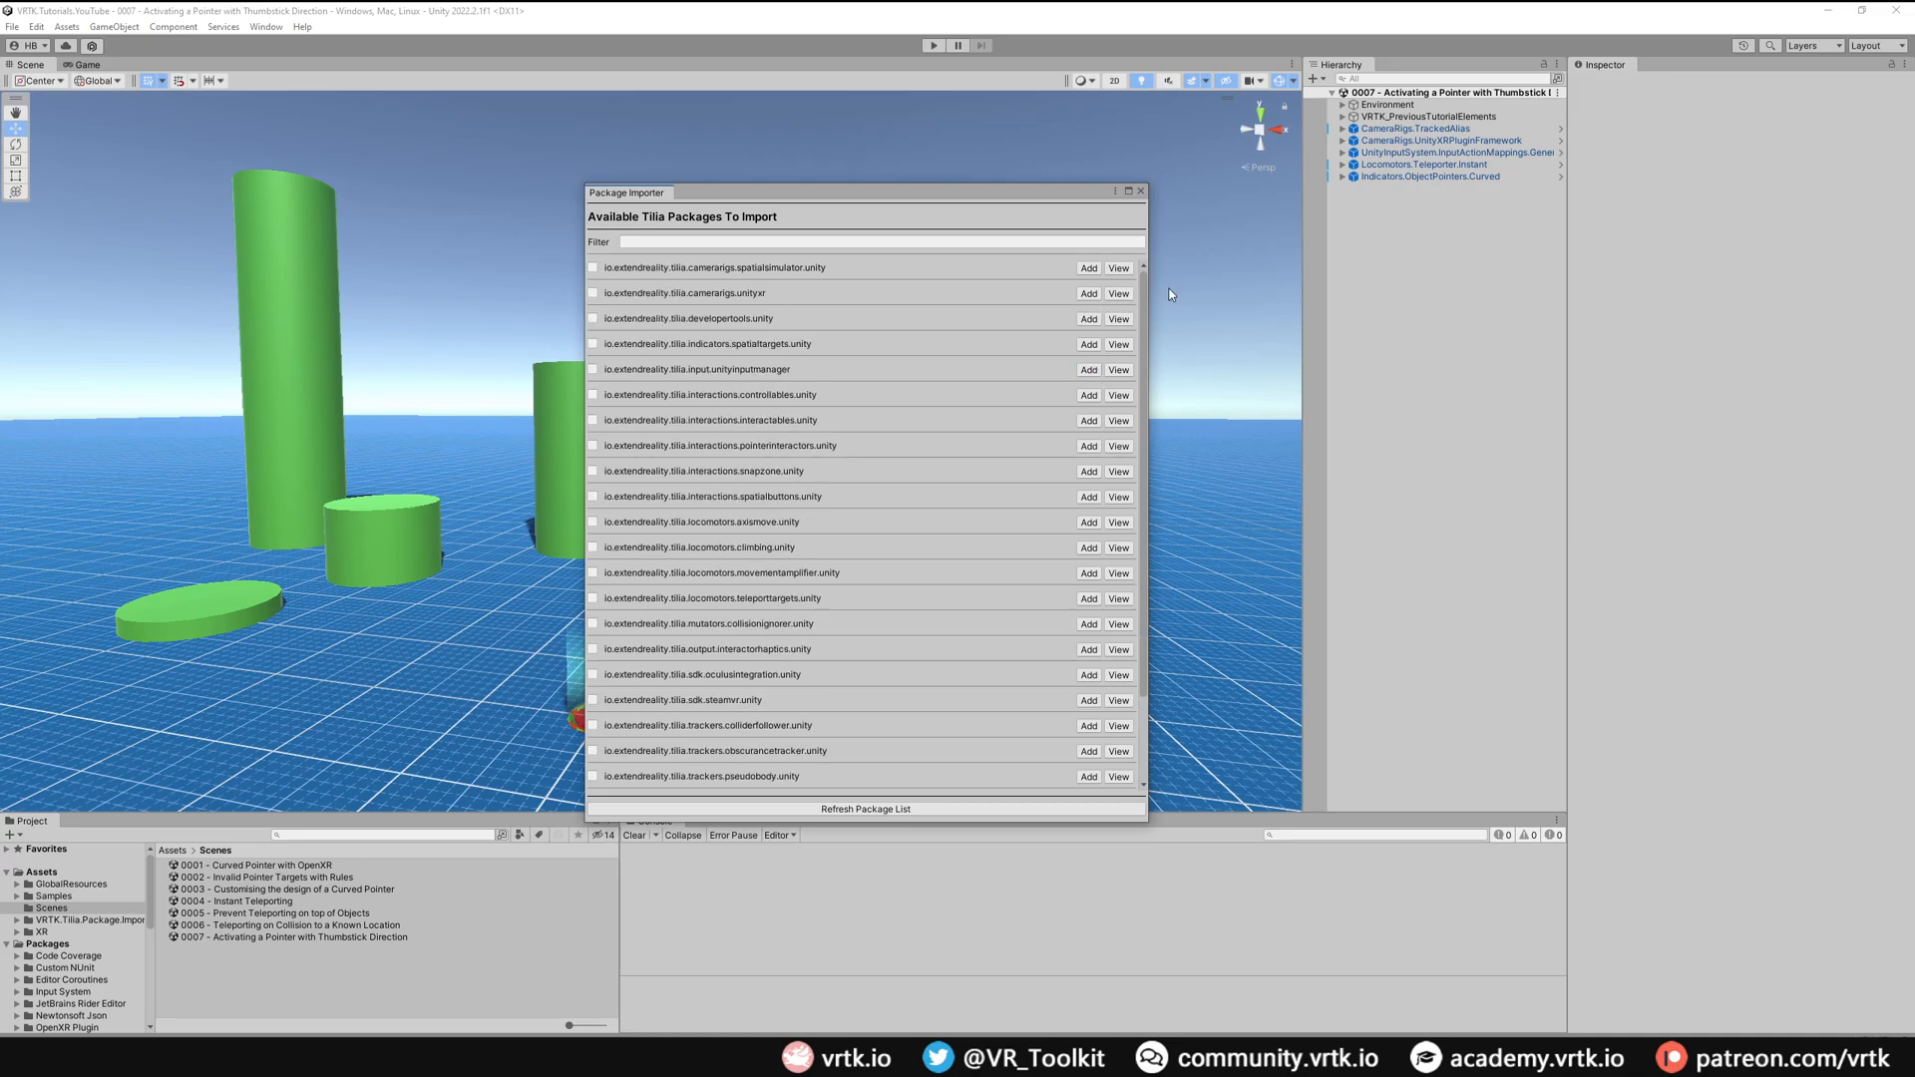
left_click(1139, 192)
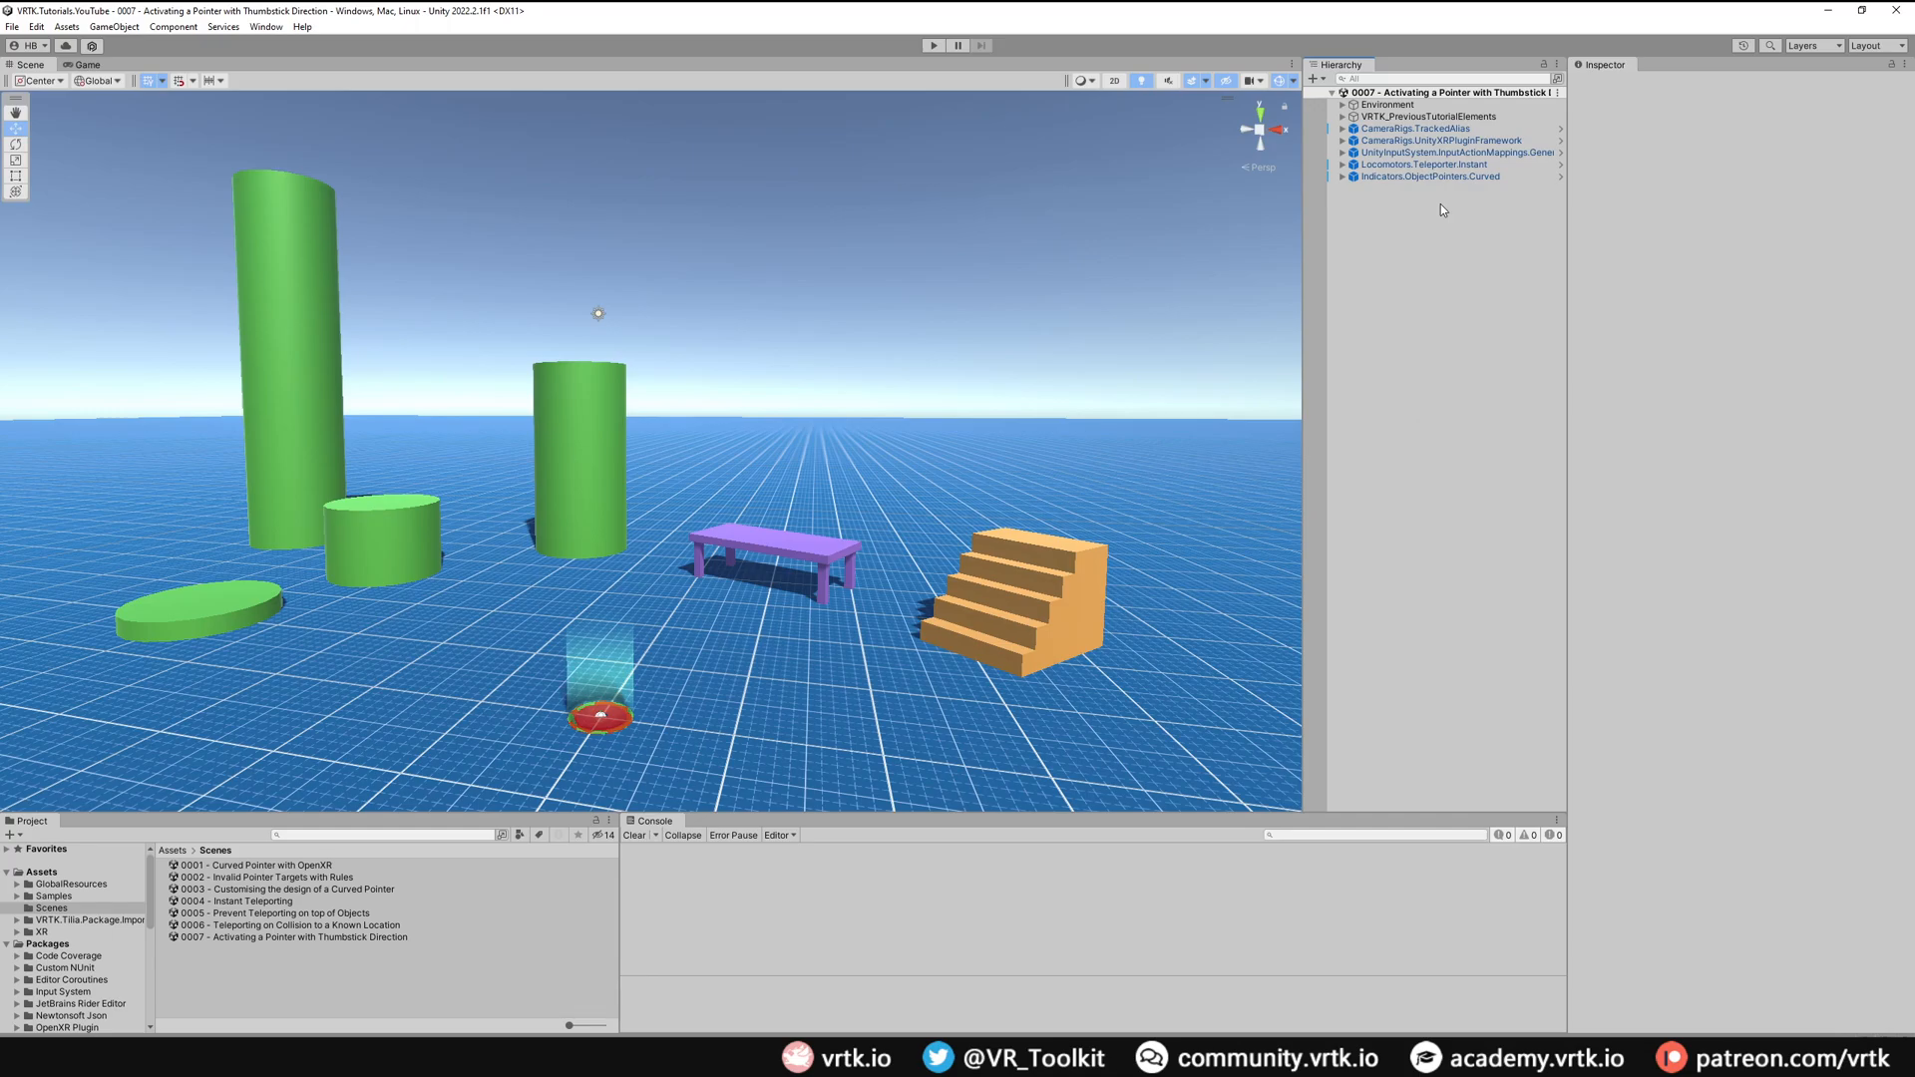
Step: Add an Input.CombinedActions.AngleRangeToBoolean prefab to the scene as RightPointerAction
right_click(1441, 209)
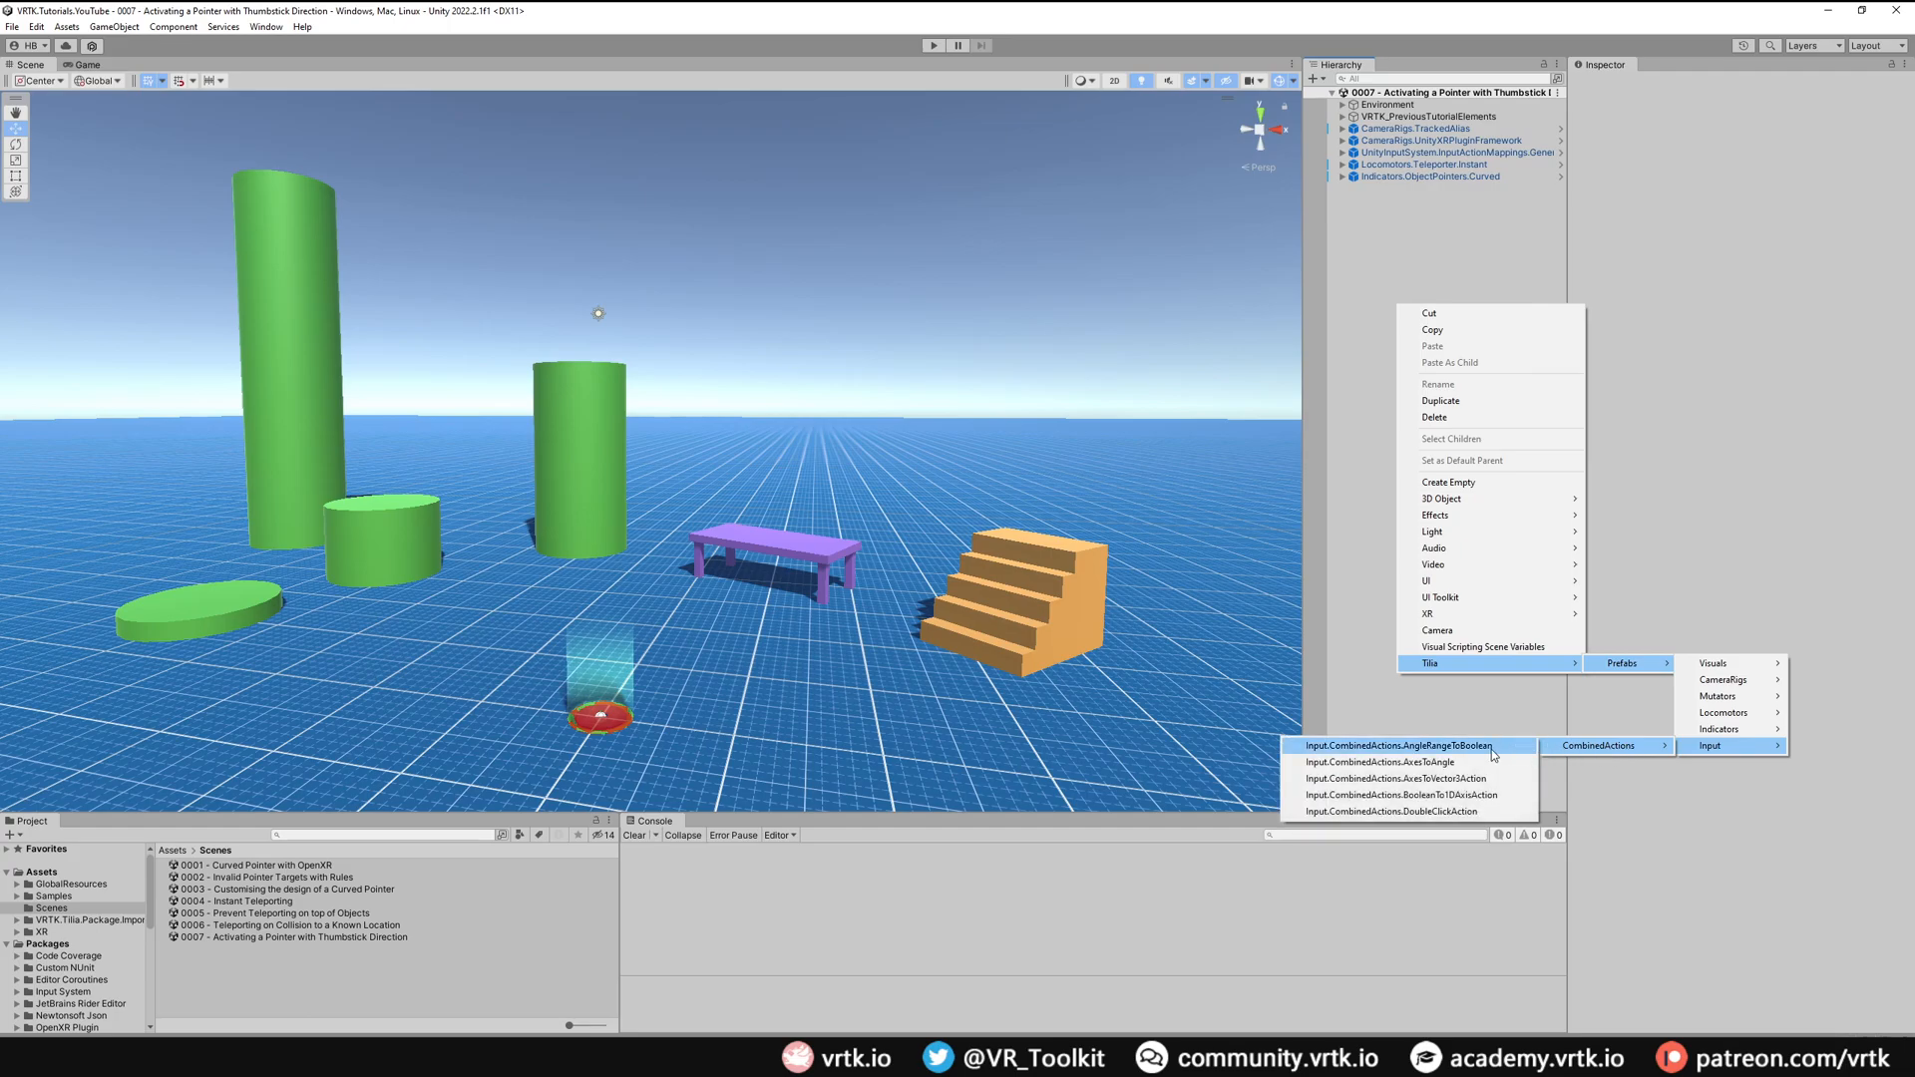
left_click(1399, 744)
type("RightPointerAction")
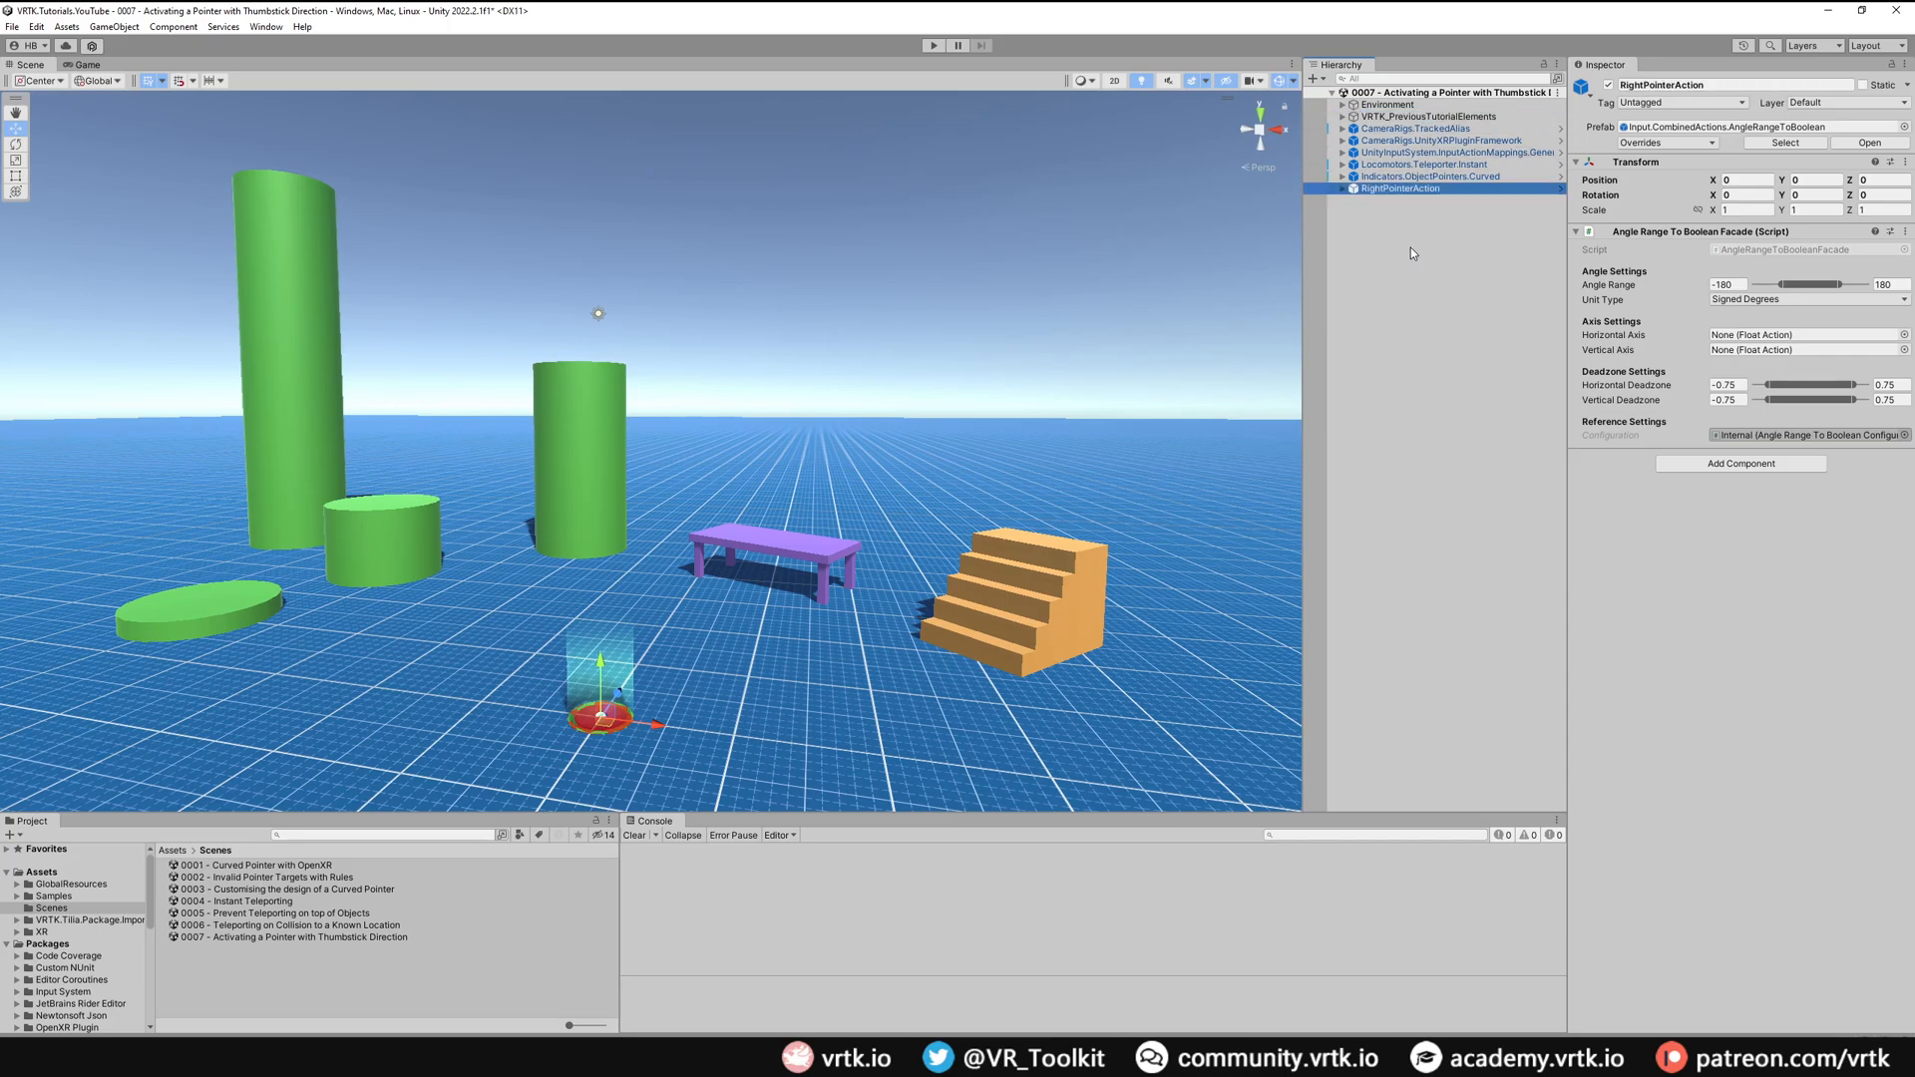
mouse_move(1646, 266)
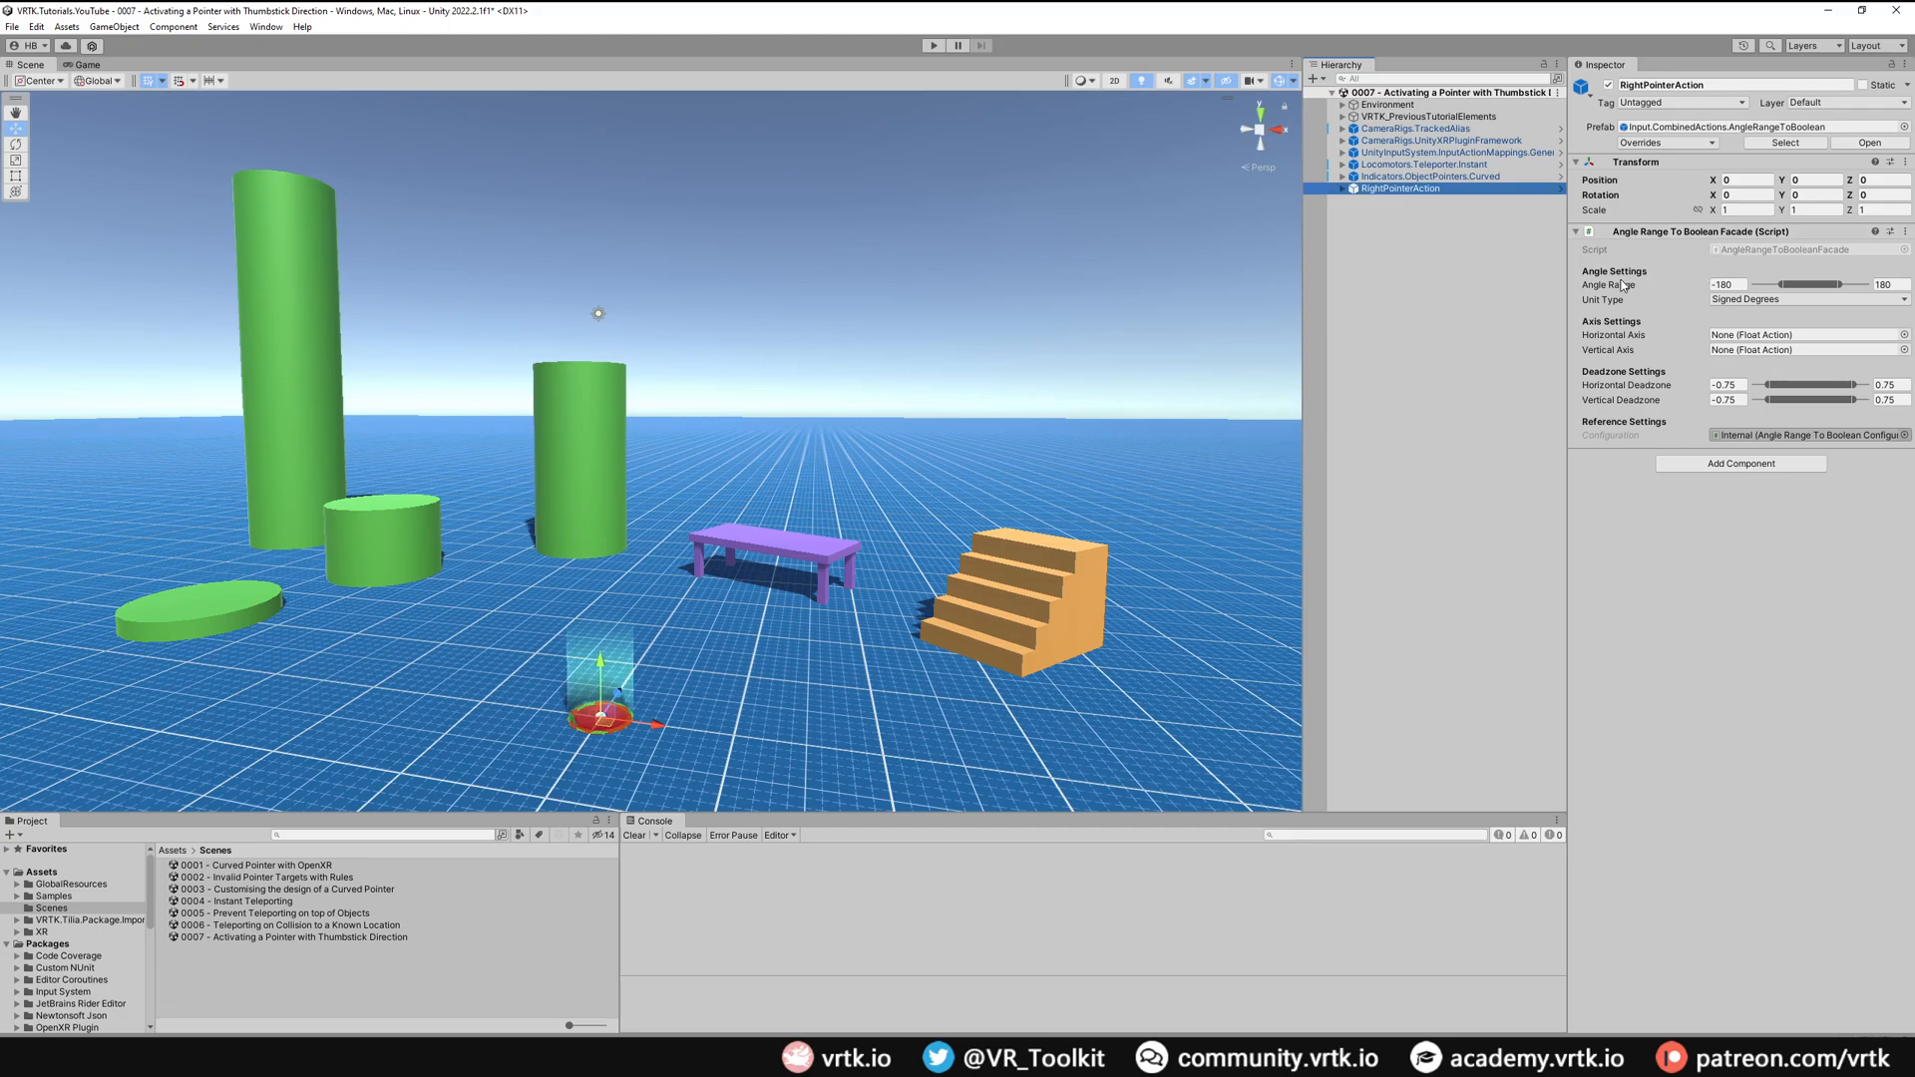
mouse_move(1754, 258)
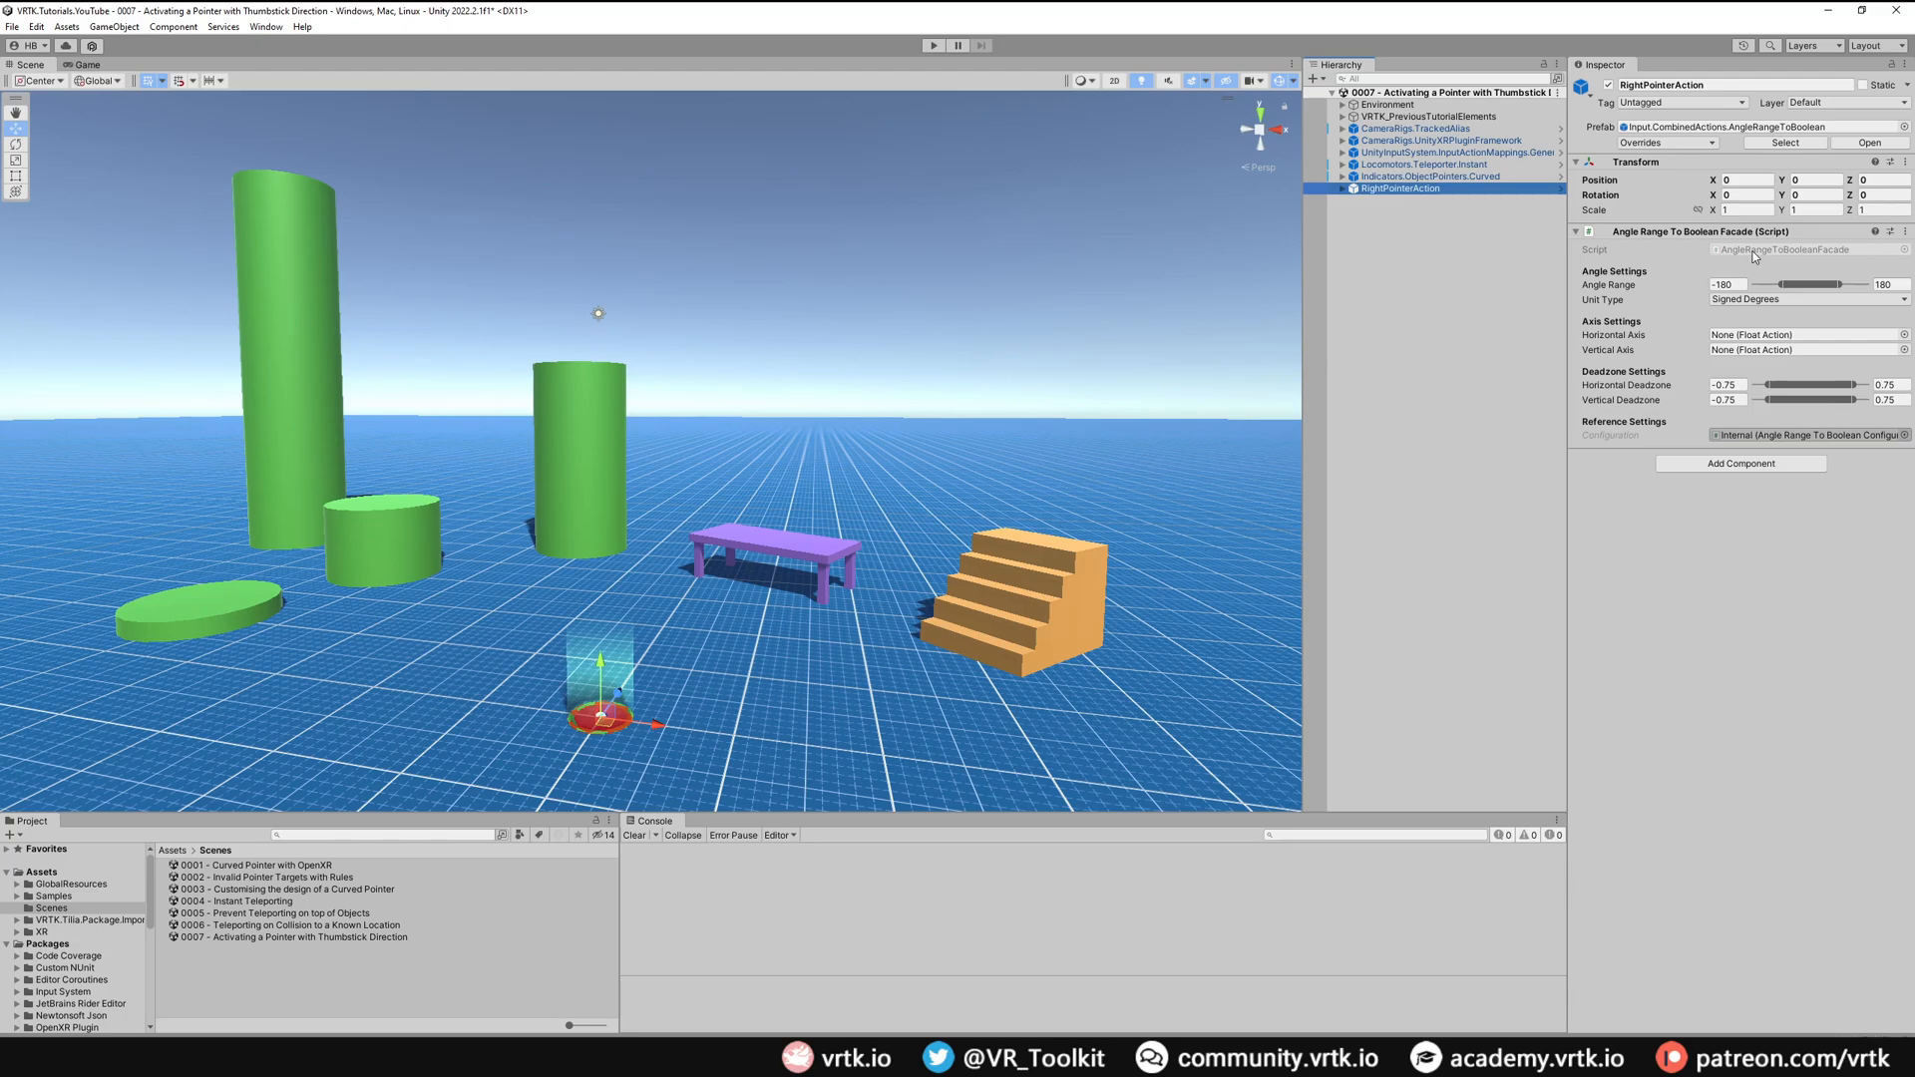
Step: Set both axis deadzones to -0.65 and 0.65 on the angle-range facade
left_click(1728, 286)
type("-25")
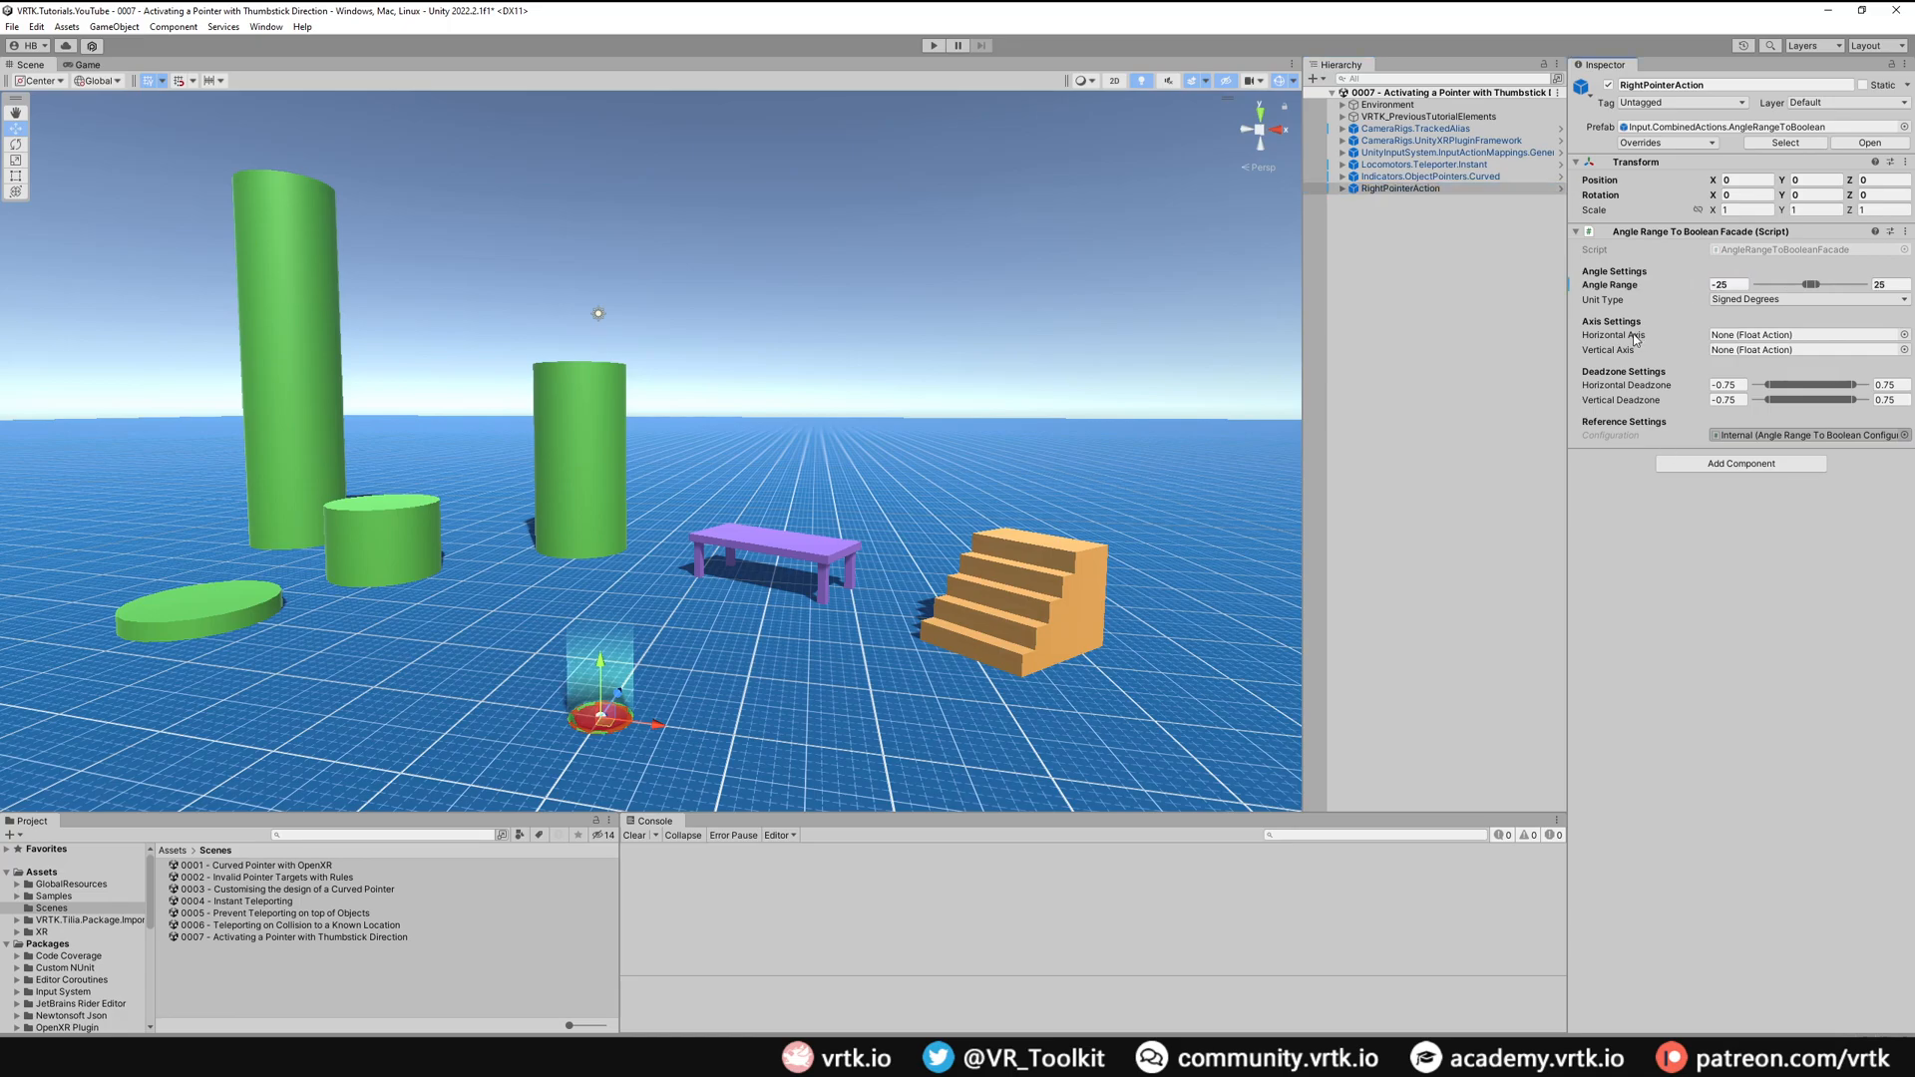
mouse_move(1704, 327)
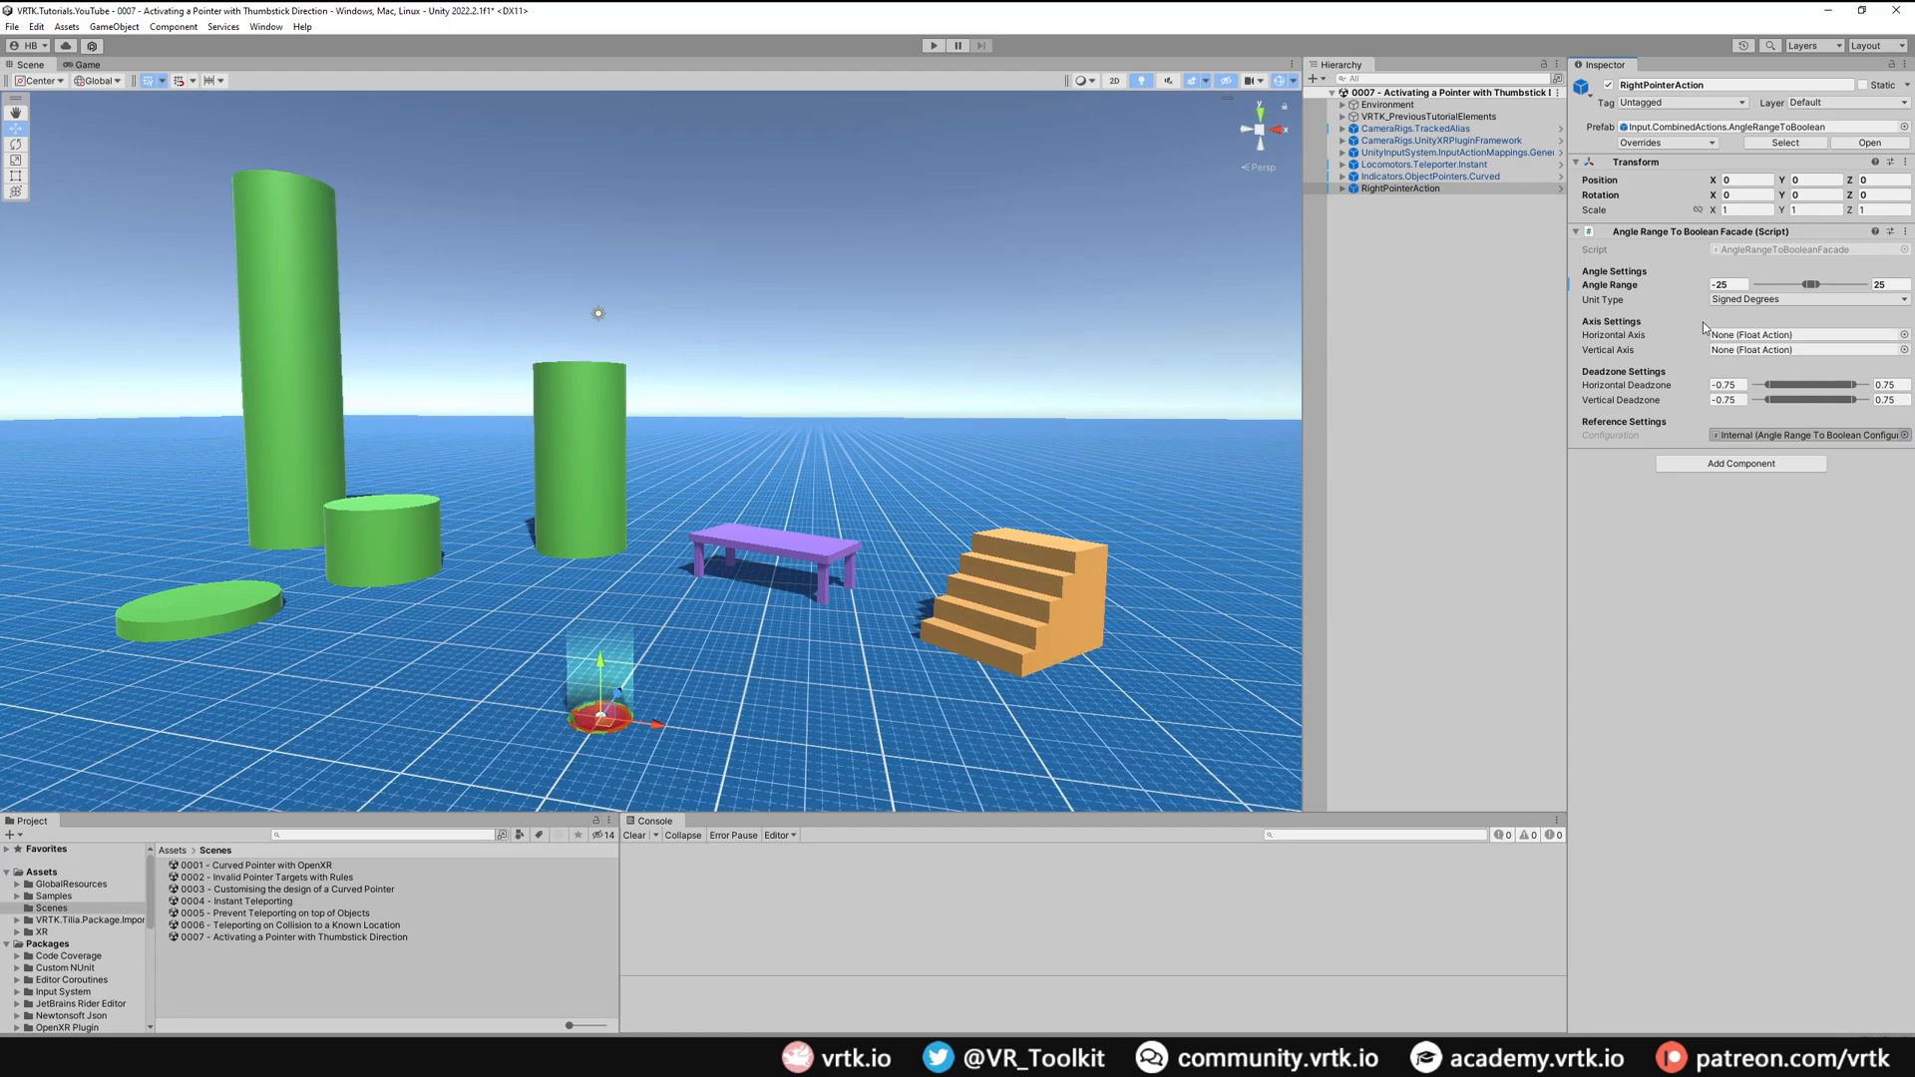
mouse_move(1710, 357)
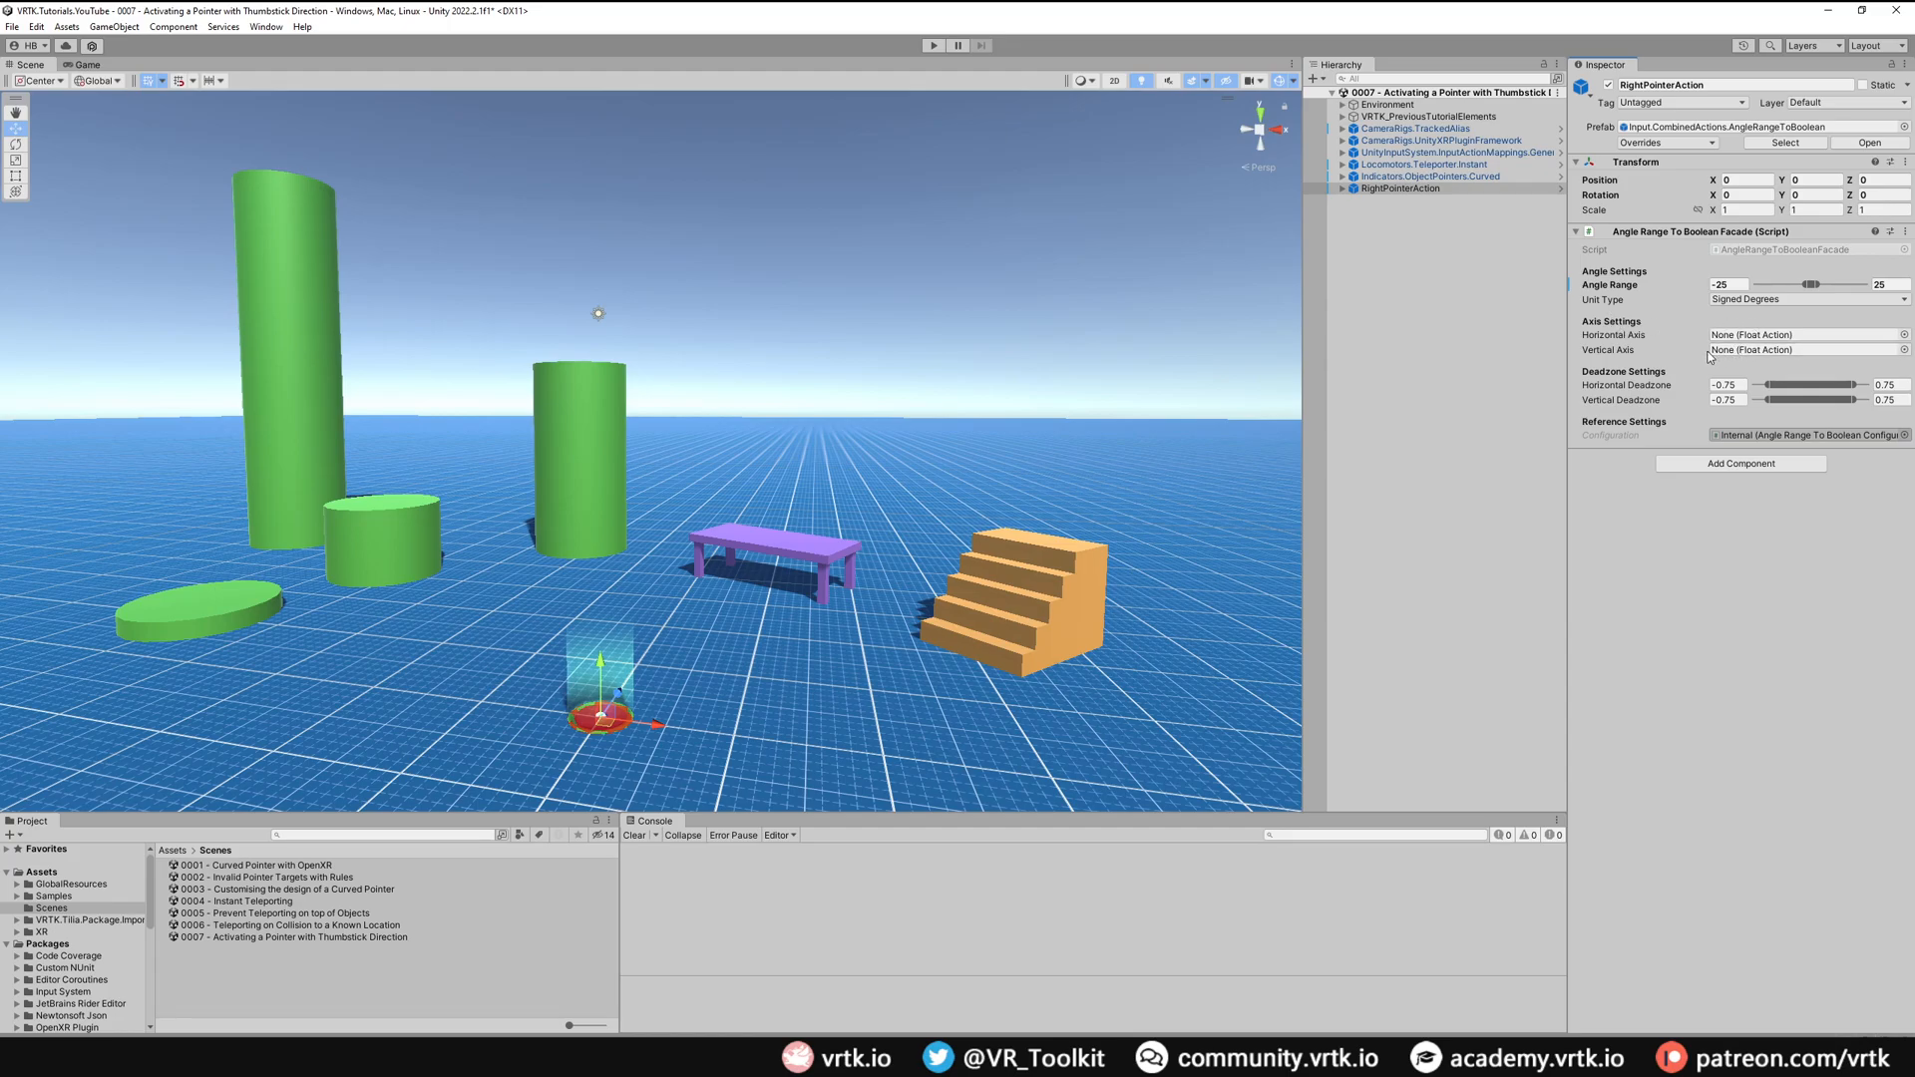
mouse_move(1574, 341)
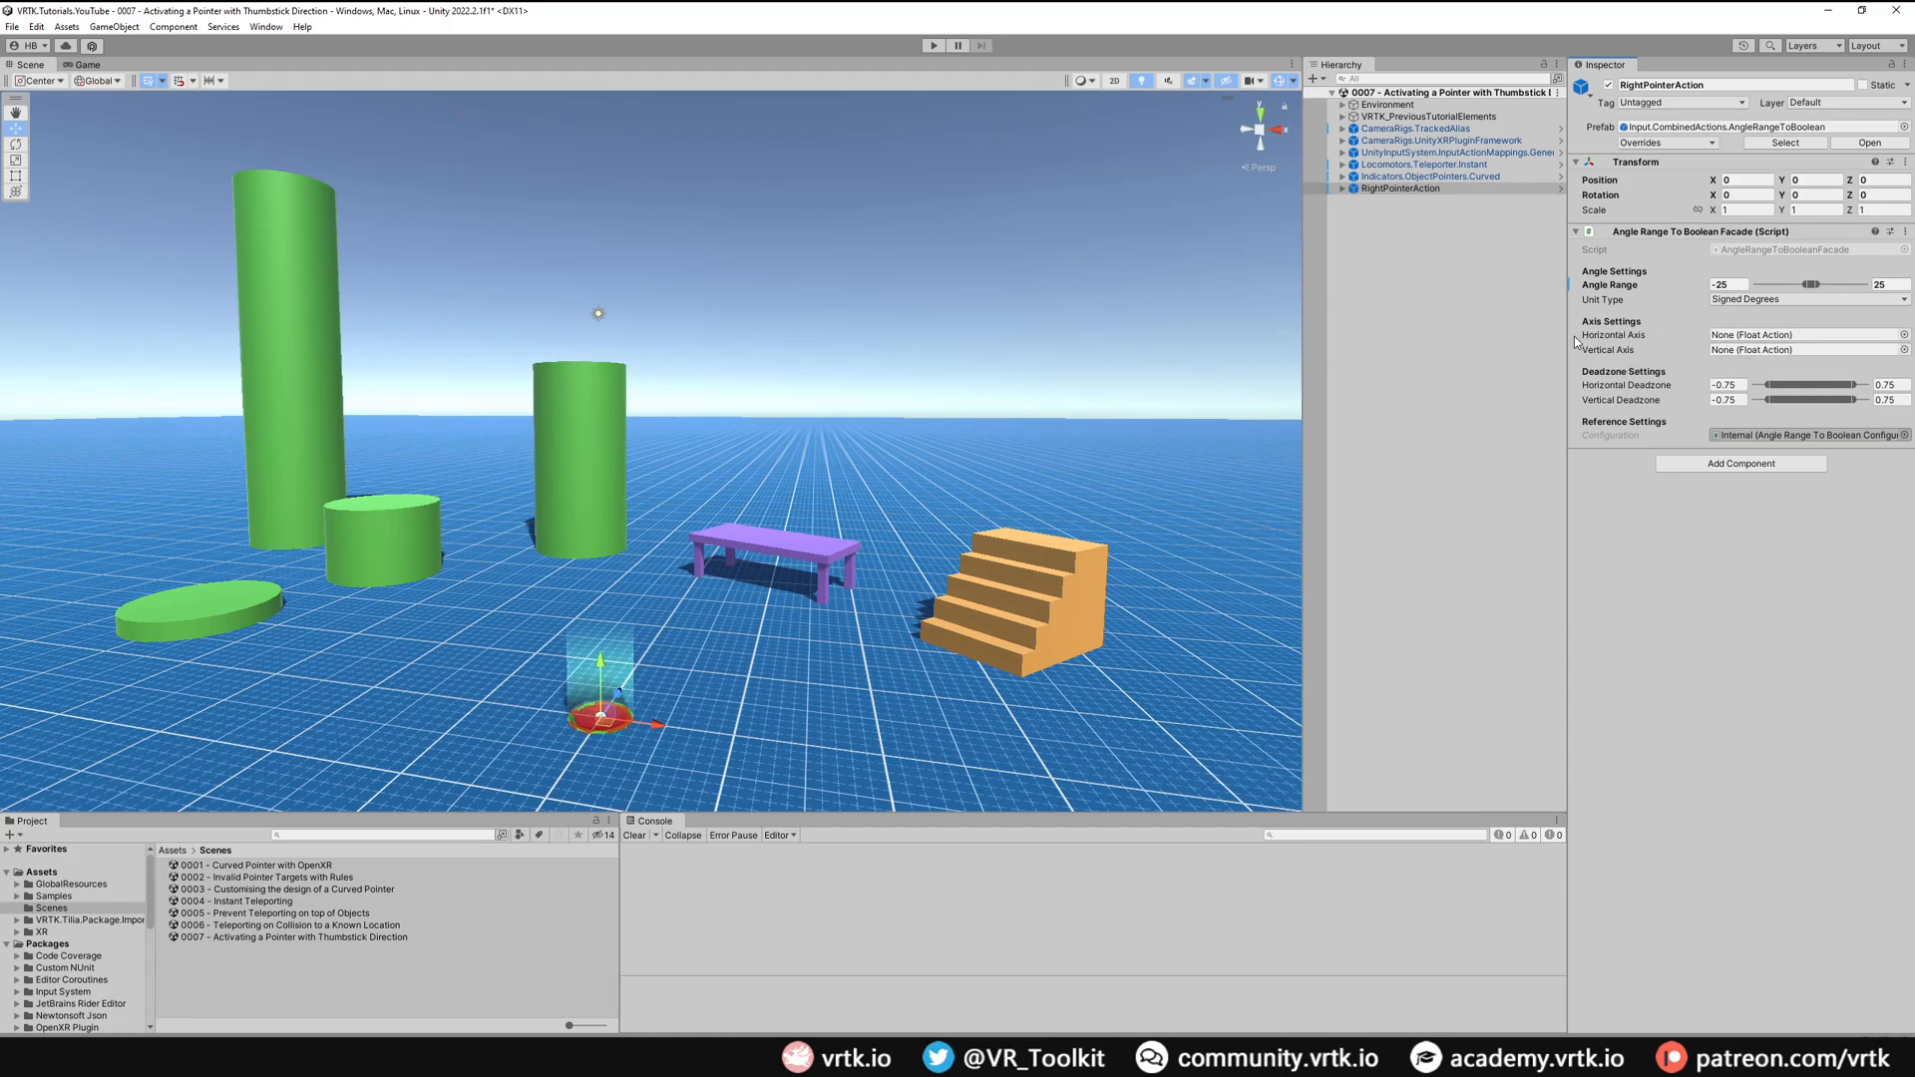
Step: Assign RightThumbstick_Axis_Horizontal and _Vertical to the Horizontal and Vertical Axis fields
left_click(1343, 151)
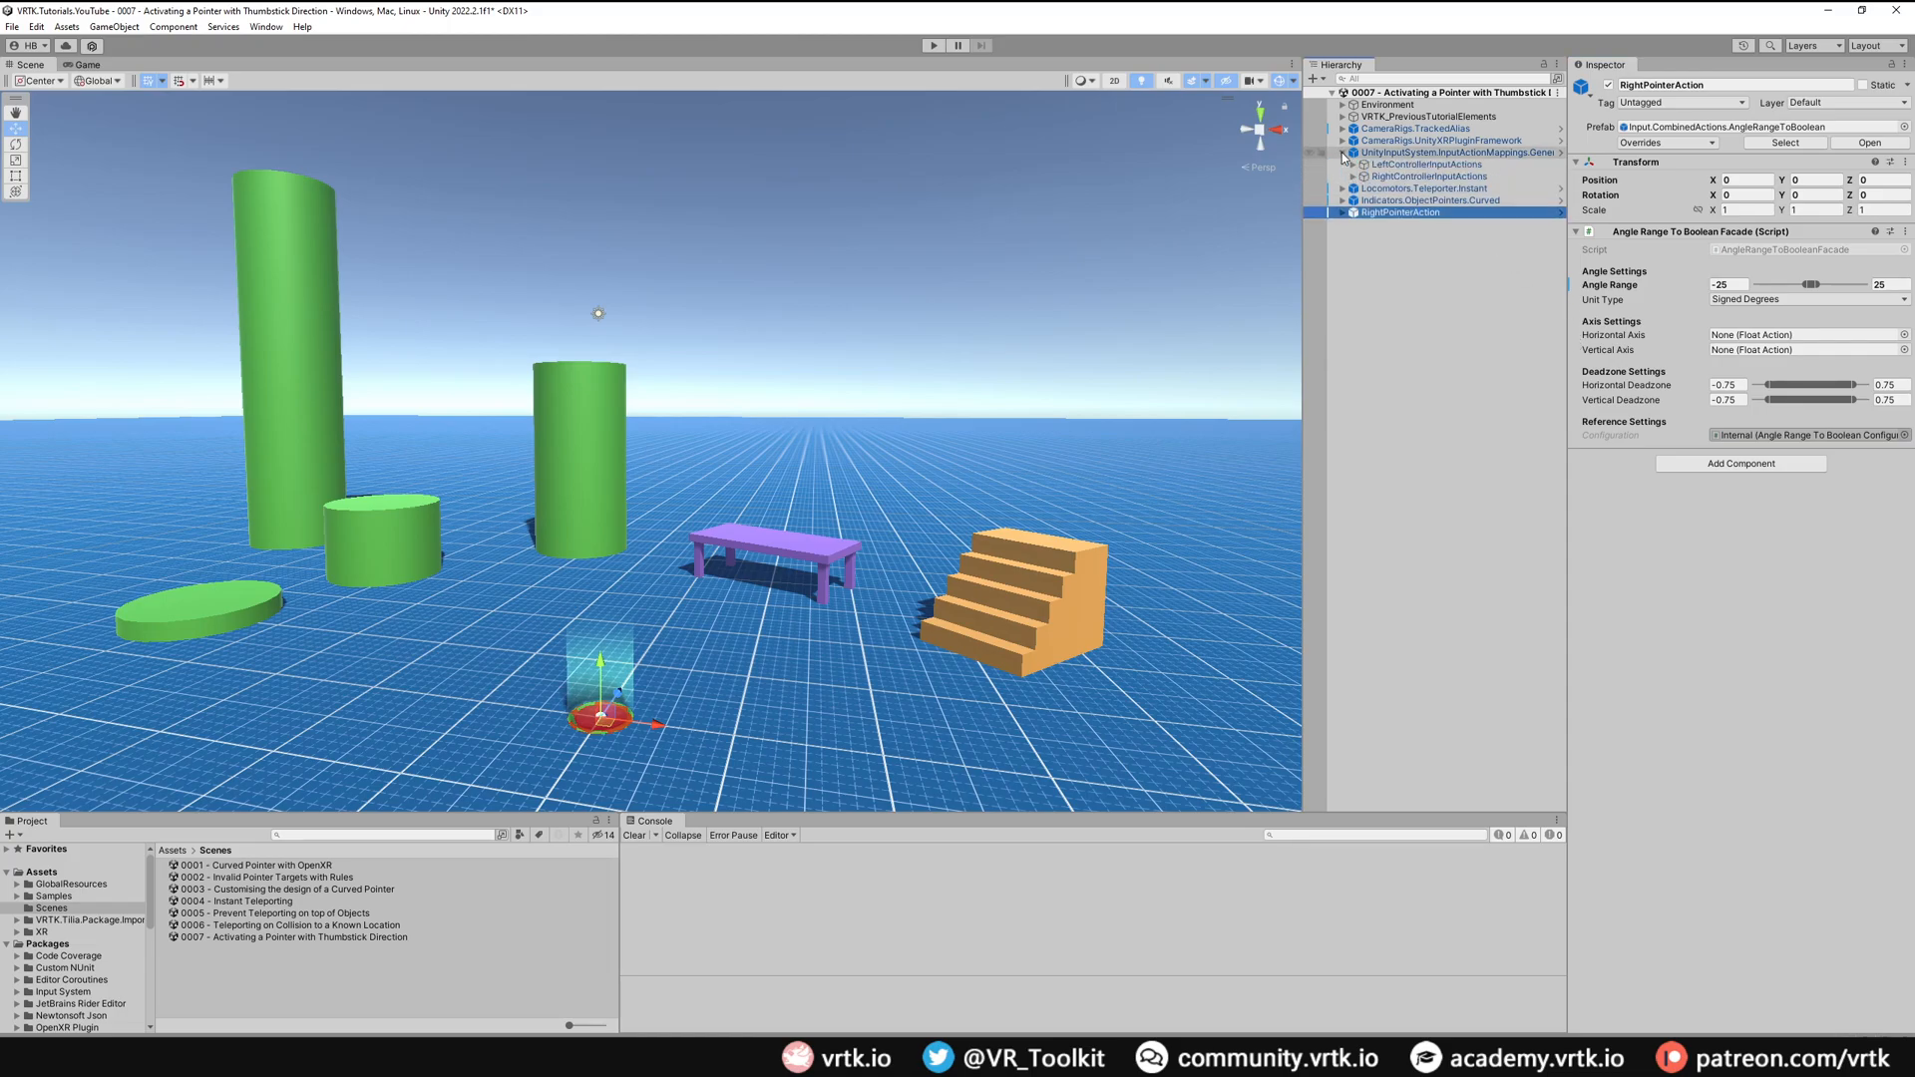
left_click(1341, 154)
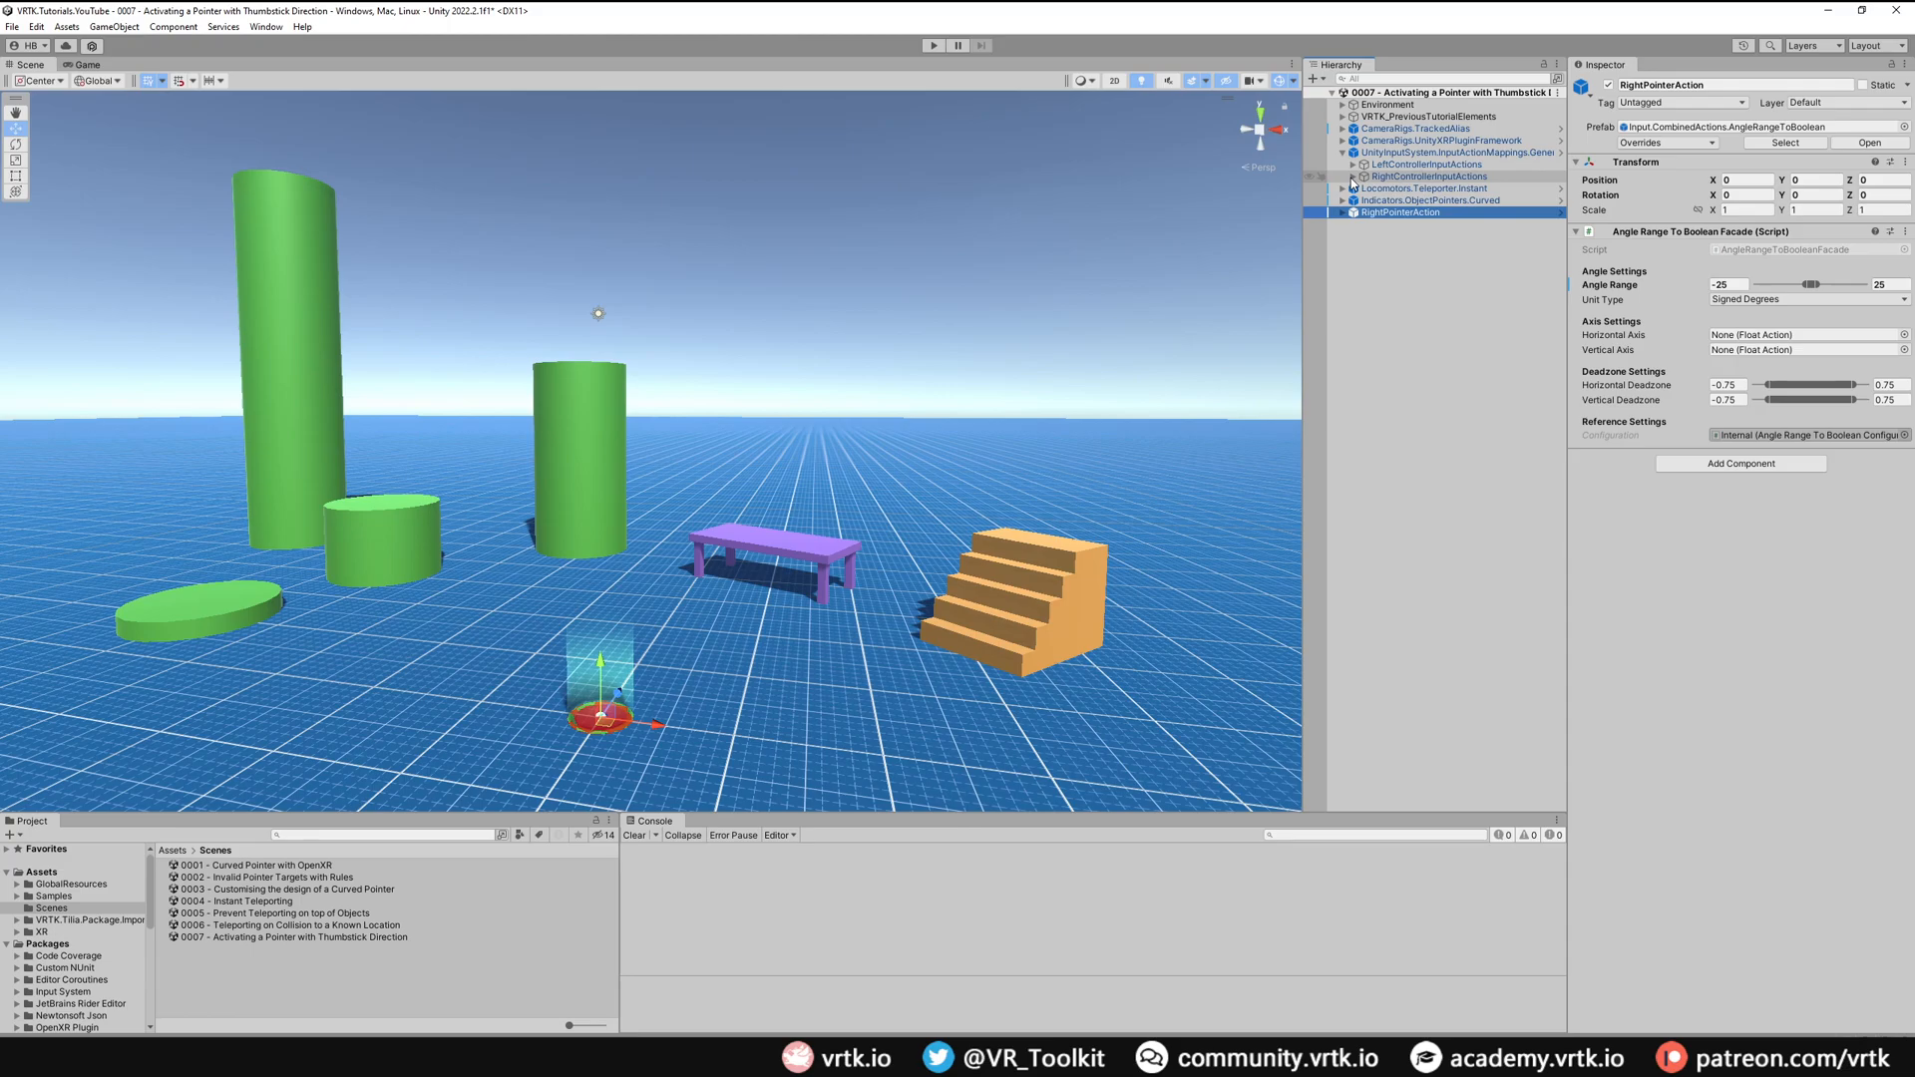
left_click(1343, 176)
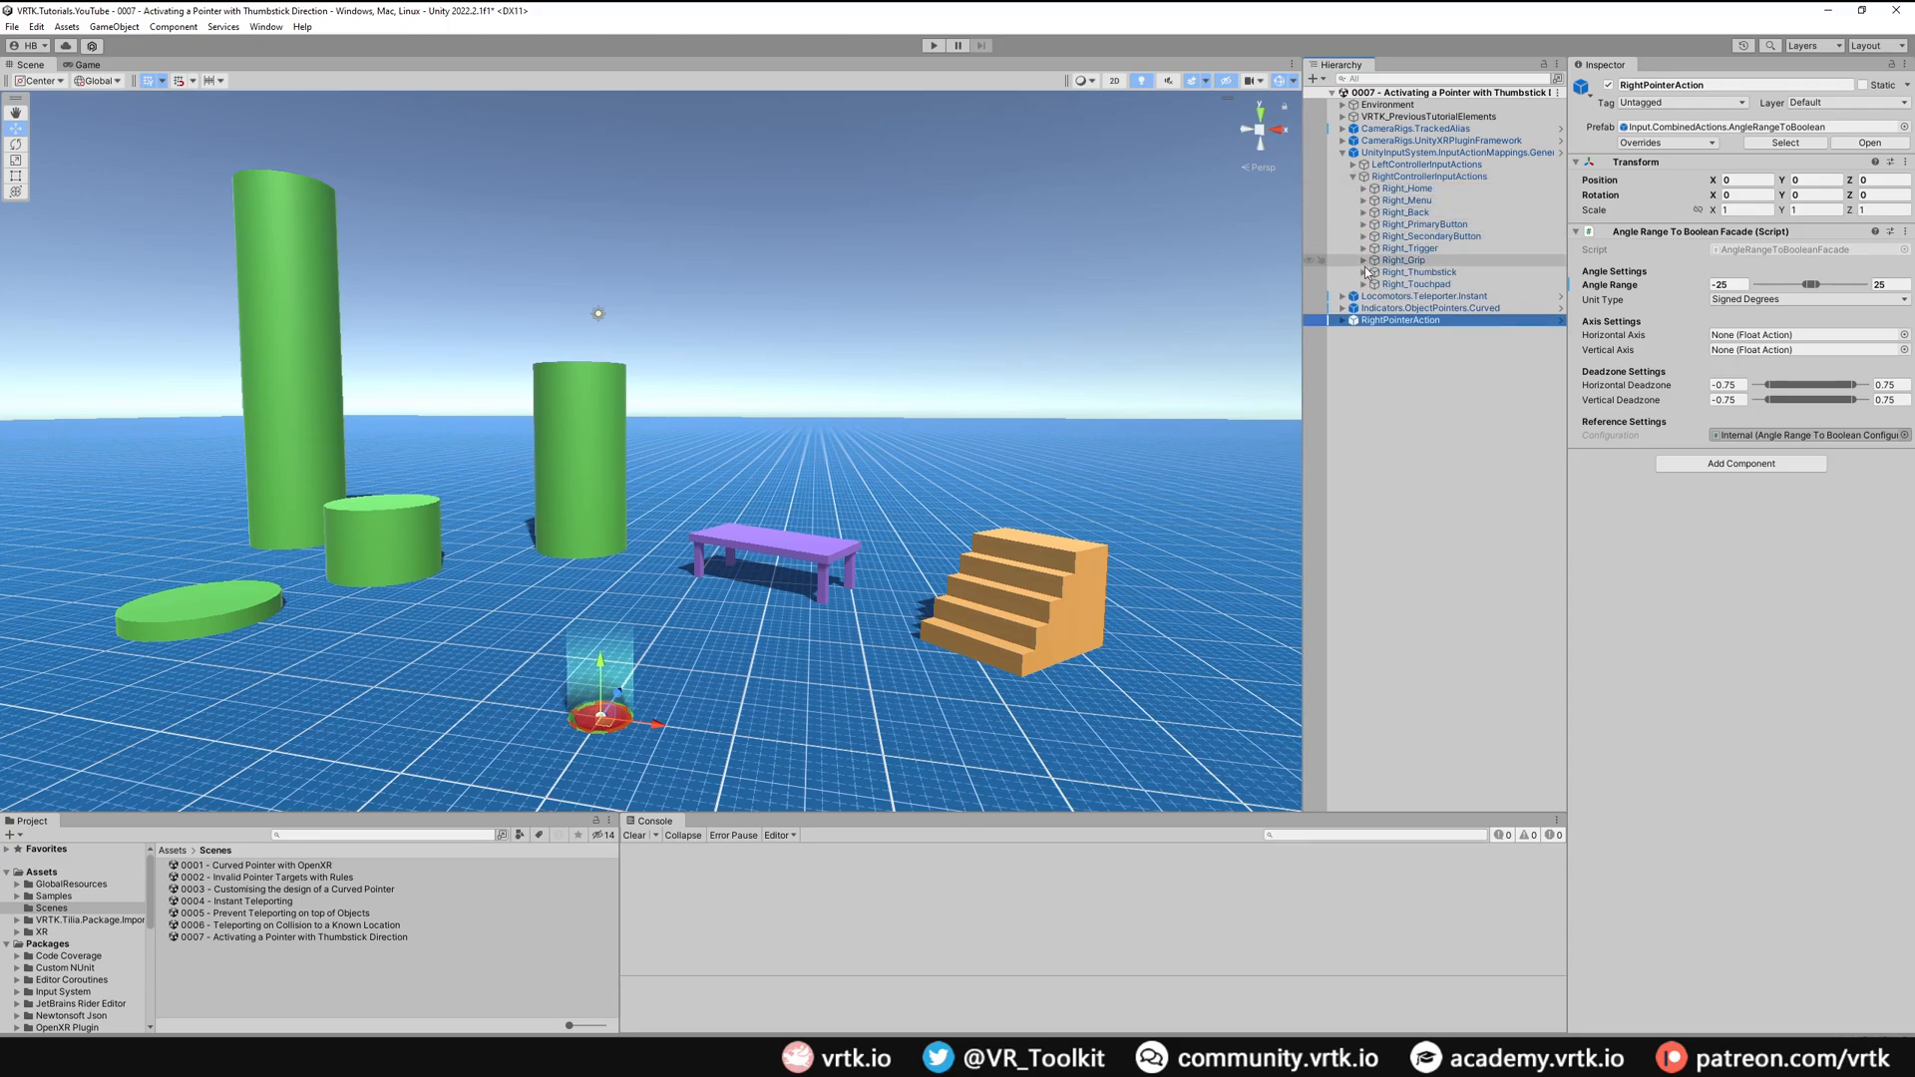
left_click(1363, 271)
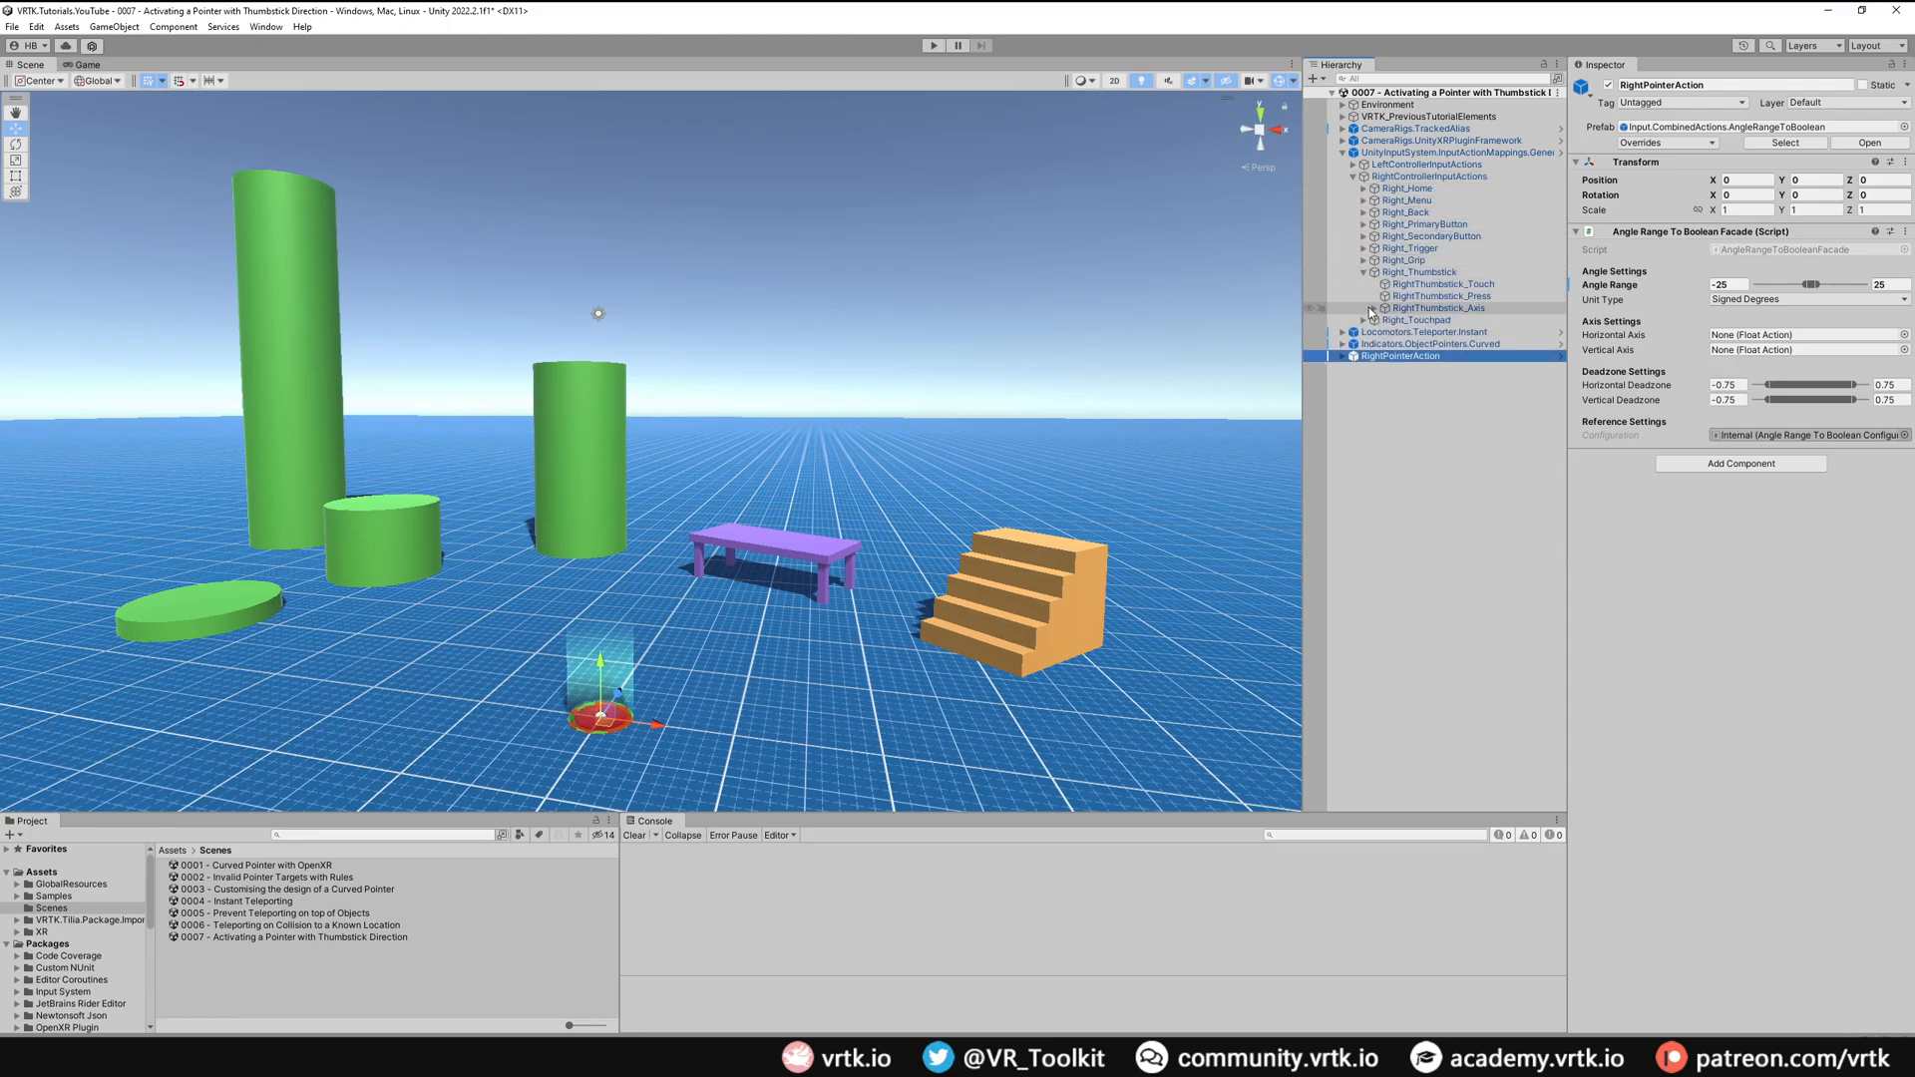
left_click(1375, 308)
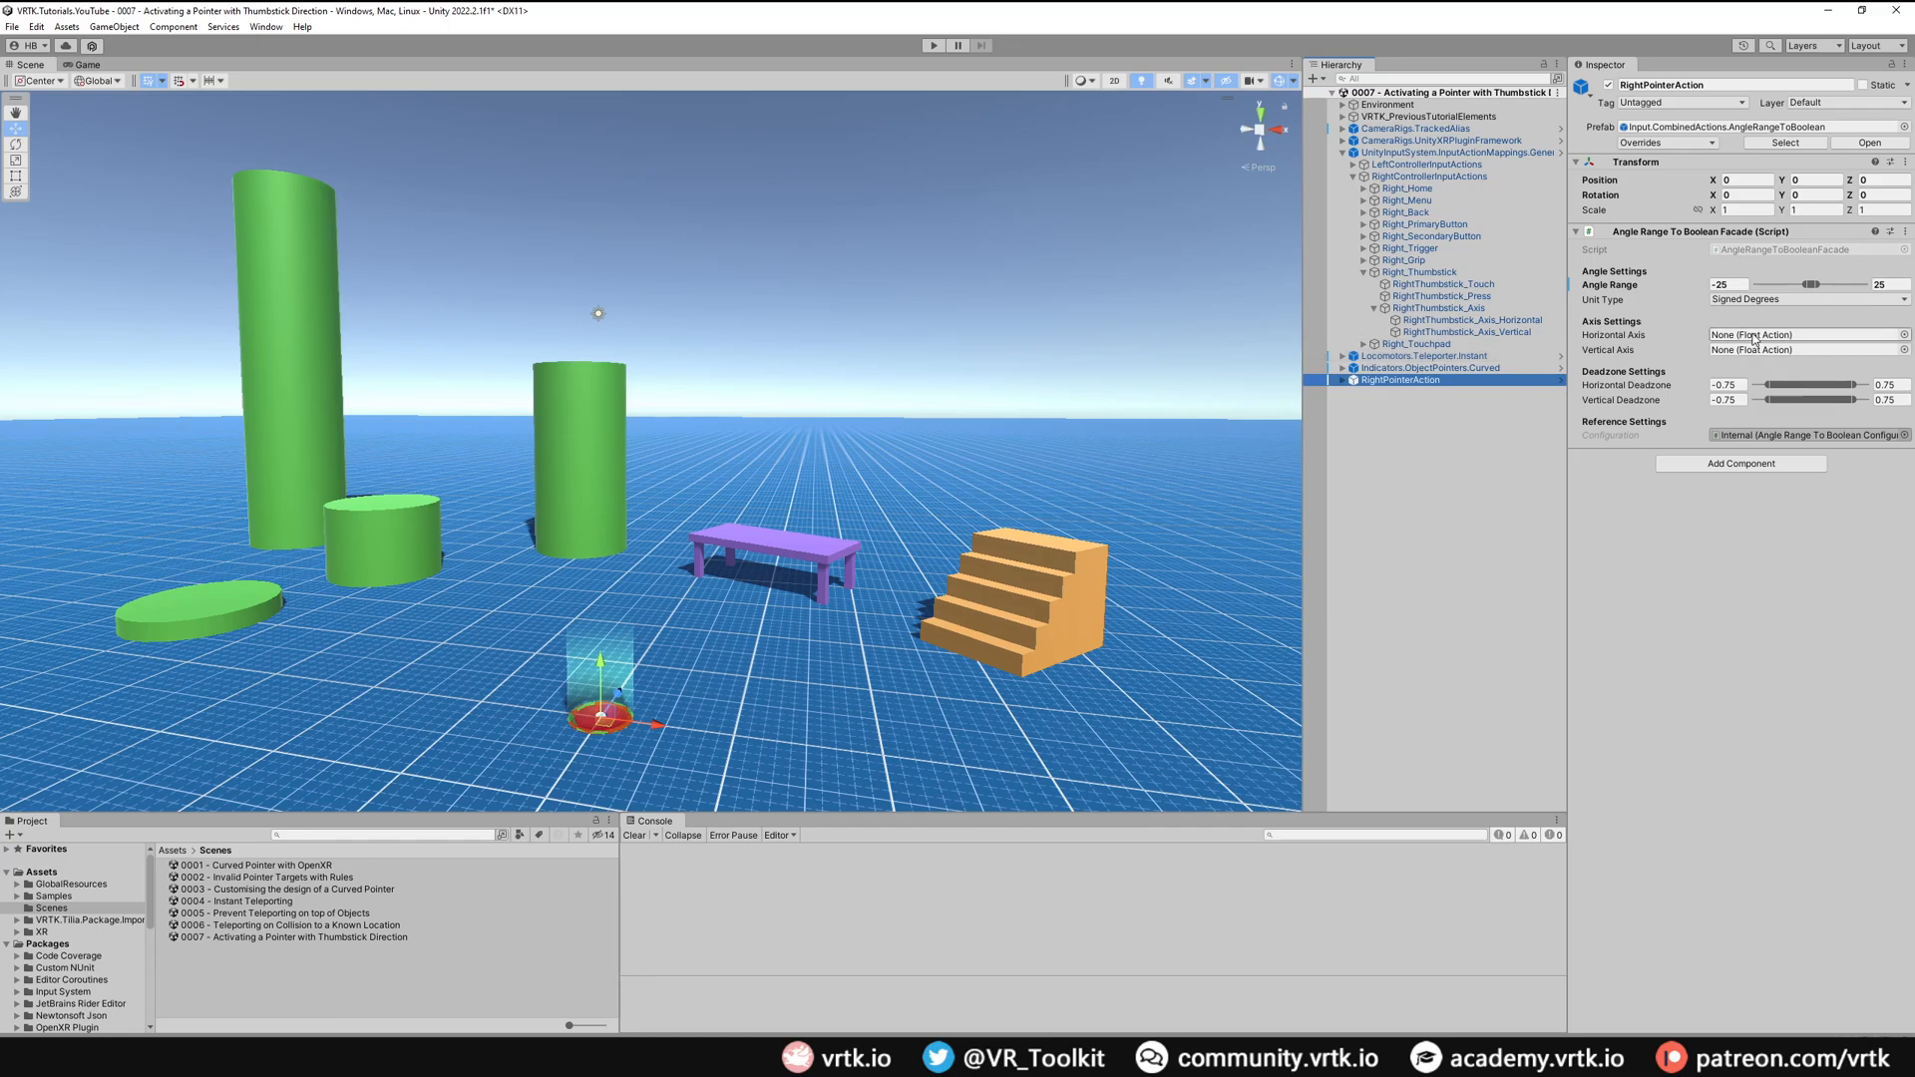
mouse_move(1658, 351)
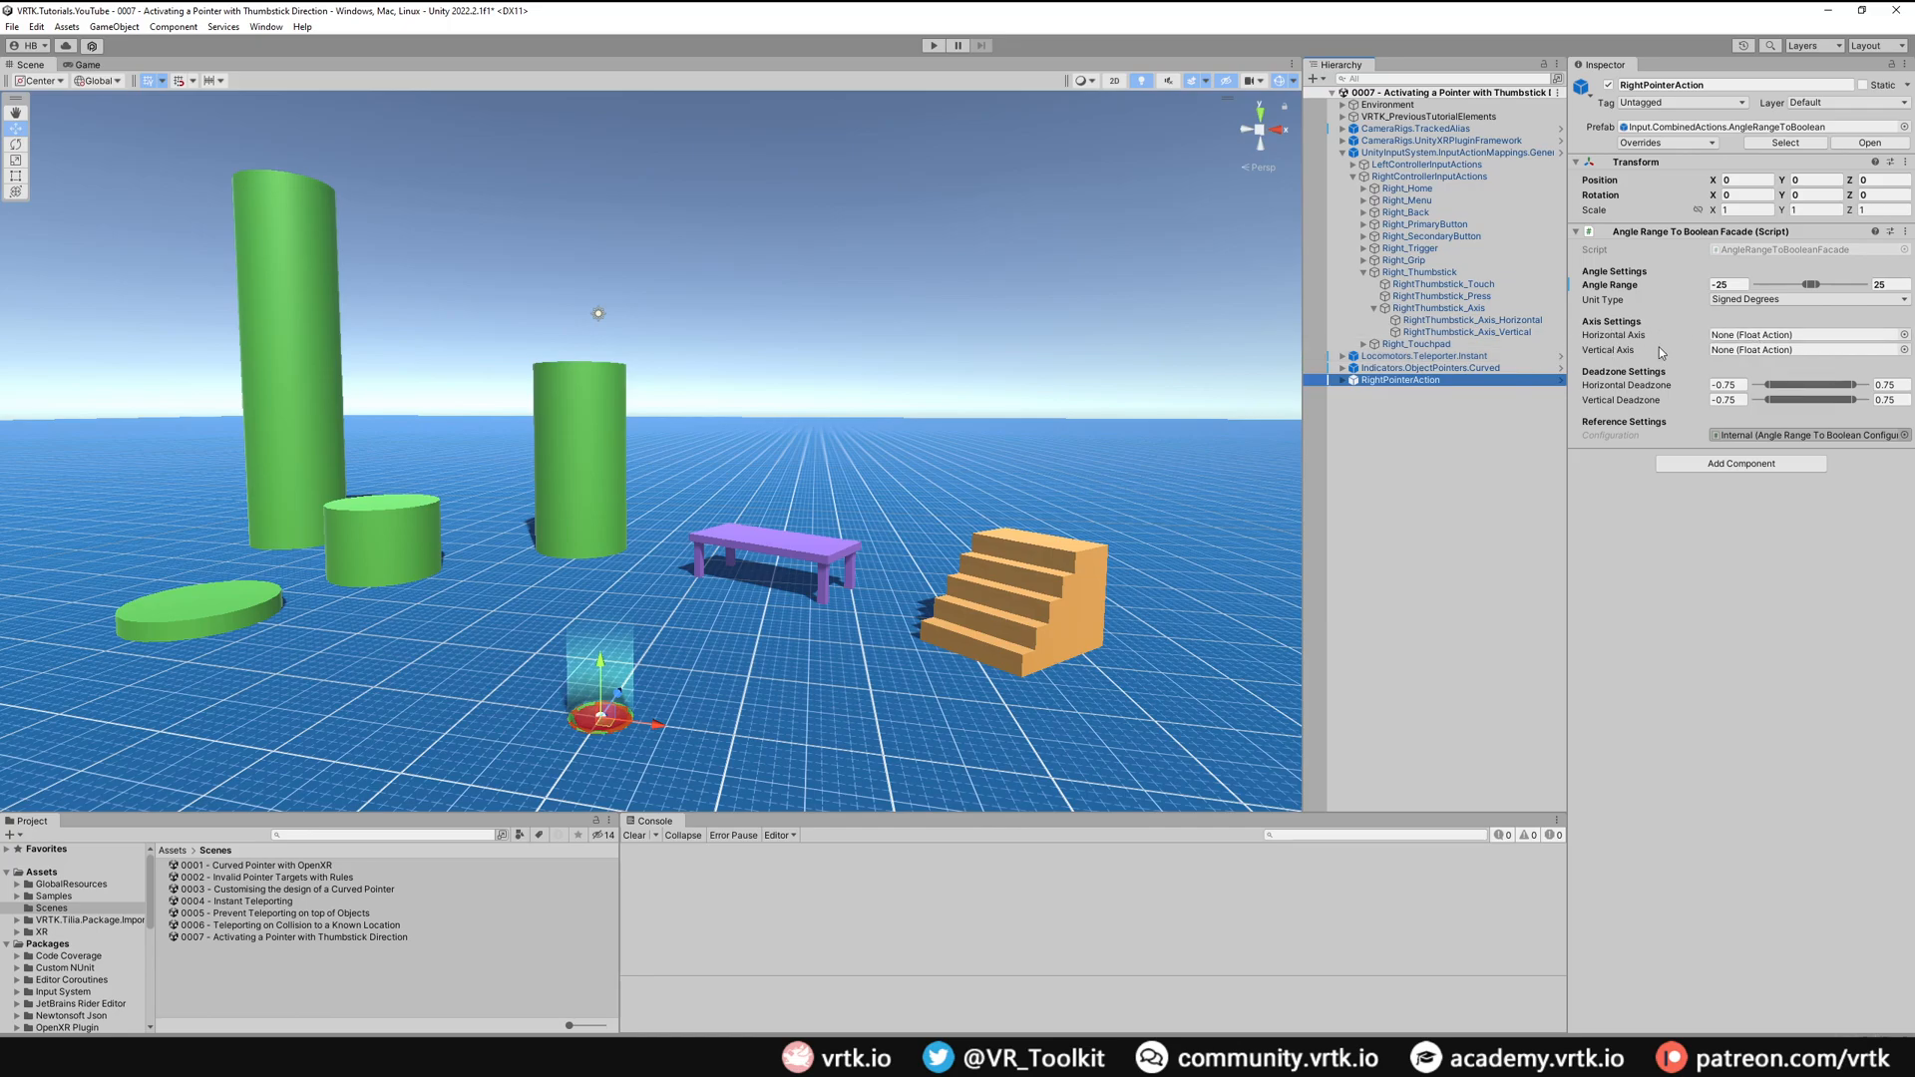
left_click(1802, 333)
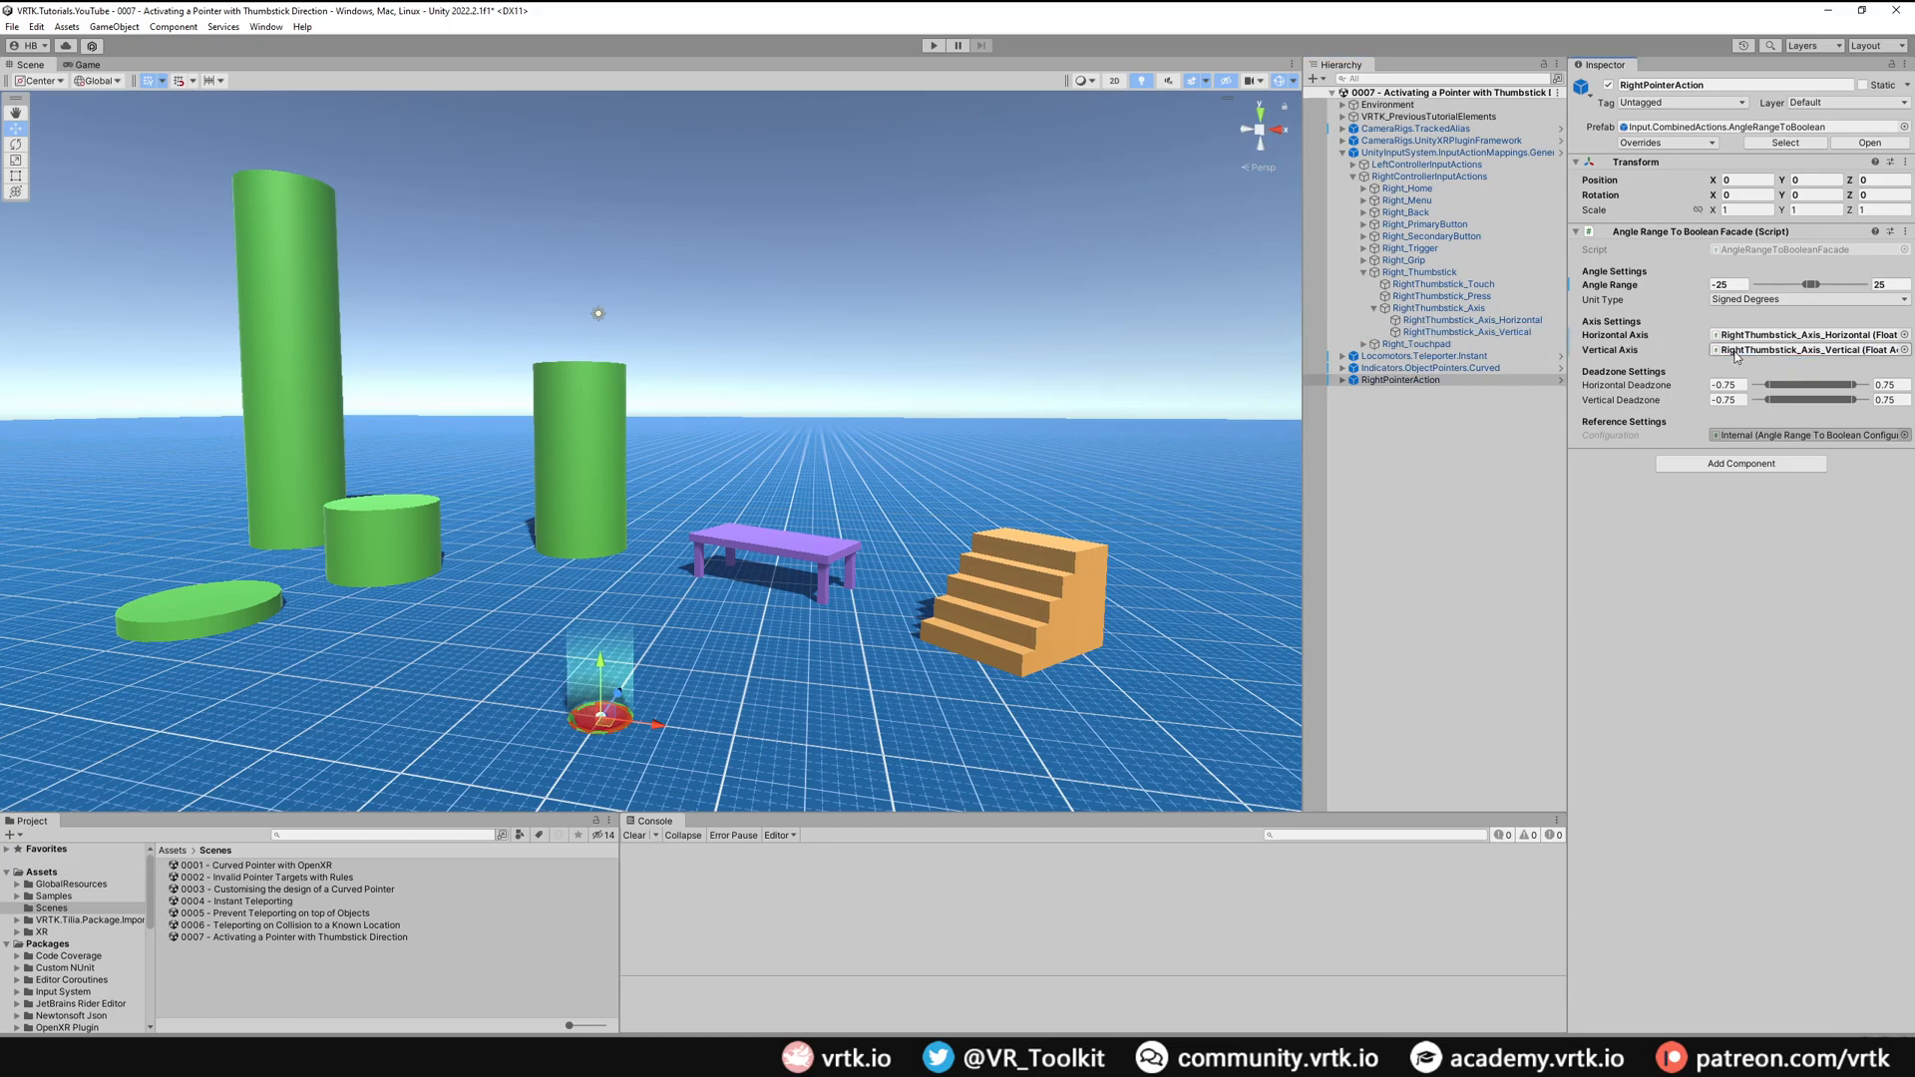
mouse_move(1631, 385)
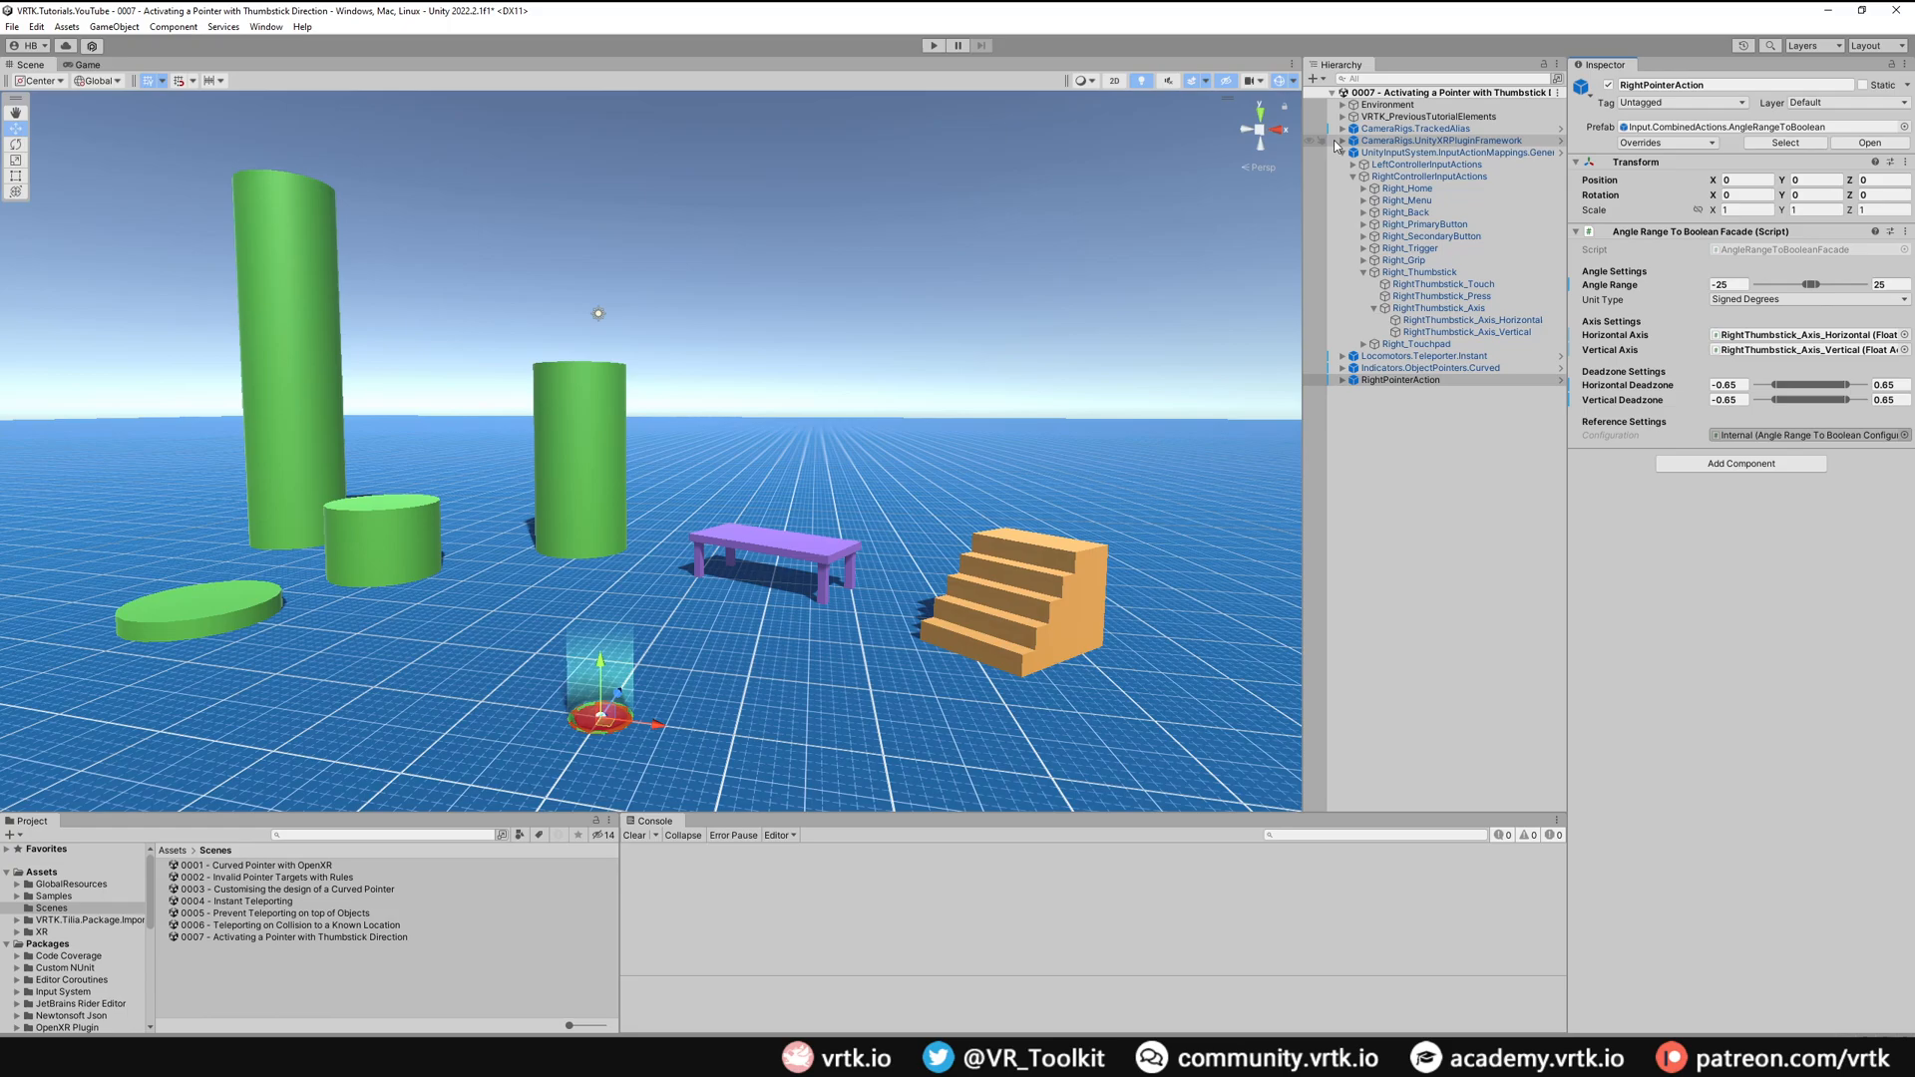
Step: Reveal RightPointerAction's OutputActions children in the Hierarchy
left_click(1339, 140)
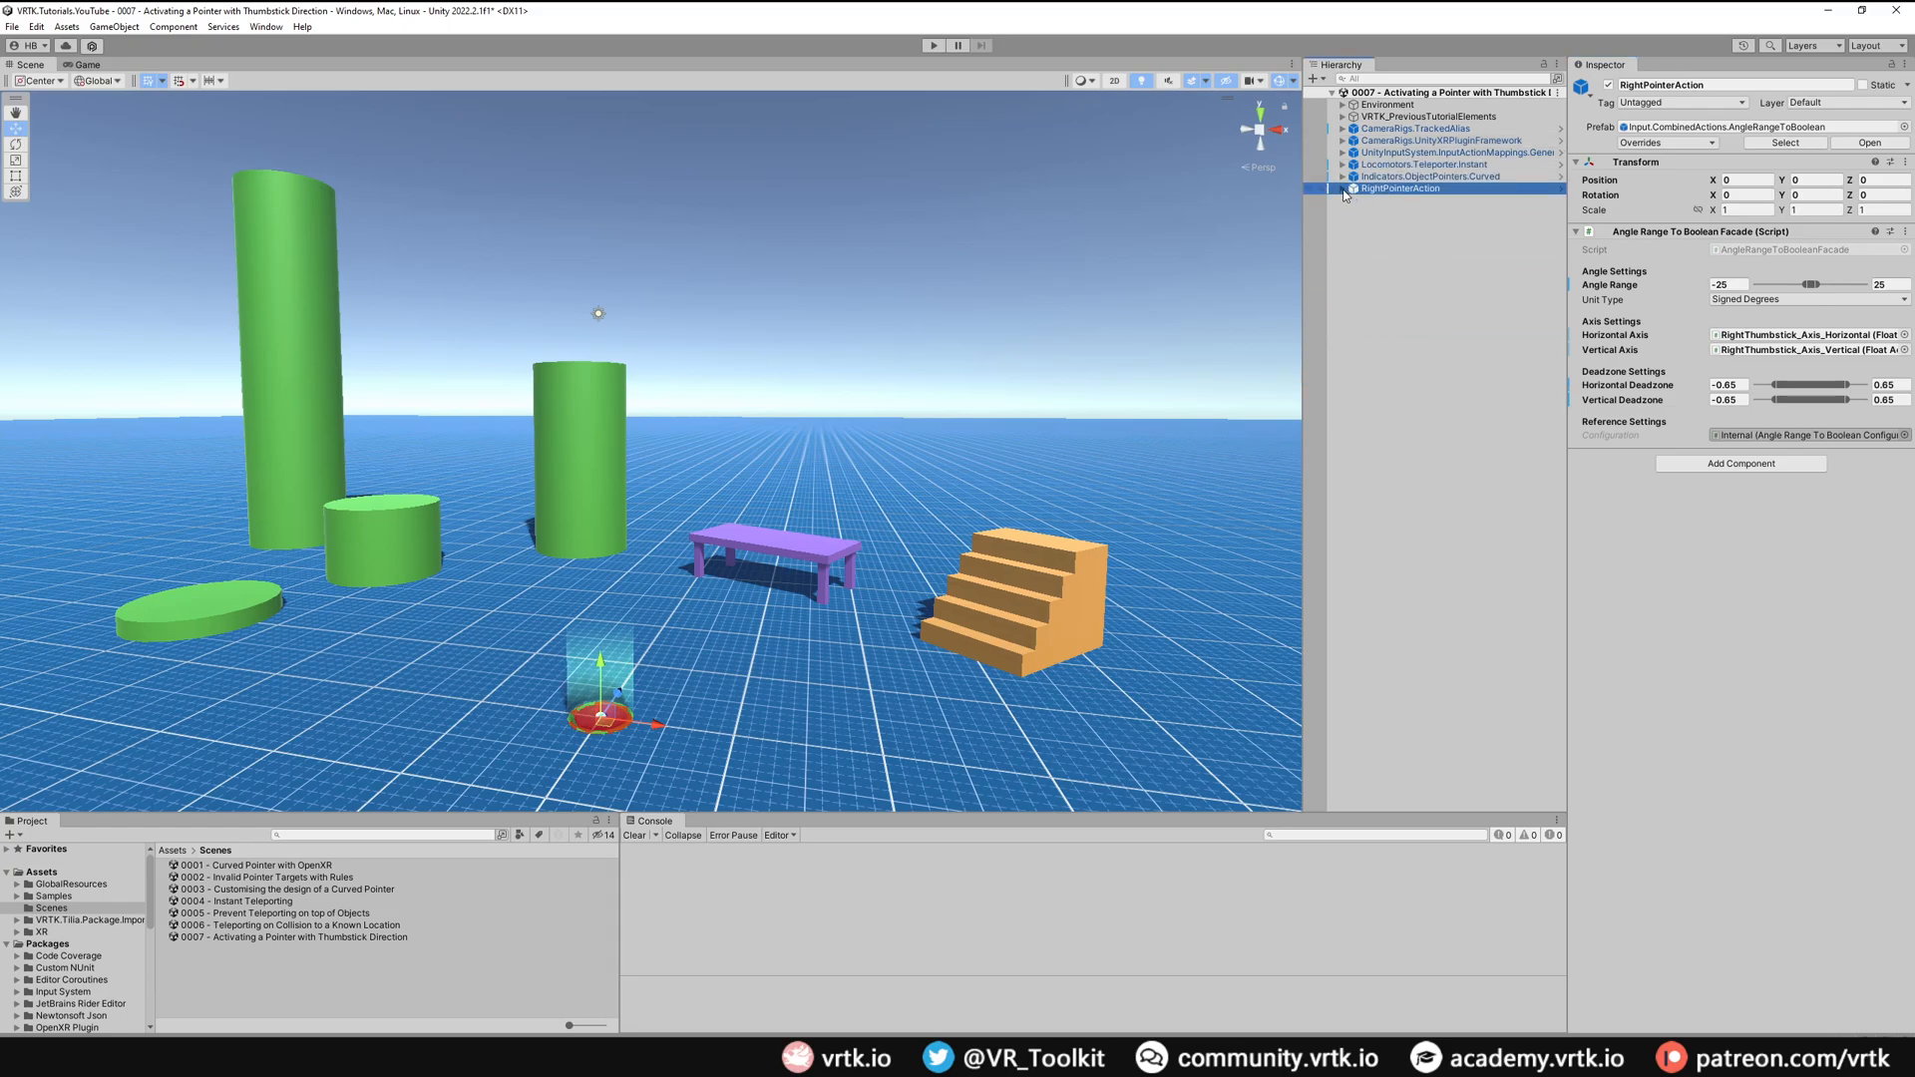
left_click(1328, 188)
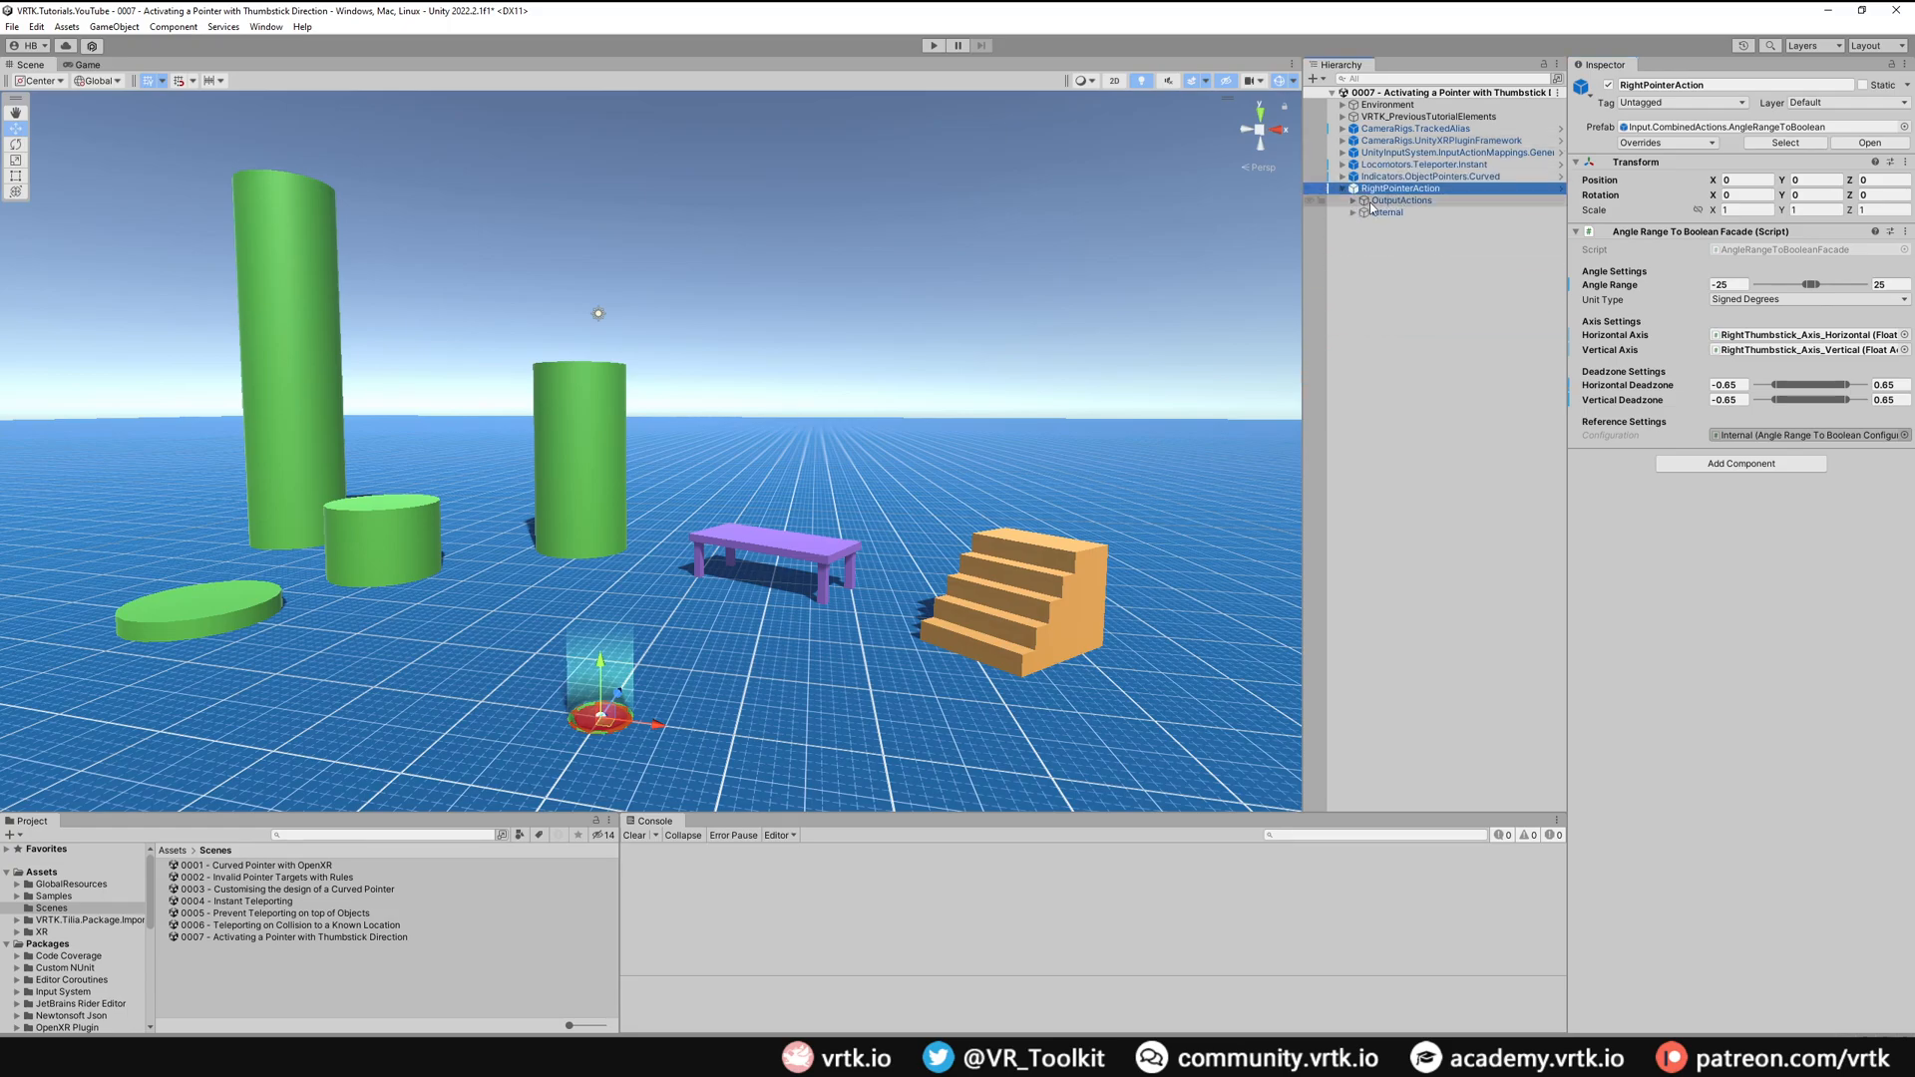
left_click(1343, 188)
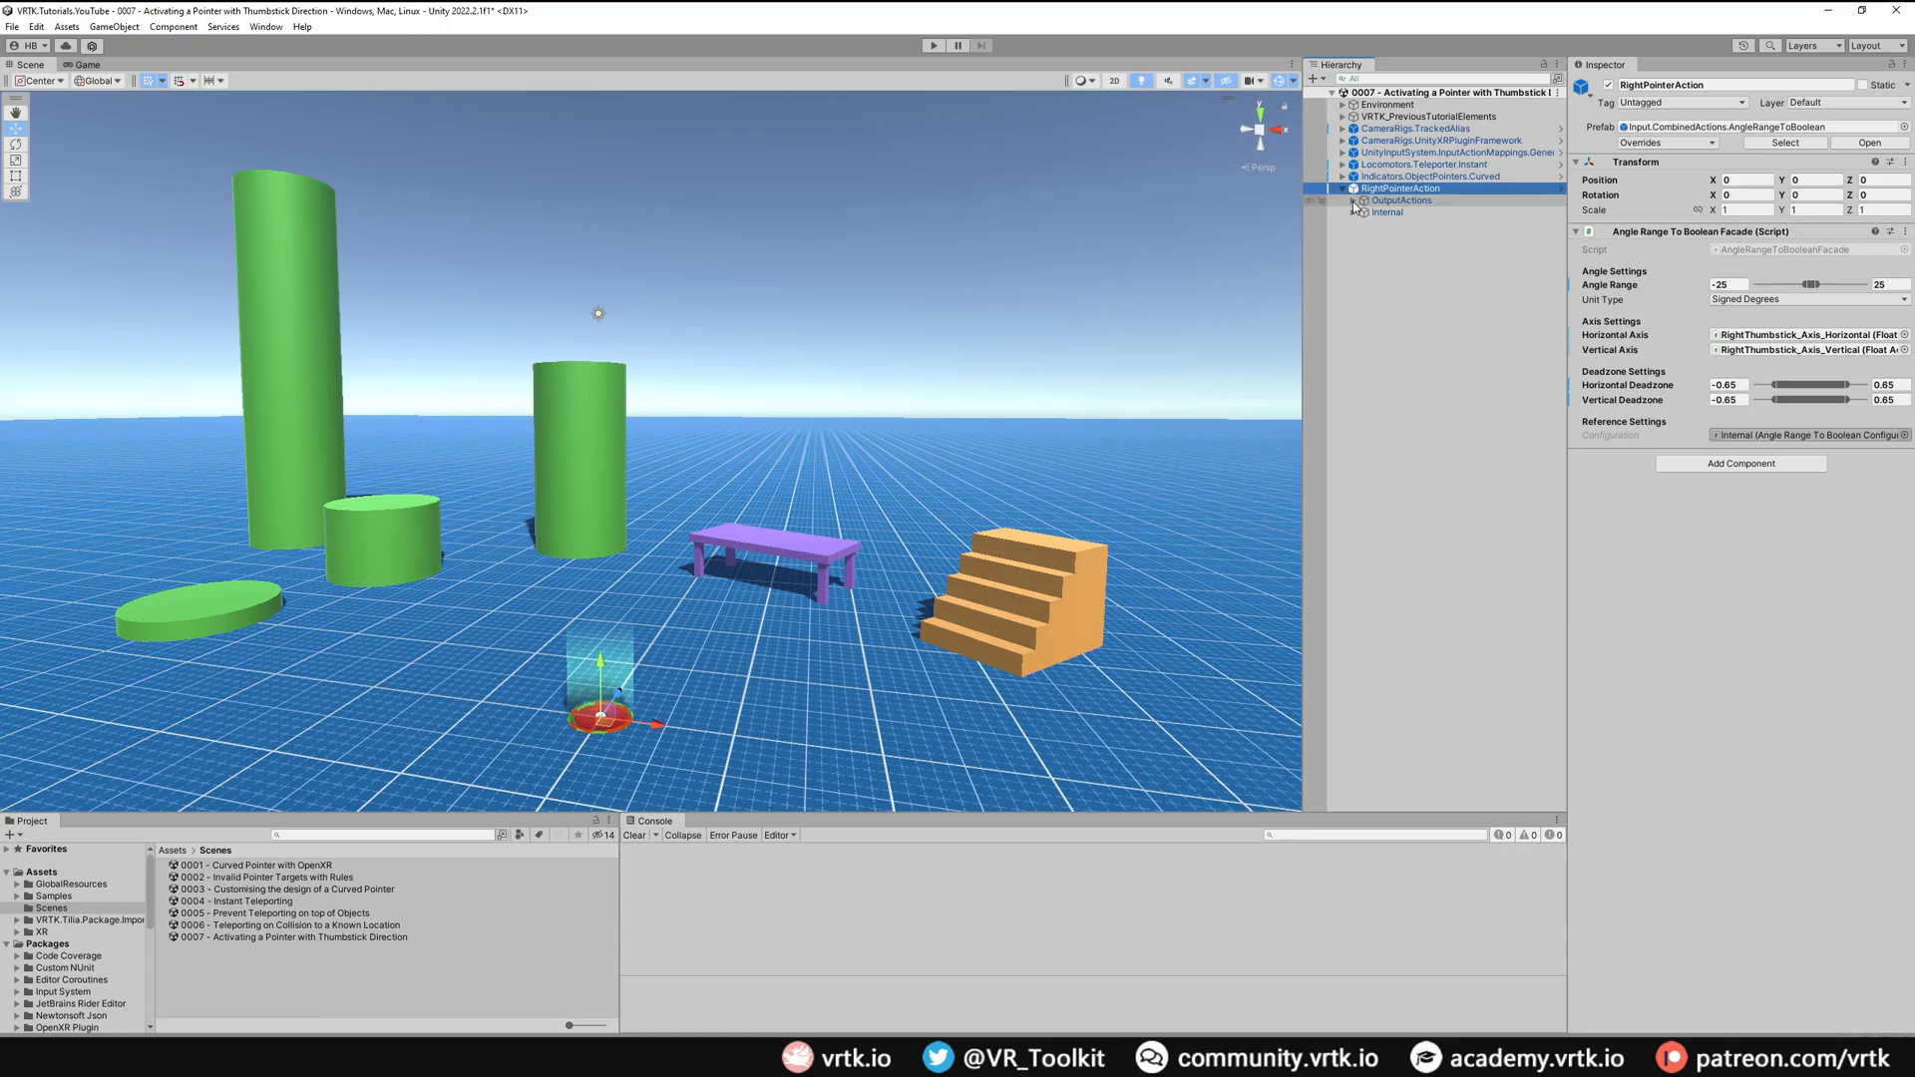
left_click(1352, 200)
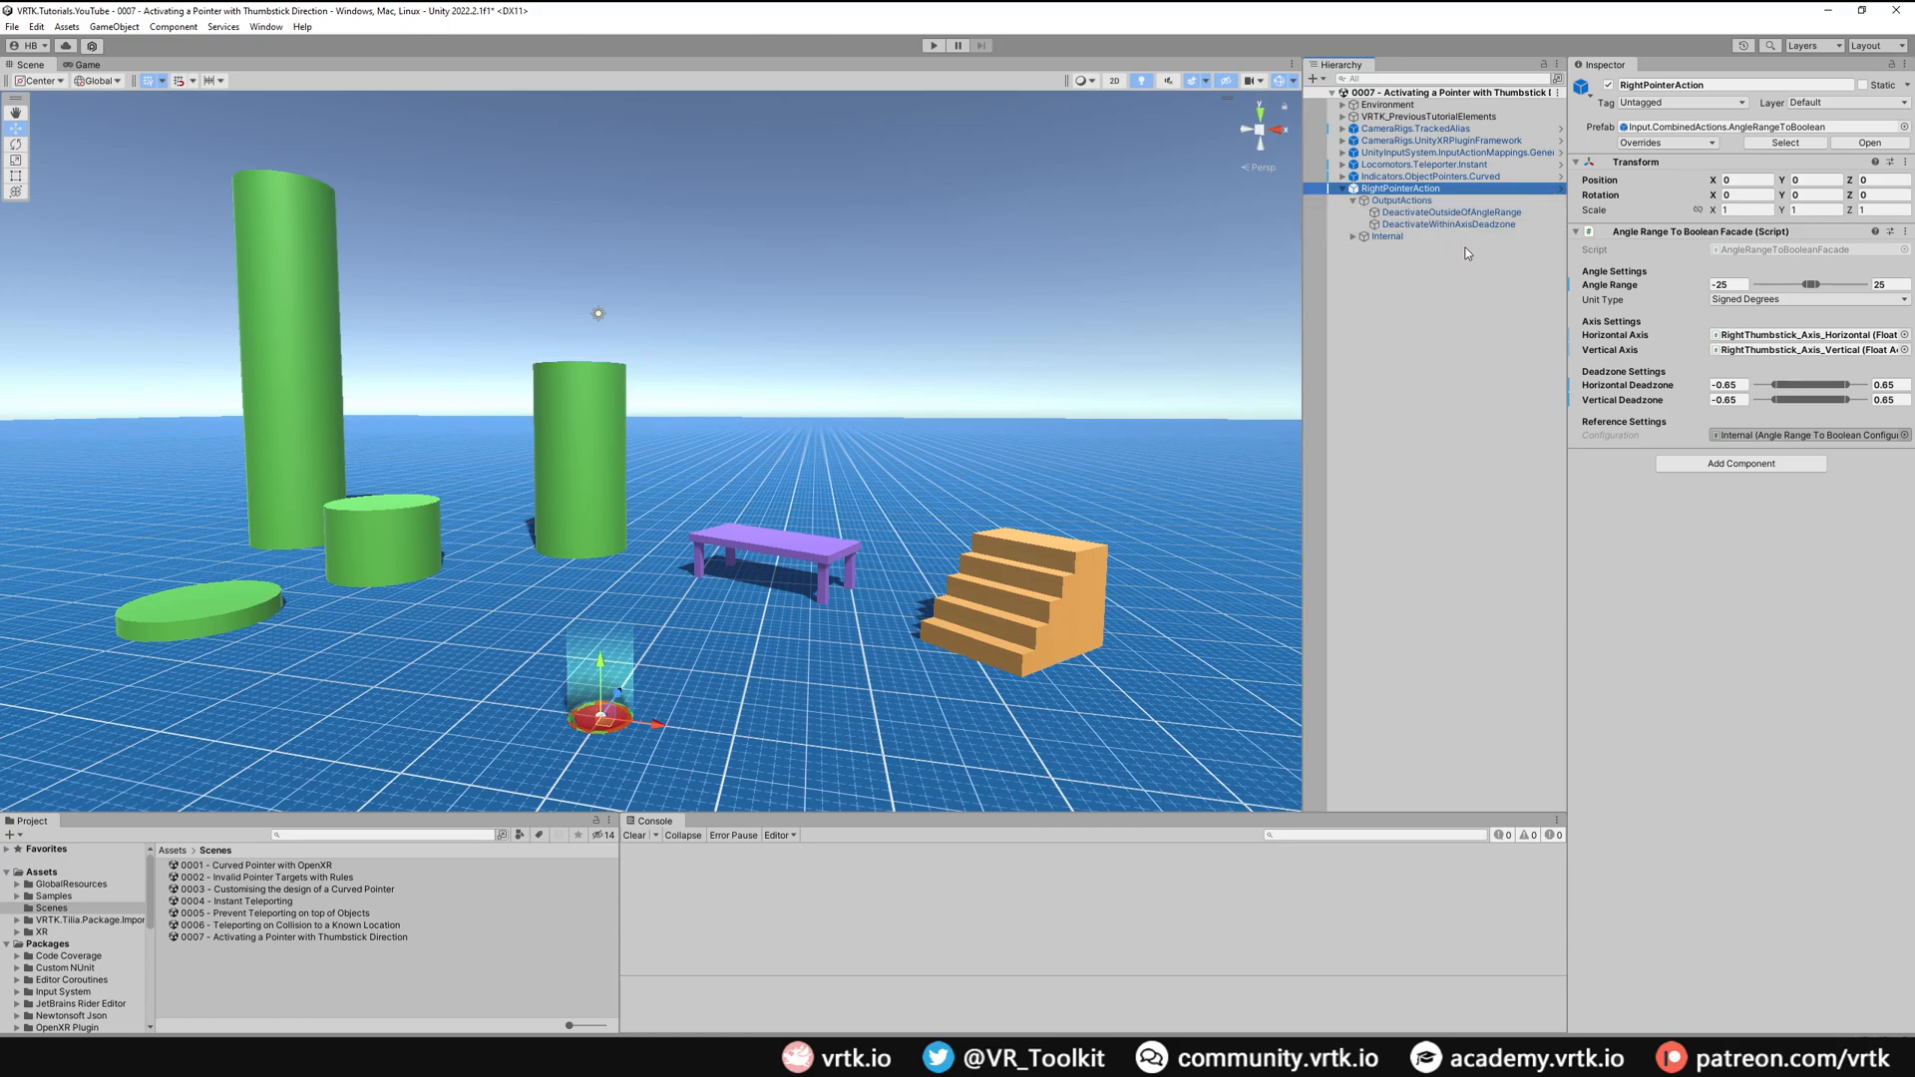
Step: Inspect the DeactivateOutsideOfAngleRange and DeactivateWithinAxisDeadzone Boolean Actions
left_click(1449, 212)
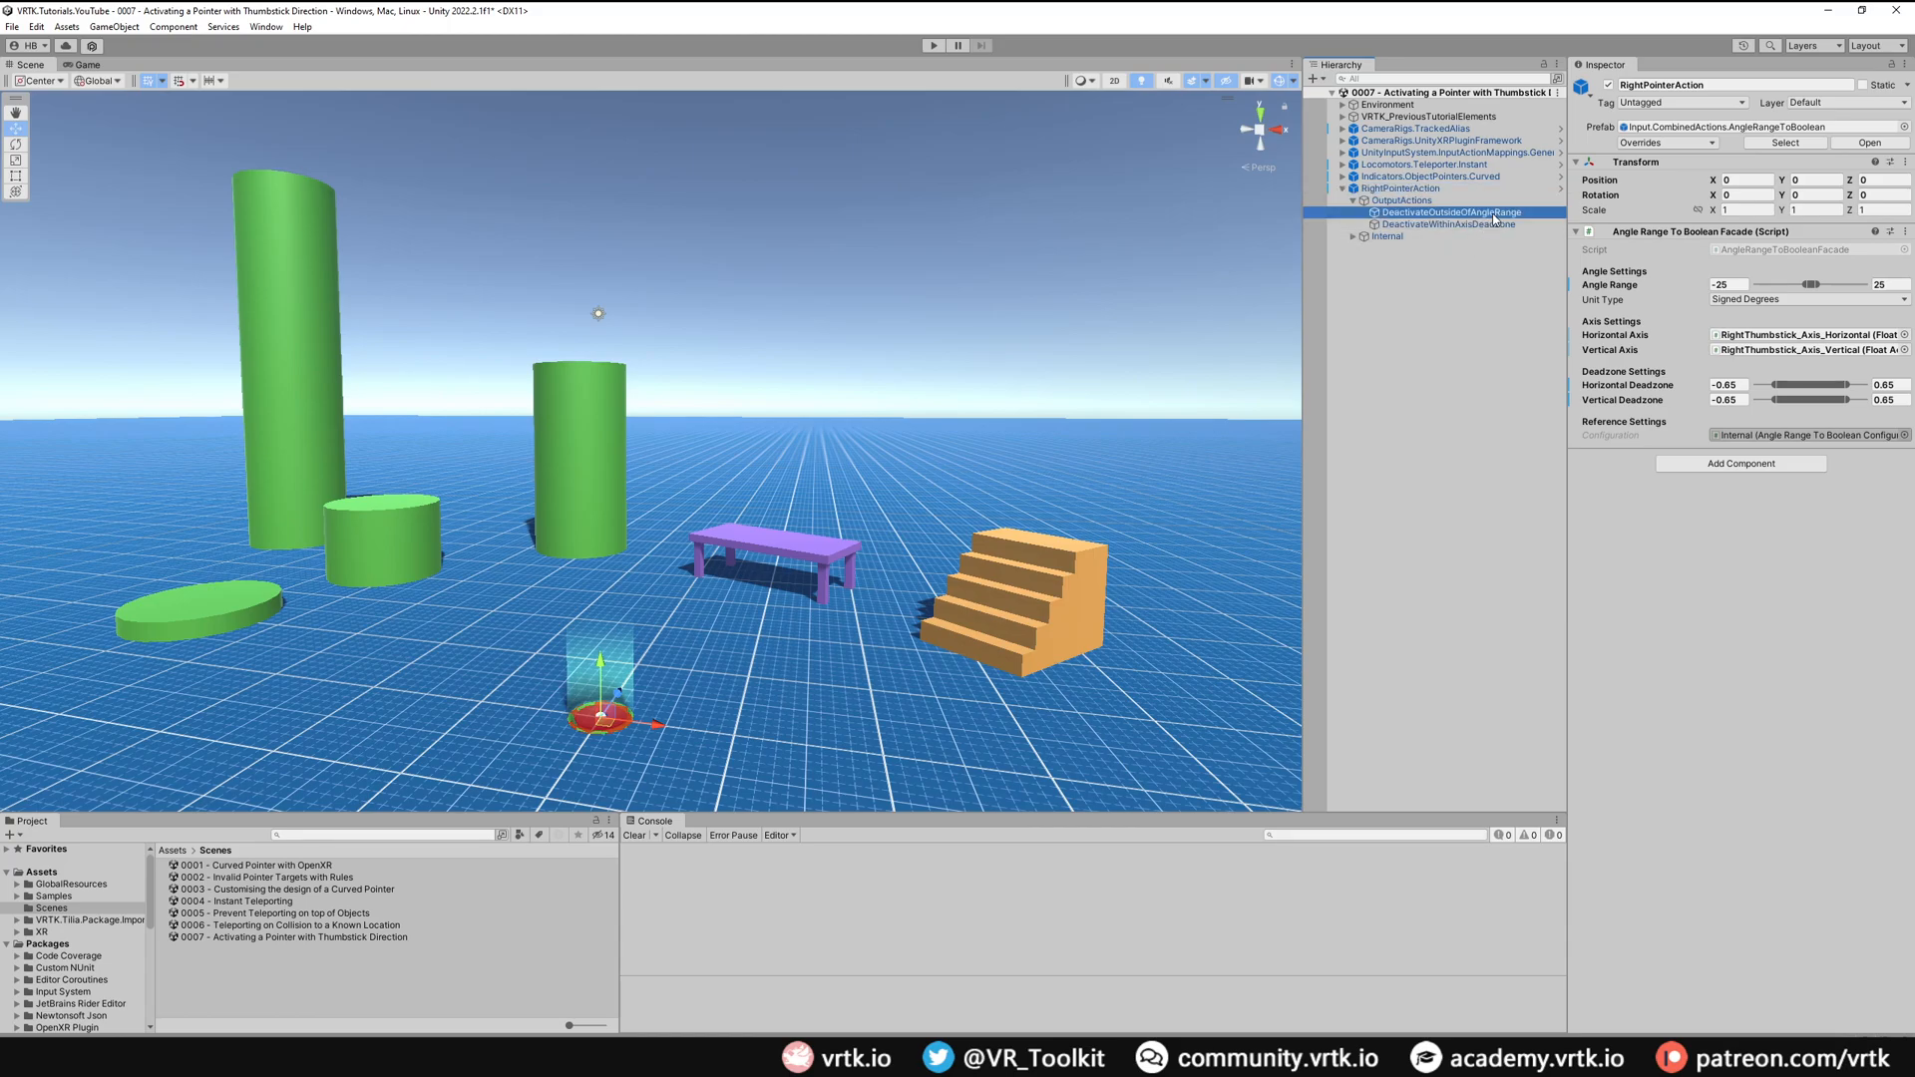
left_click(1449, 223)
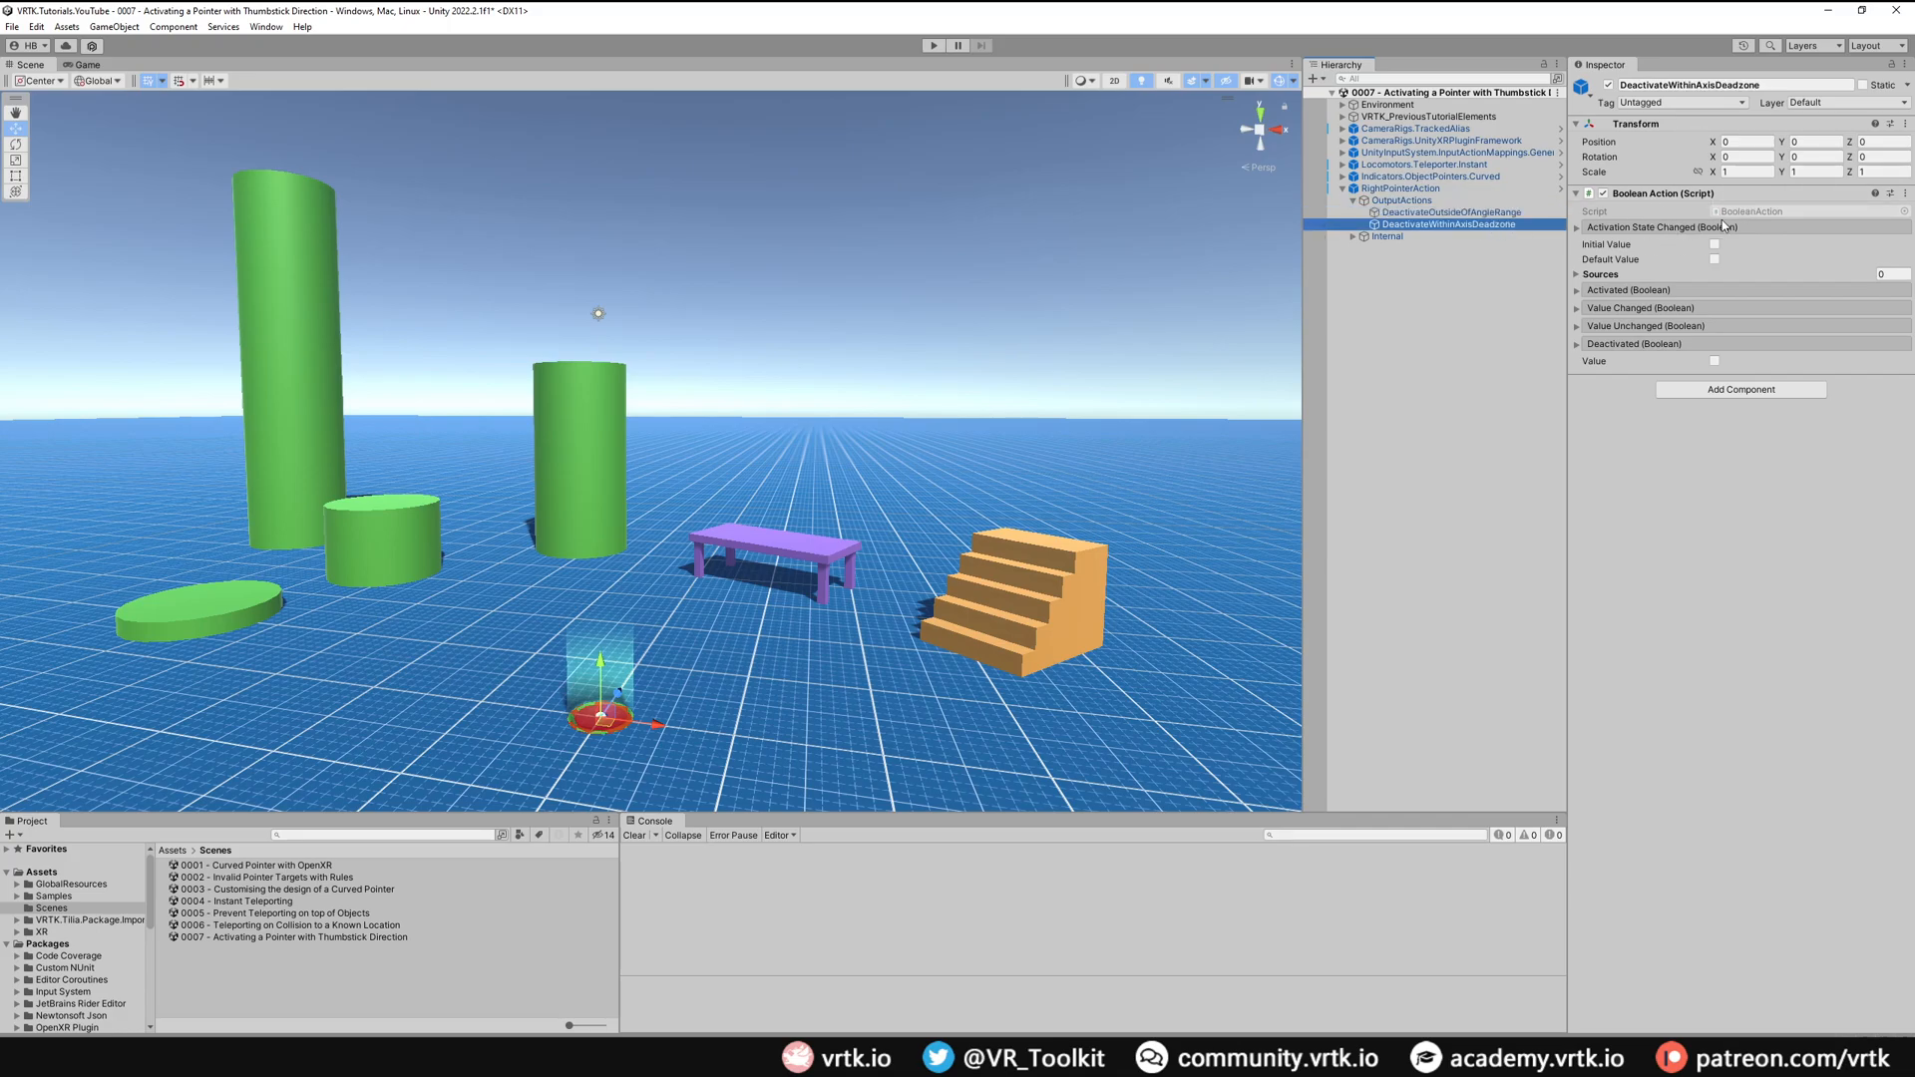
left_click(1450, 211)
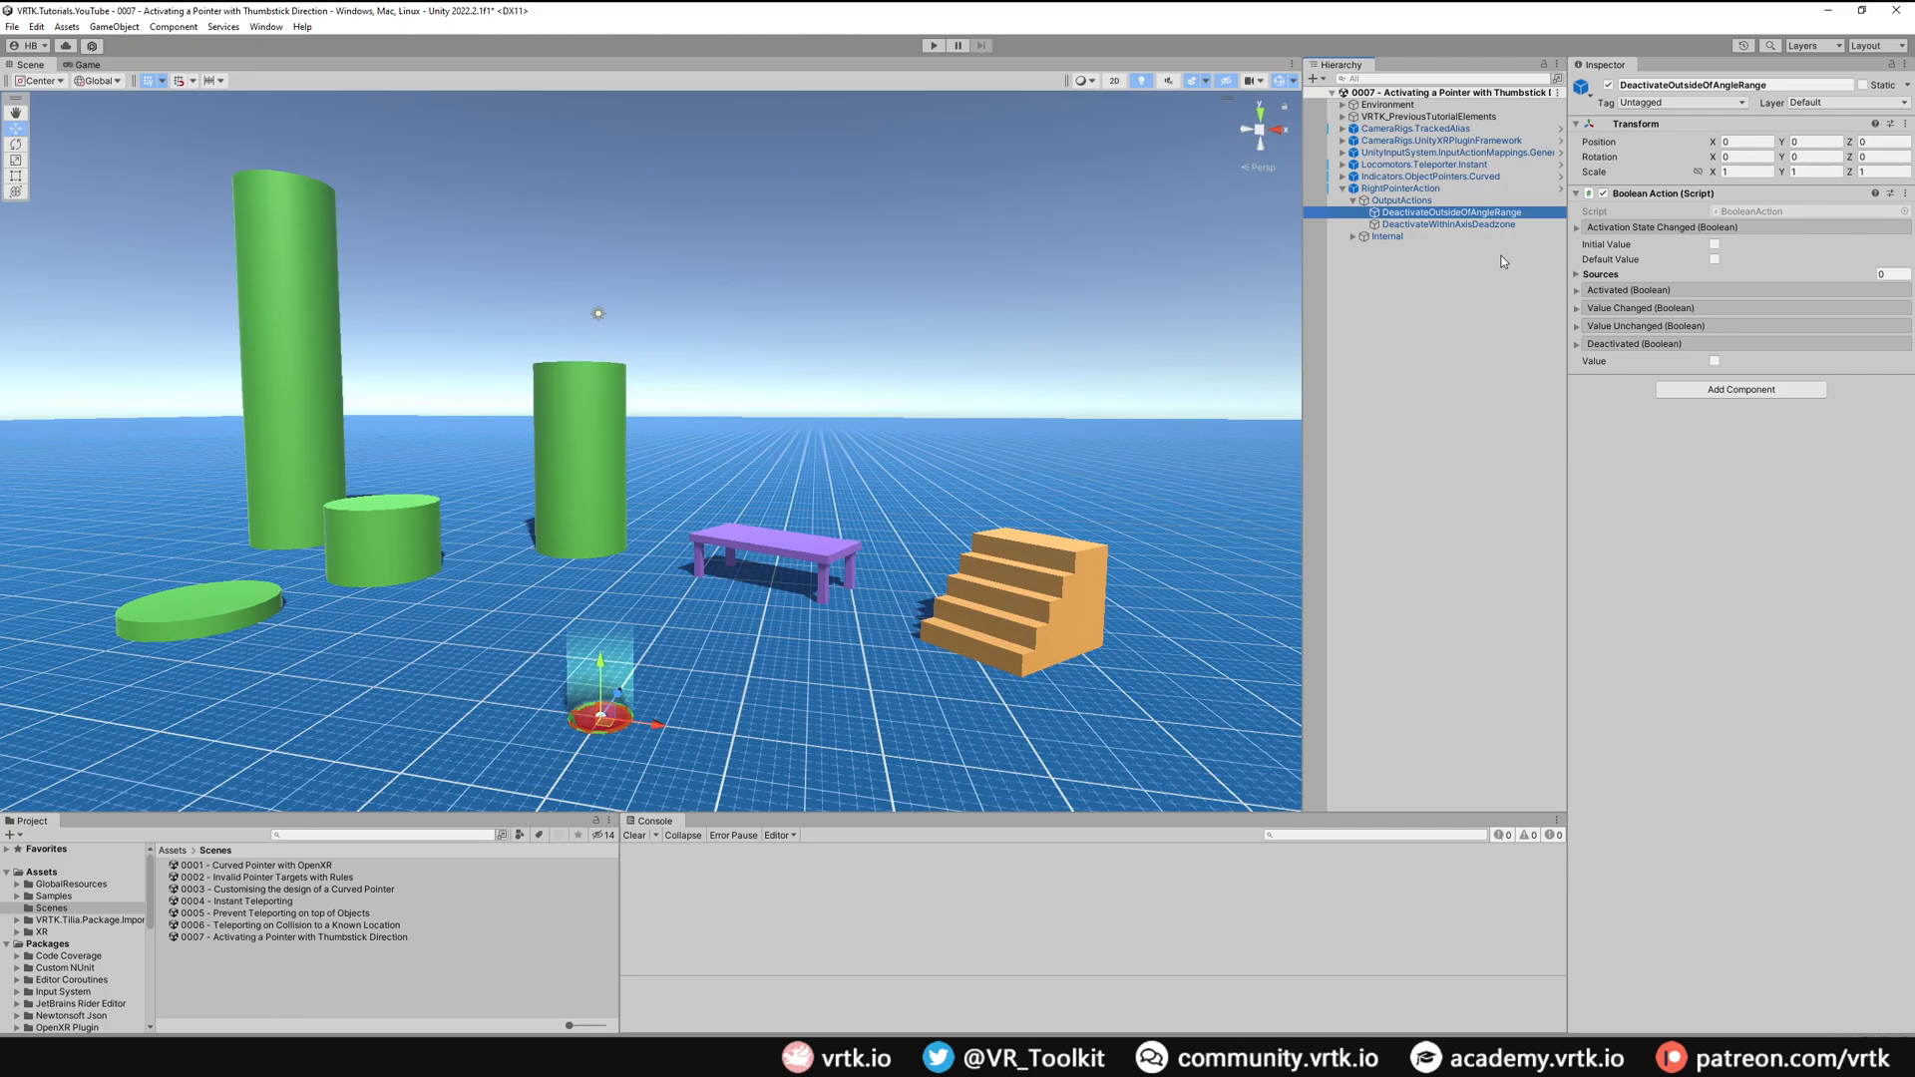
left_click(1448, 224)
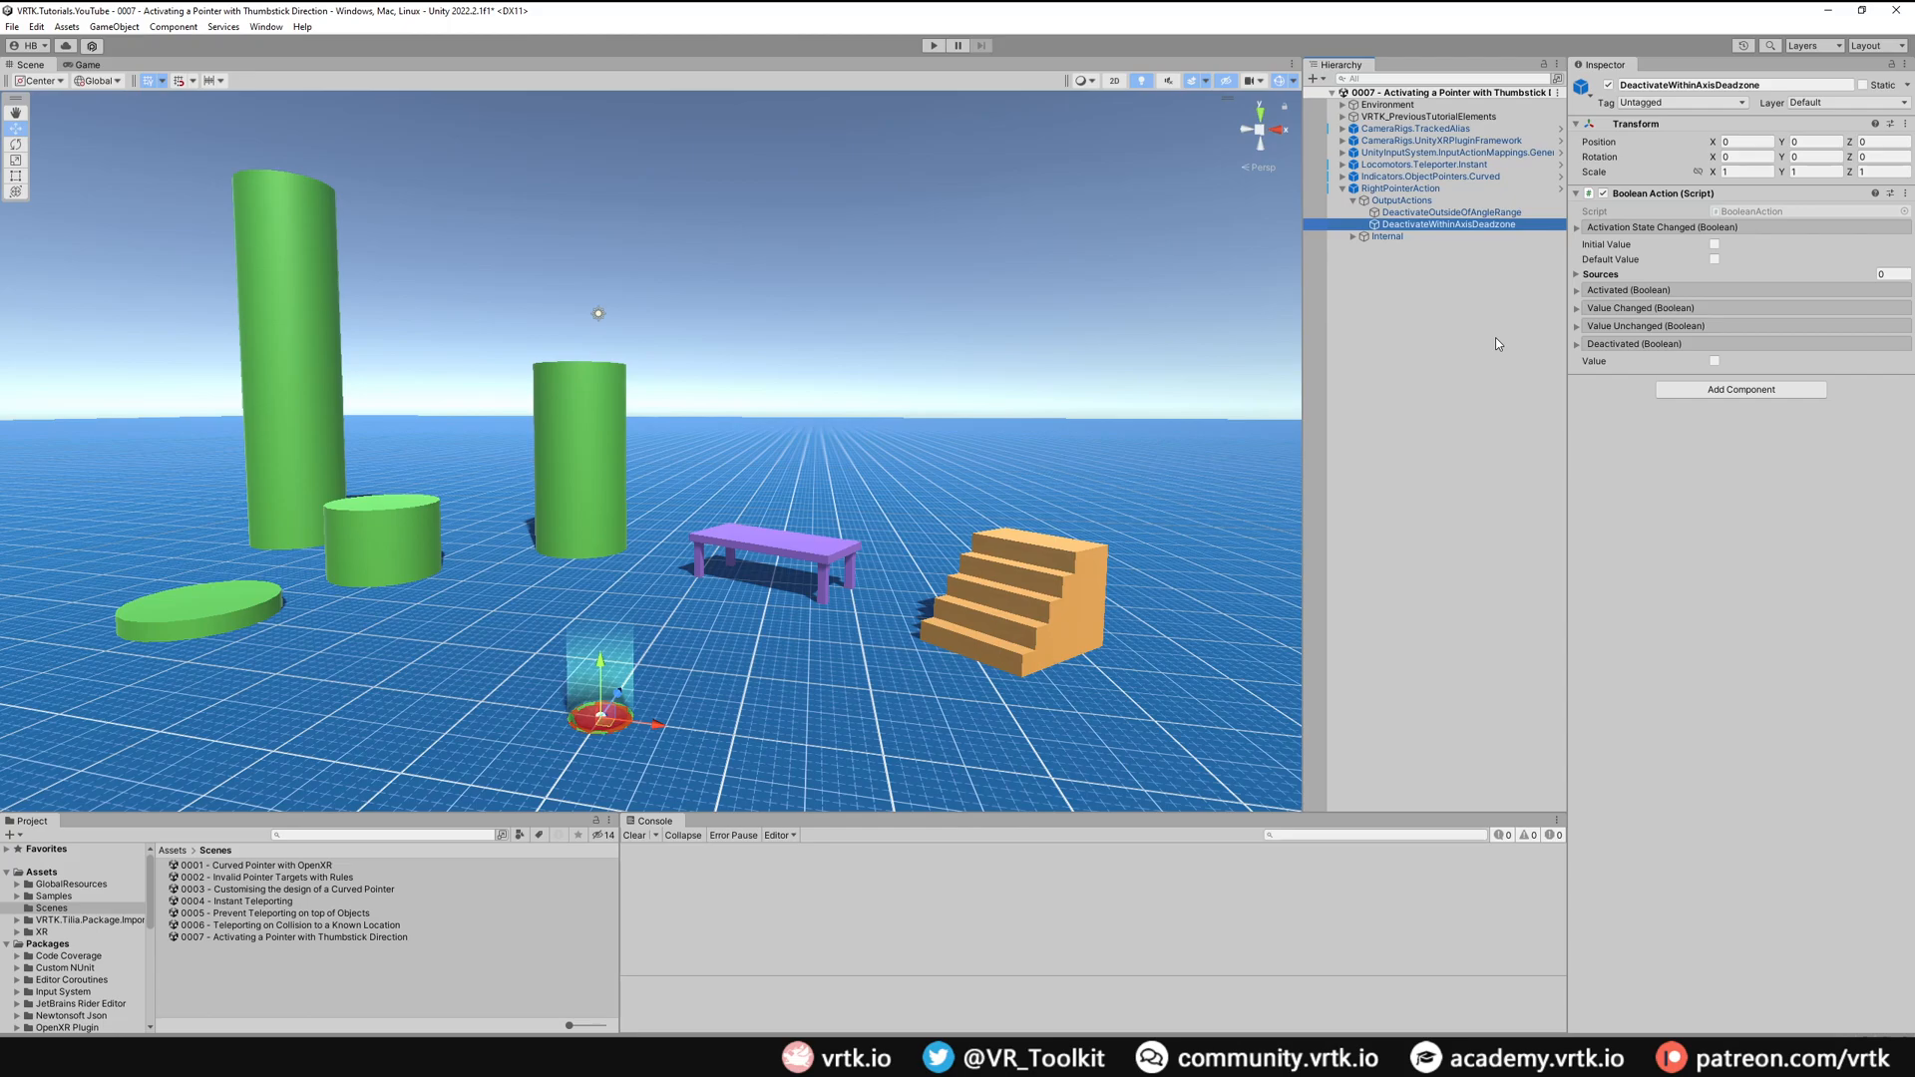
mouse_move(1510, 273)
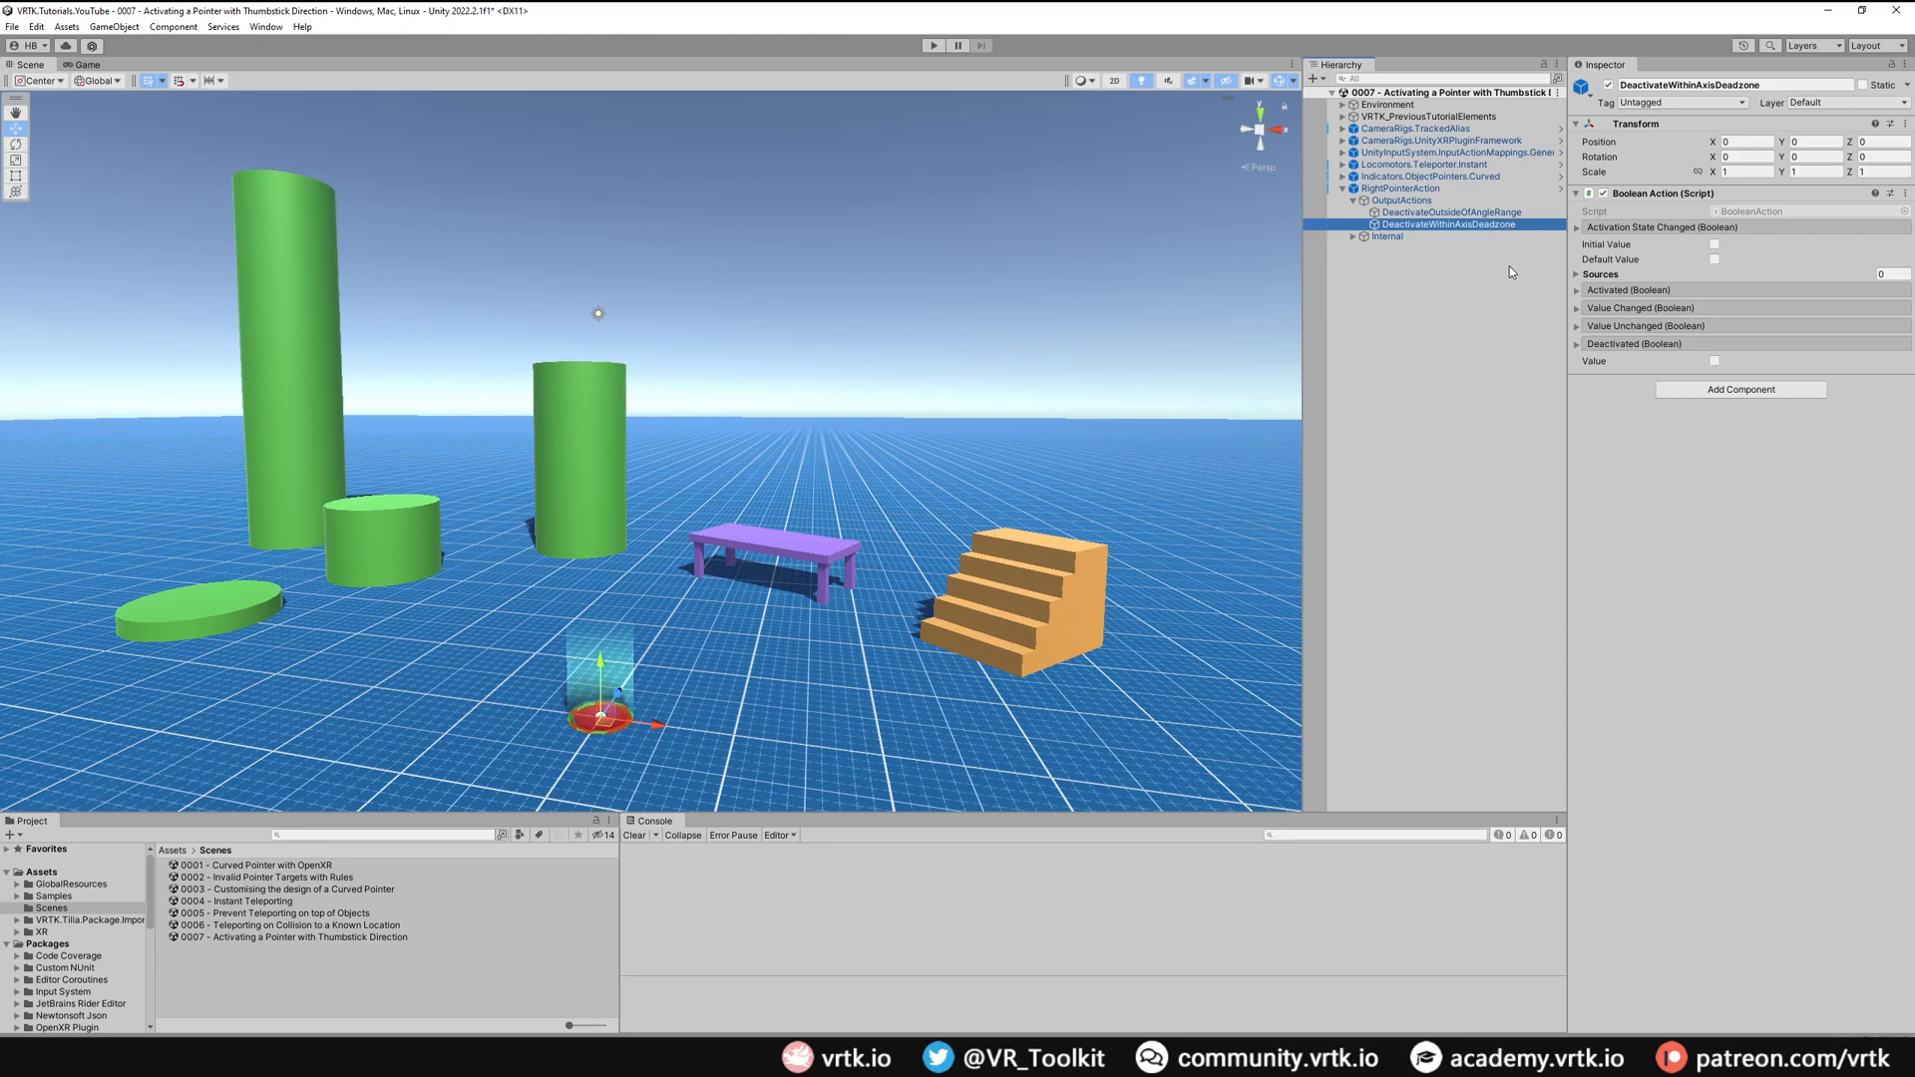
Step: Set the curved pointer's Activation and Selection Action to DeactivateWithinAxisDeadzone with Select On Deactivate, and run the scene
left_click(1429, 176)
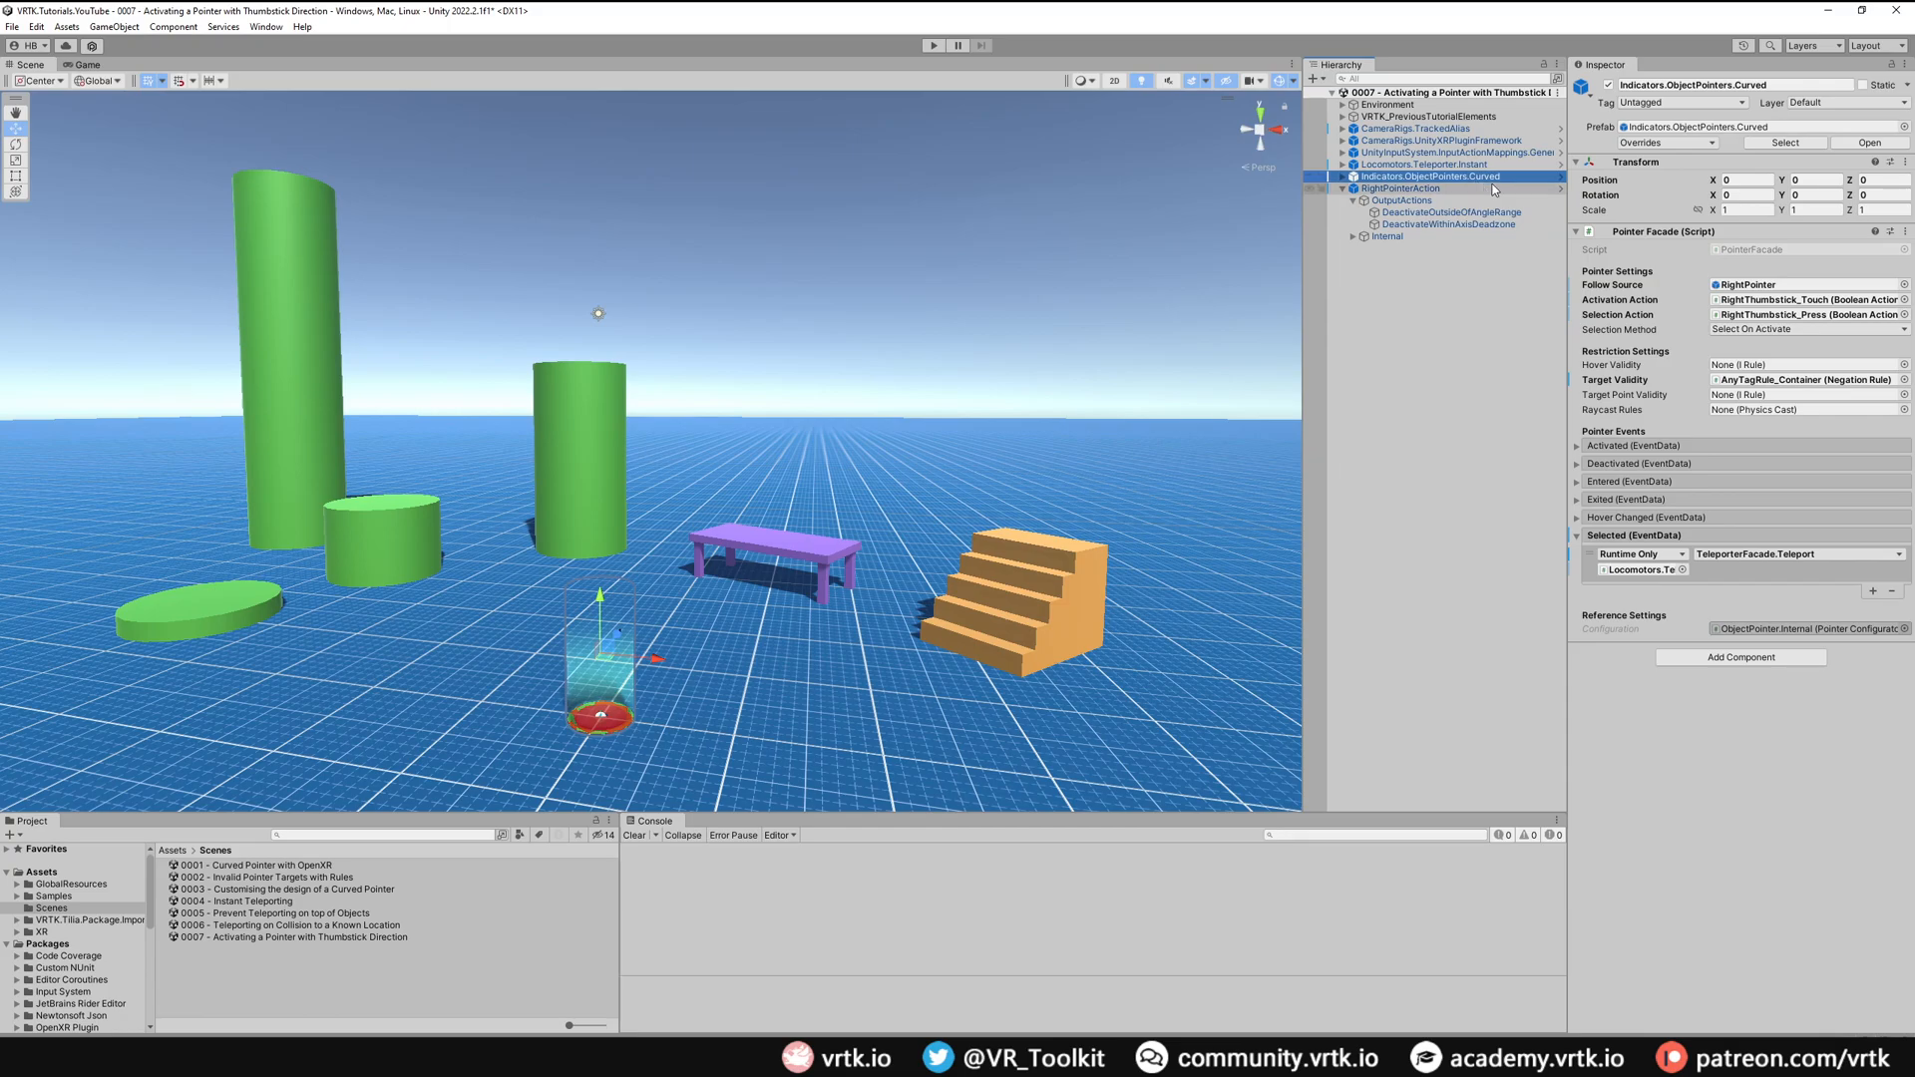
mouse_move(1697, 307)
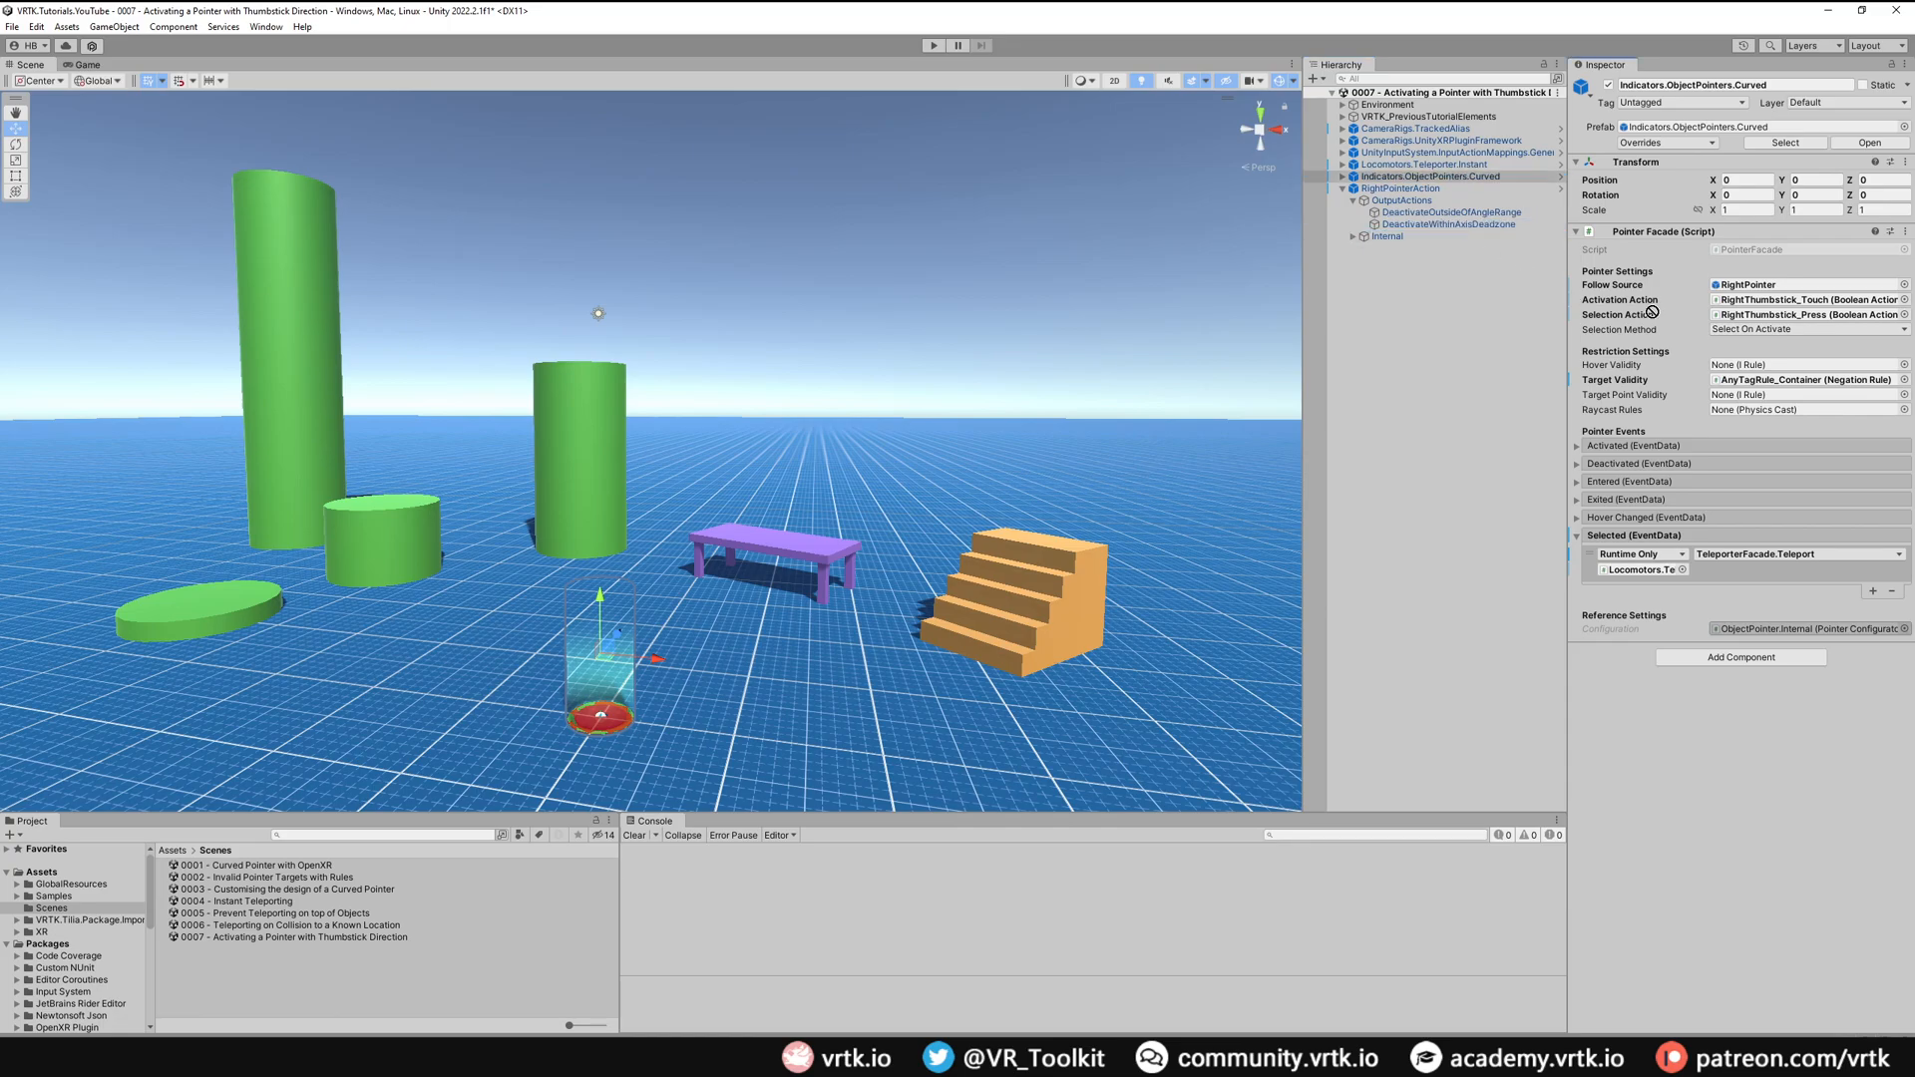
left_click(1448, 224)
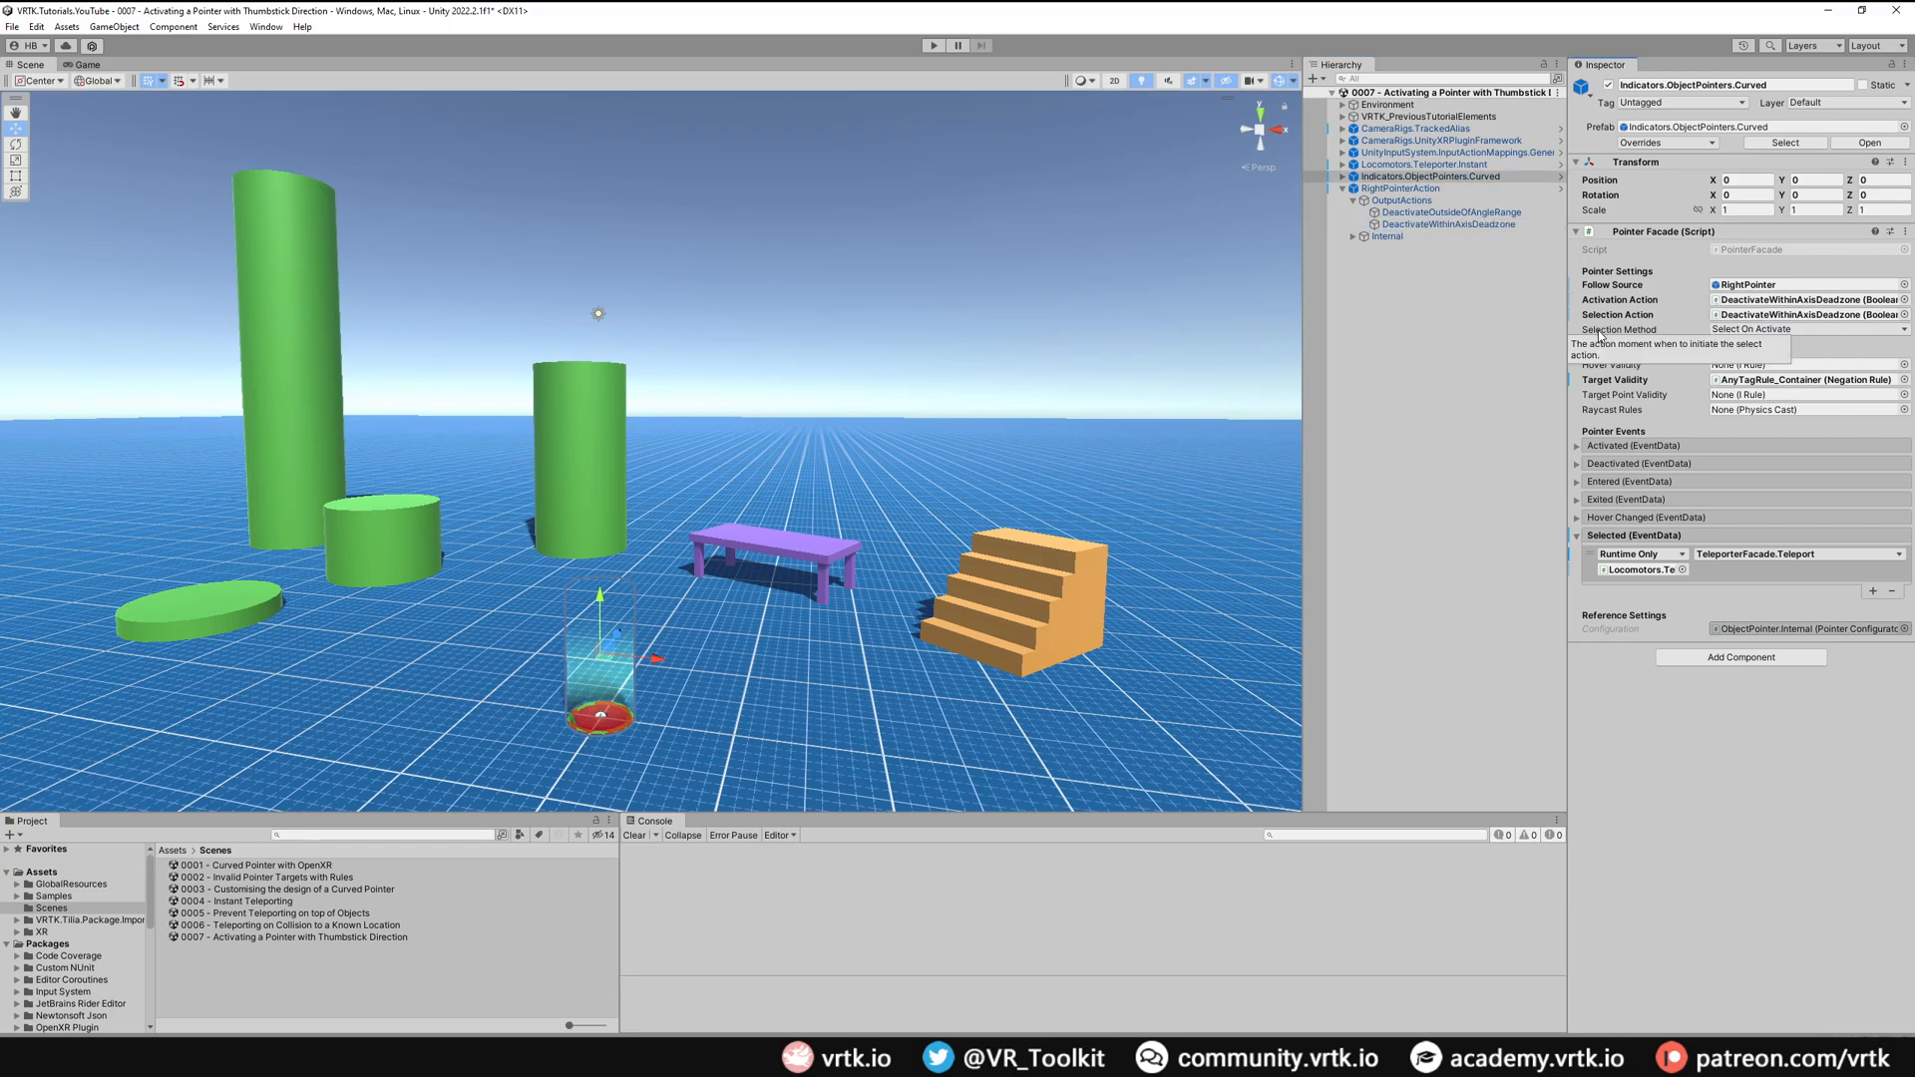
mouse_move(1676, 341)
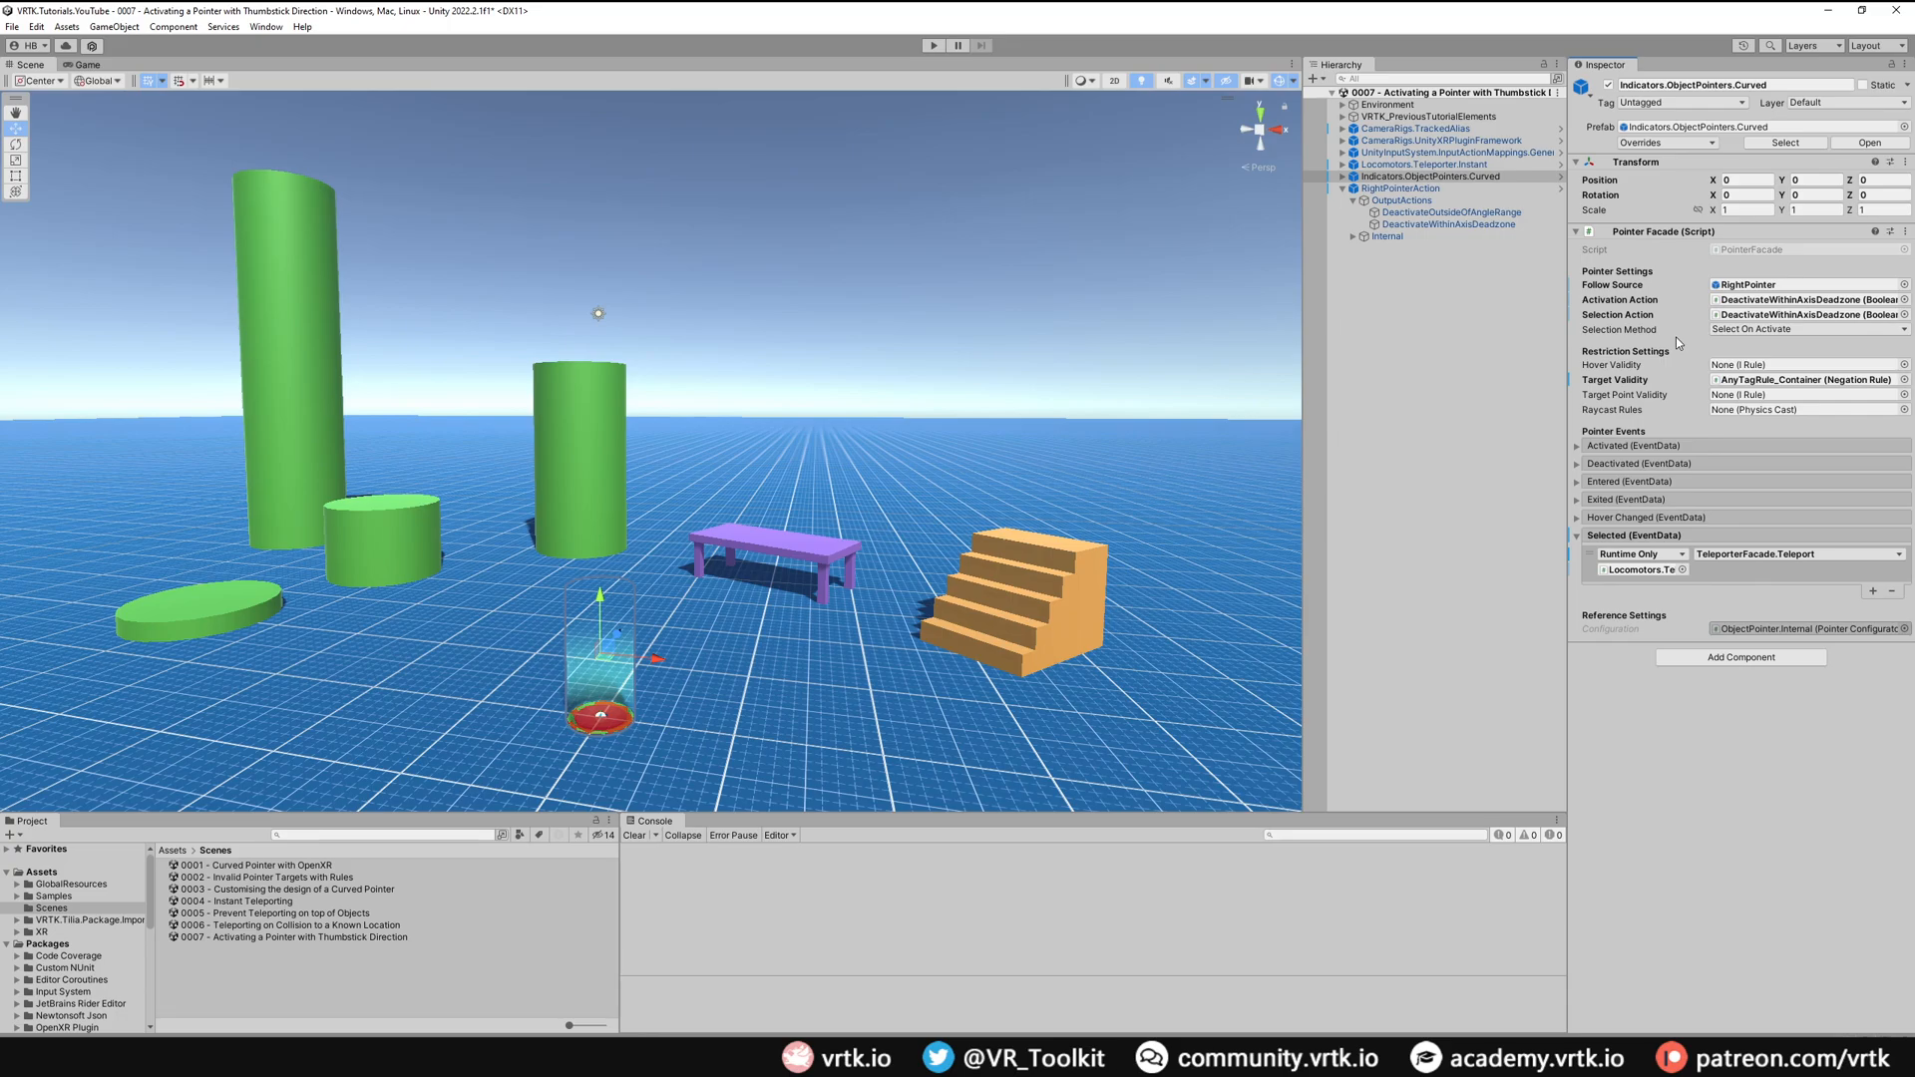
left_click(1808, 329)
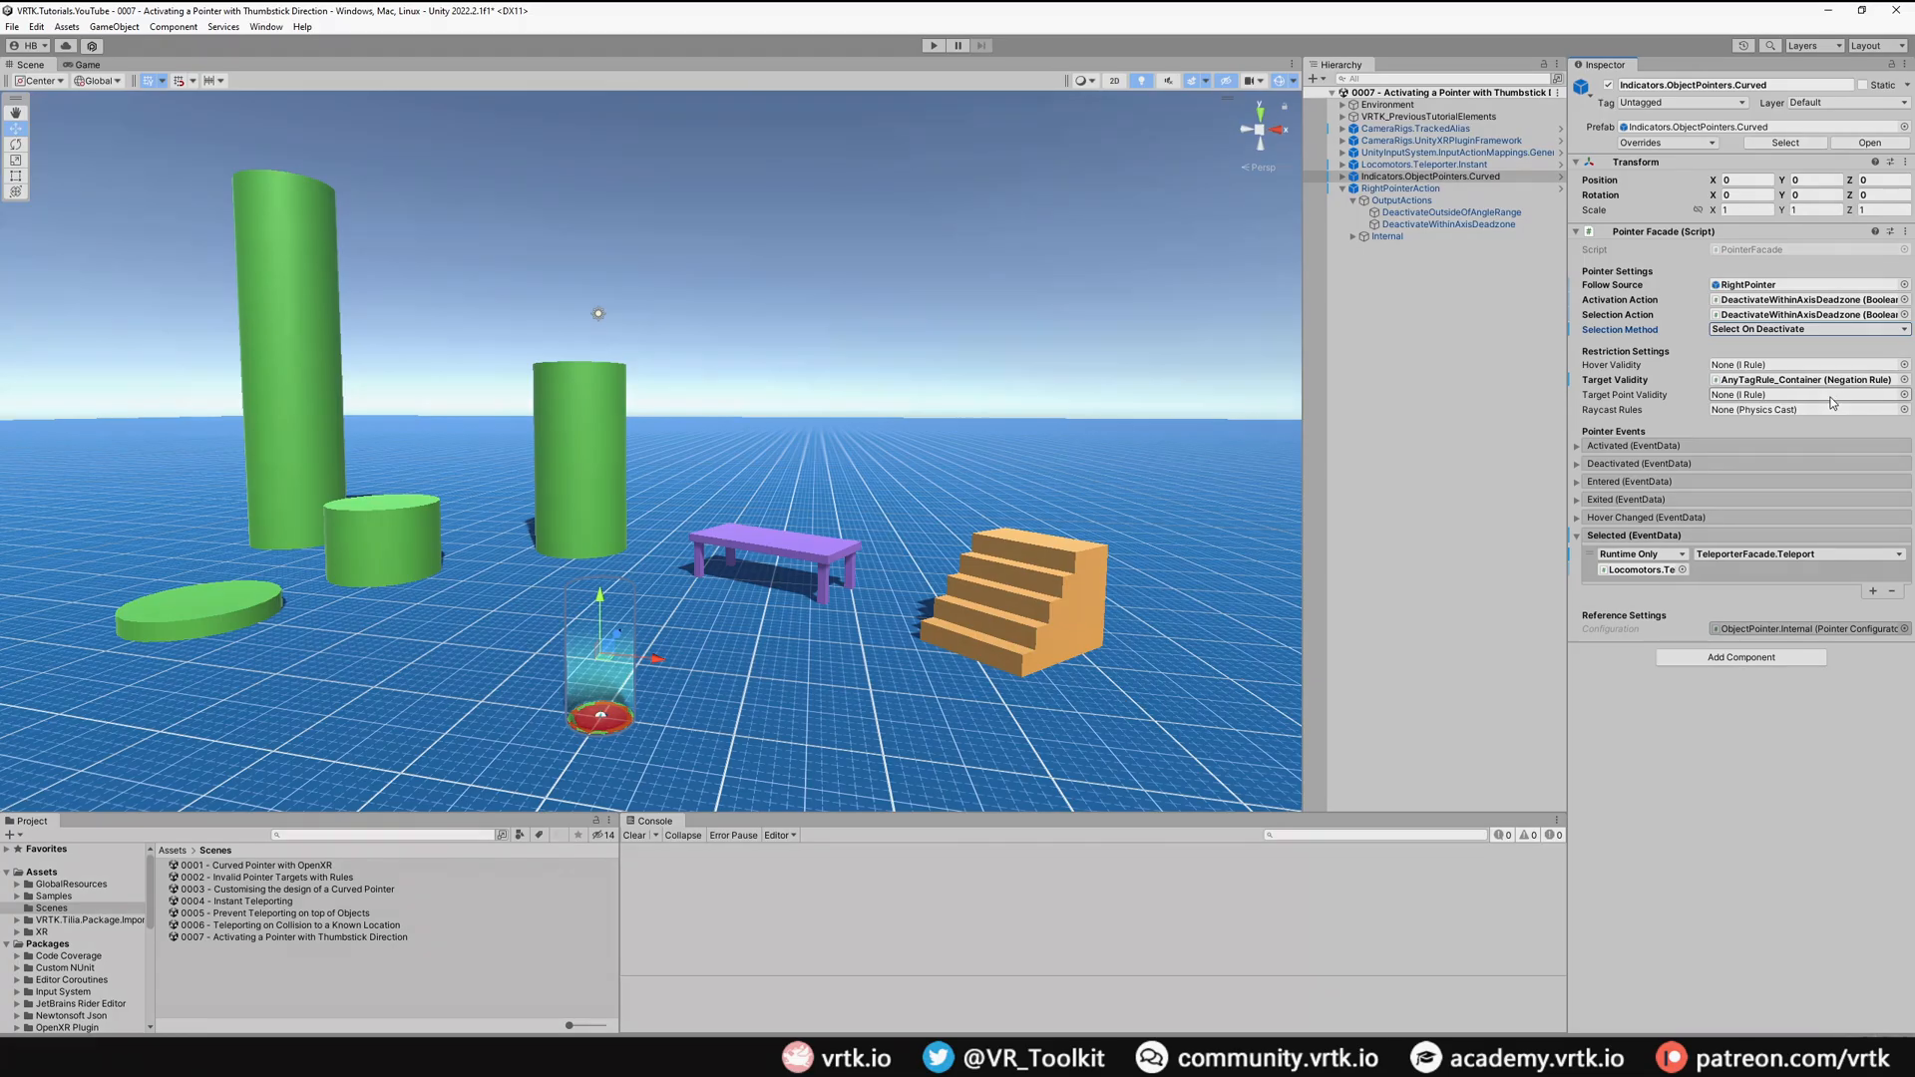
left_click(934, 46)
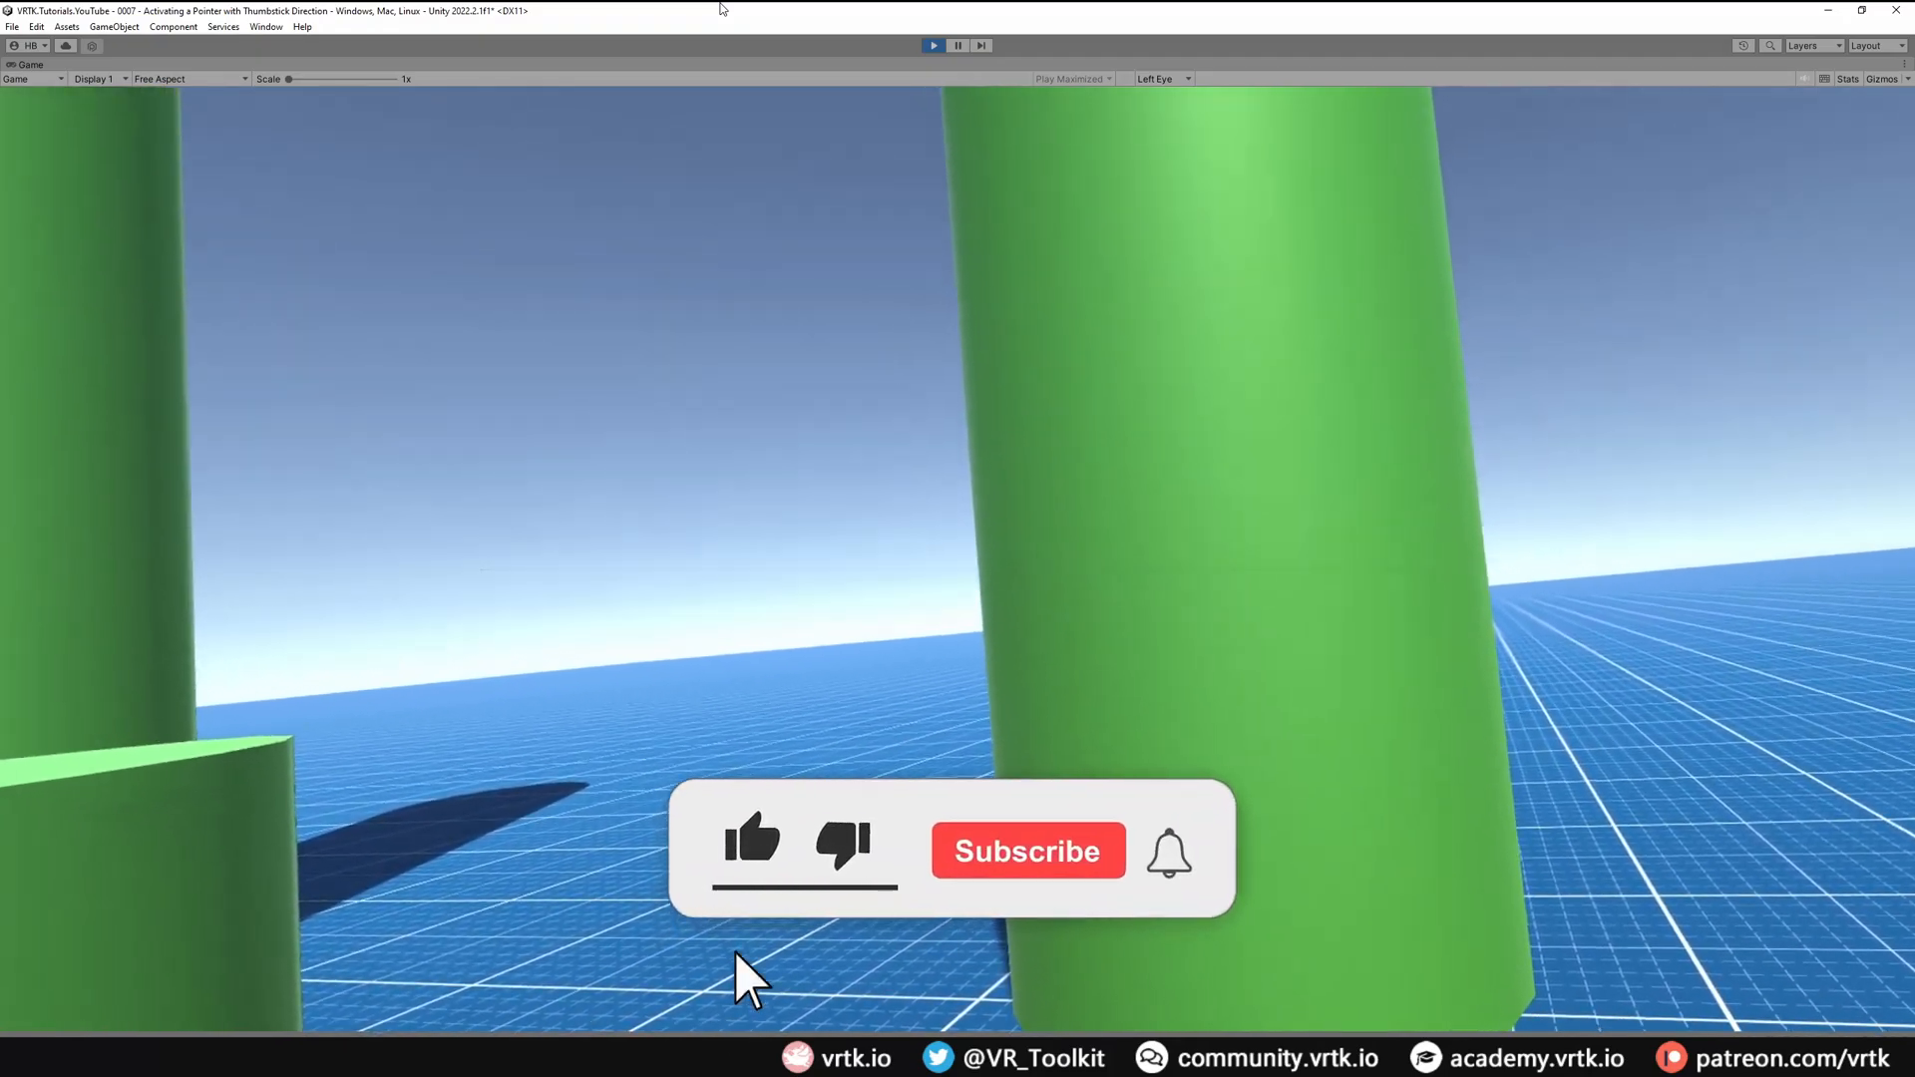
left_click(752, 842)
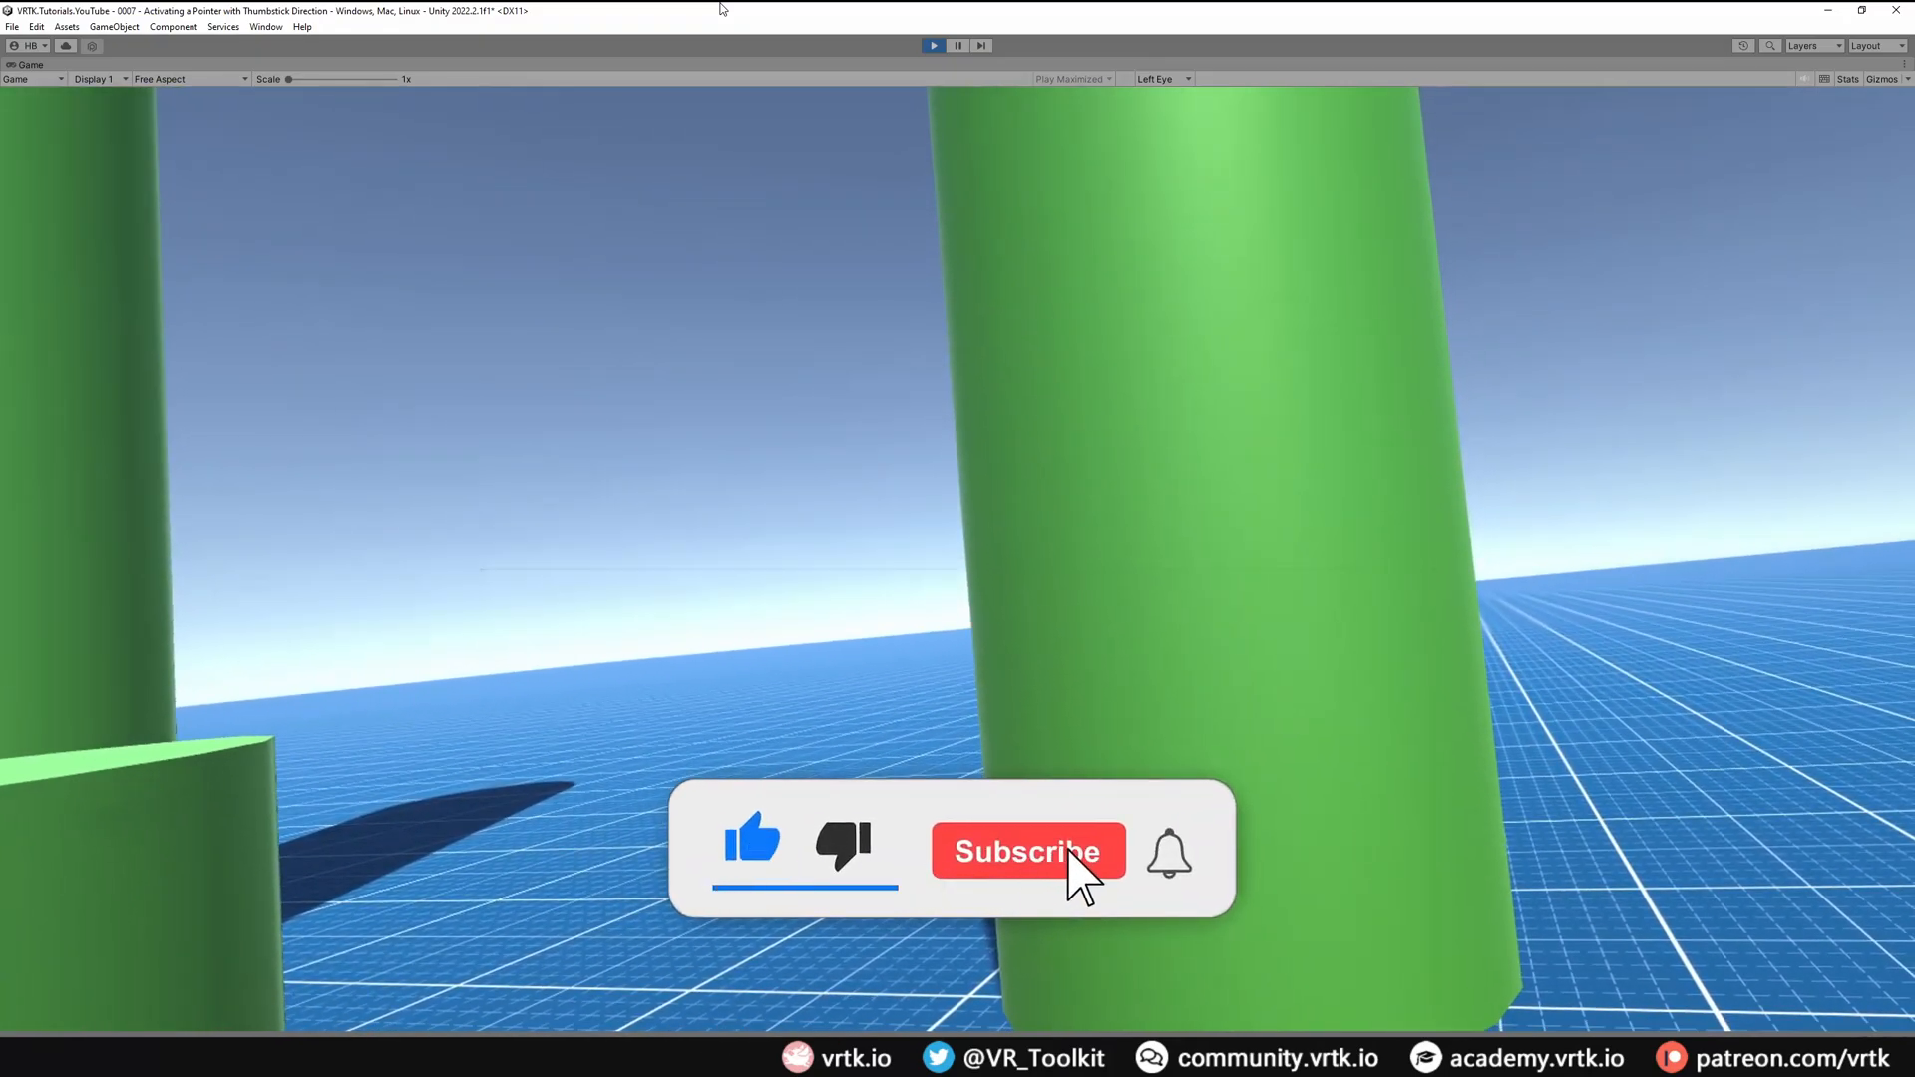
left_click(1028, 852)
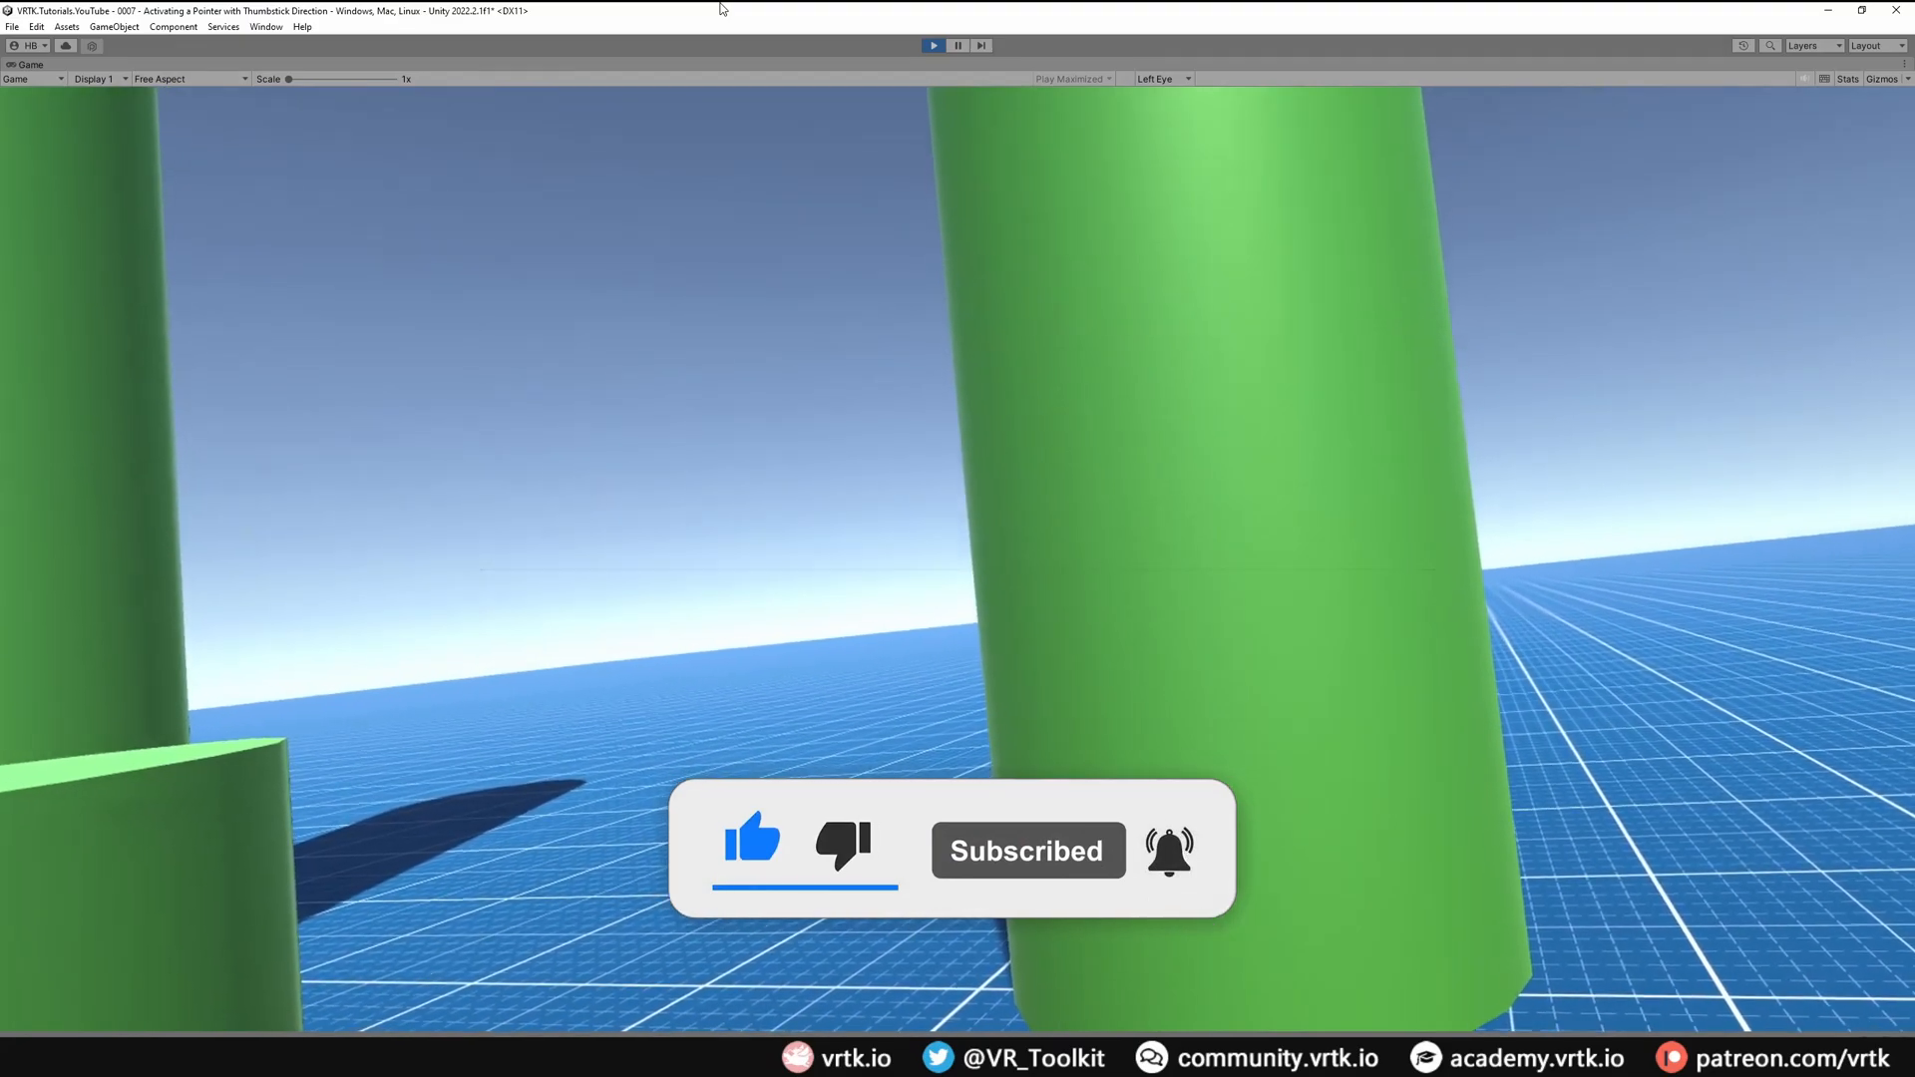